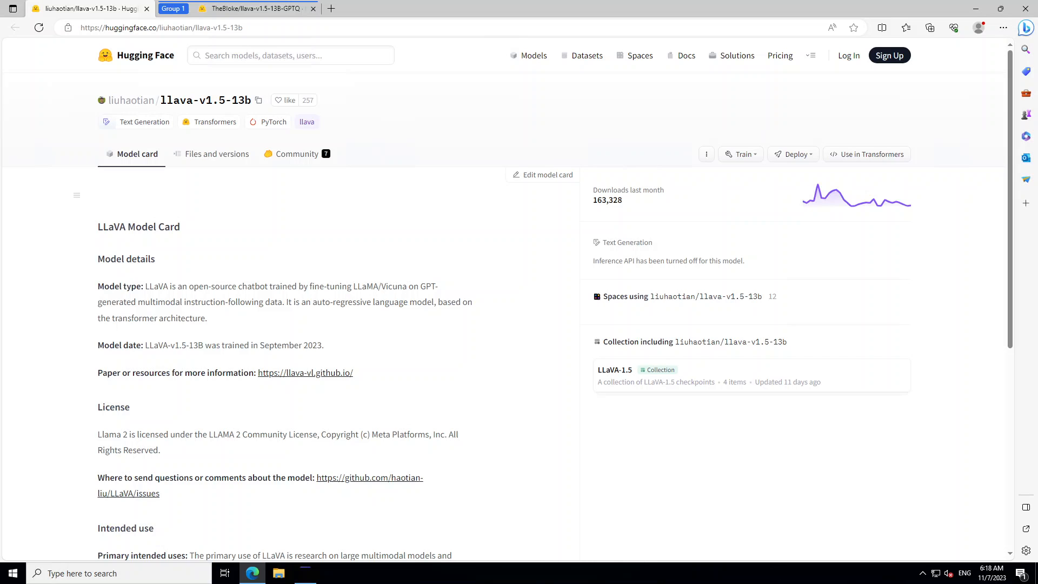
# Open the llava-vl.github.io link in a new tab and scroll to the Science QA accuracy chart
pyautogui.rightClick(305, 372)
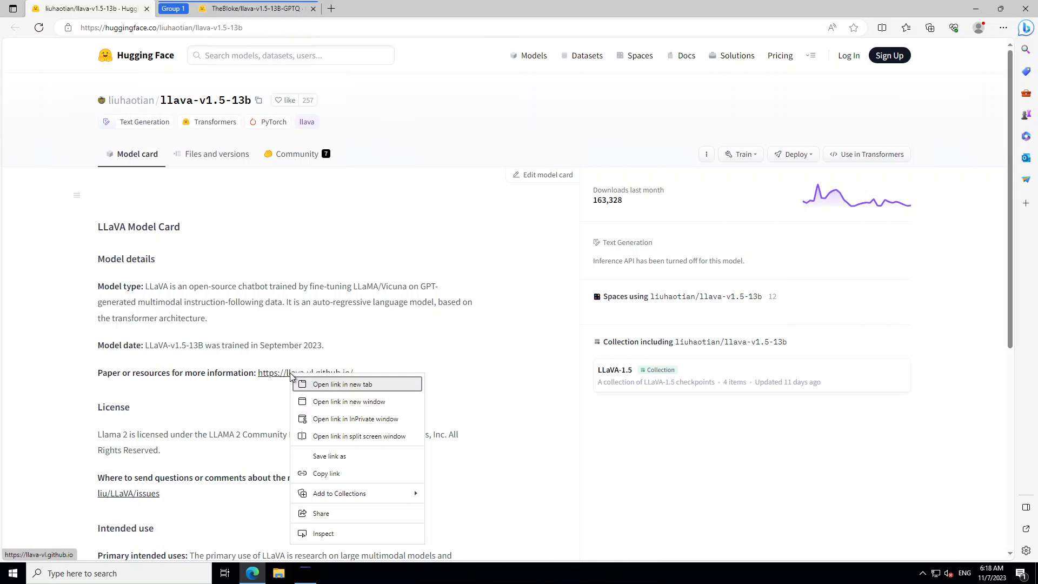
pyautogui.click(343, 384)
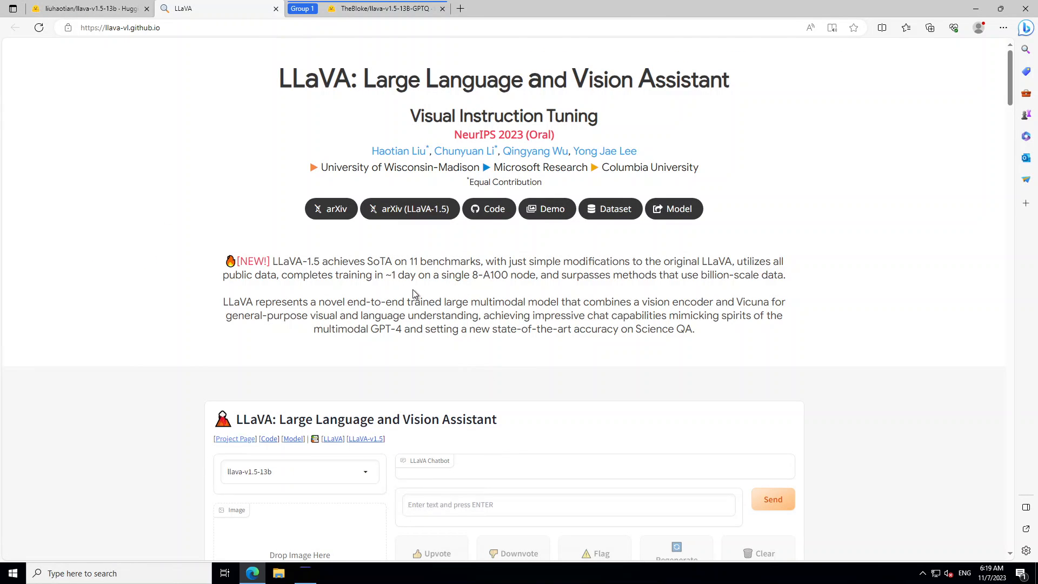
pyautogui.scroll(-3)
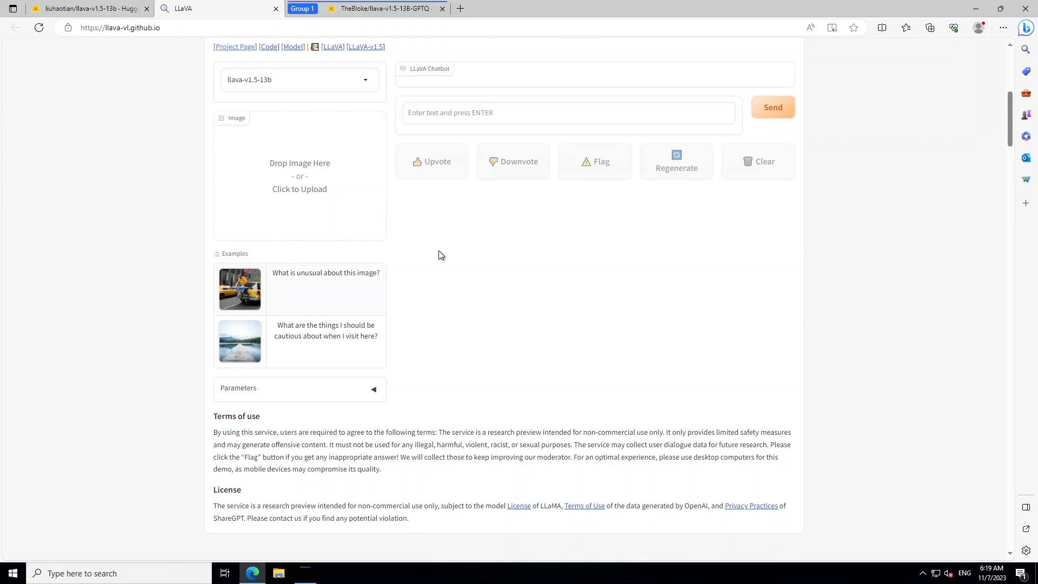
pyautogui.scroll(-3)
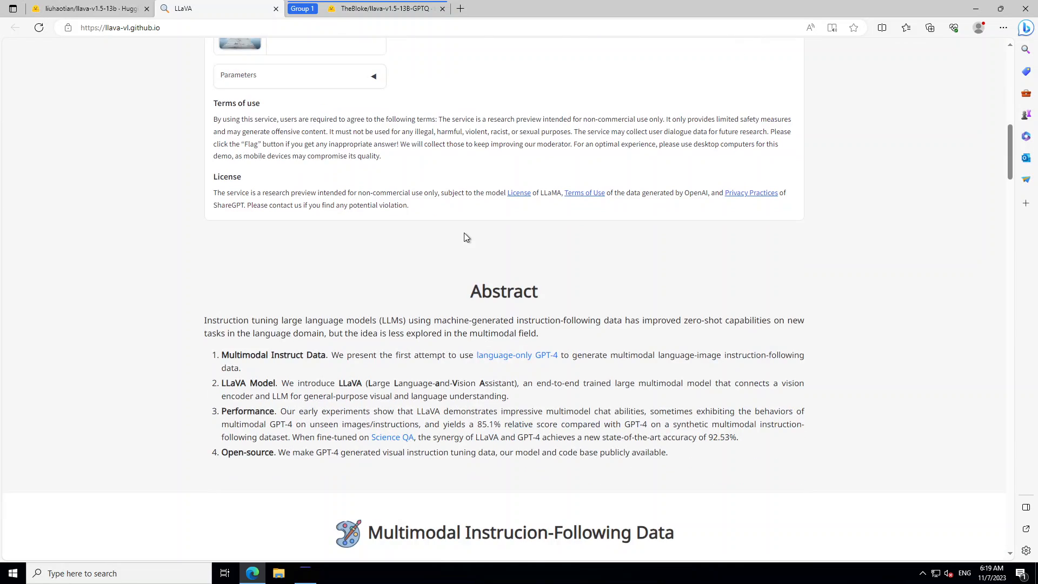
pyautogui.scroll(-3)
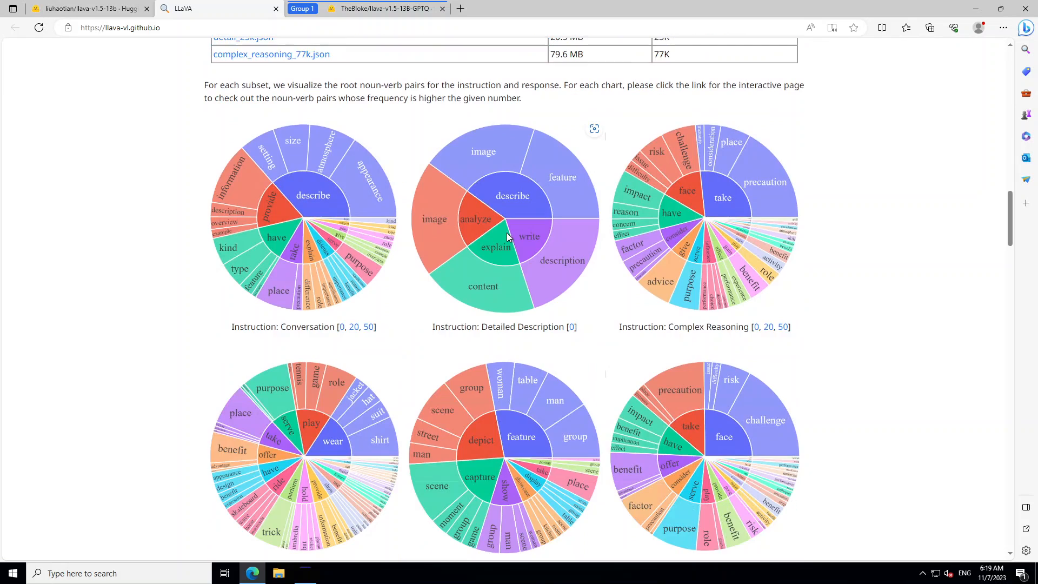
pyautogui.moveTo(704, 327)
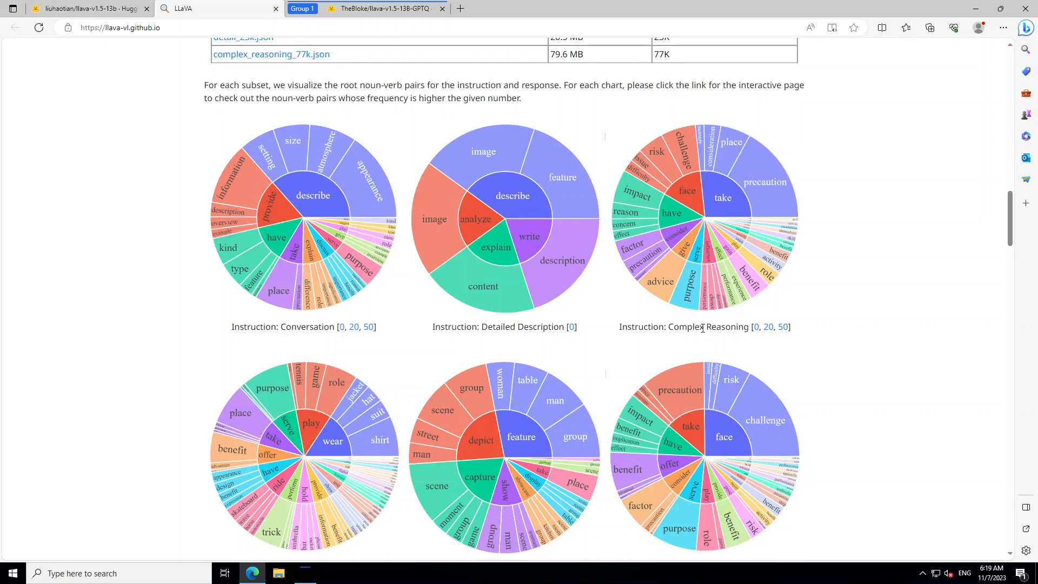
pyautogui.moveTo(655, 303)
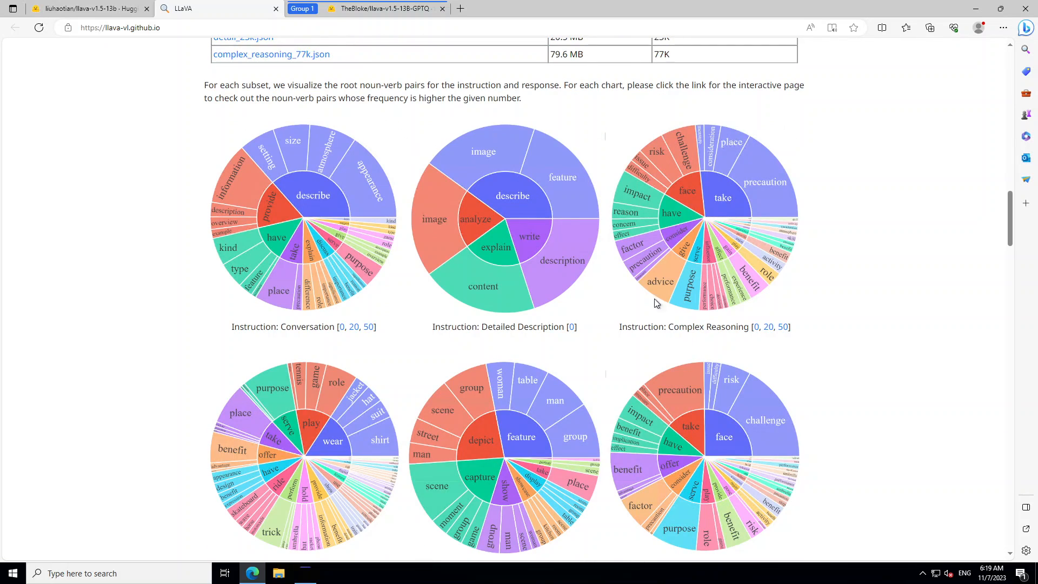
pyautogui.moveTo(557, 332)
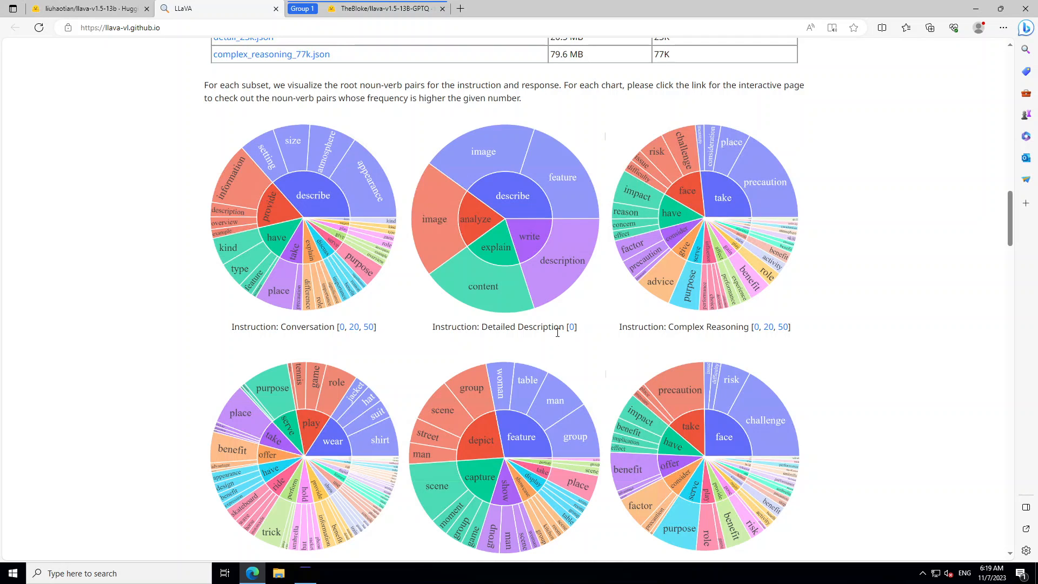
pyautogui.moveTo(805, 324)
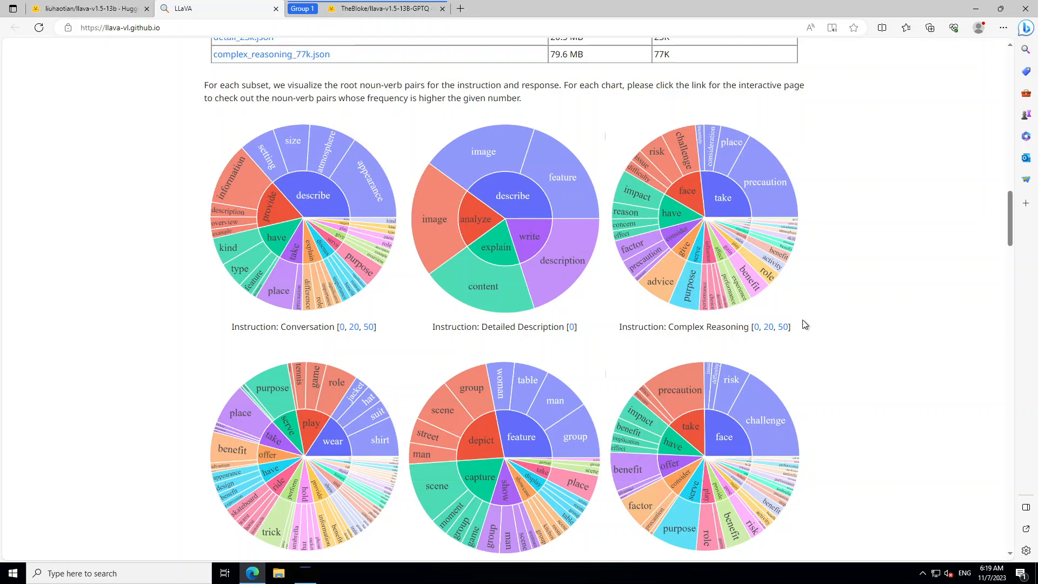
pyautogui.scroll(-3)
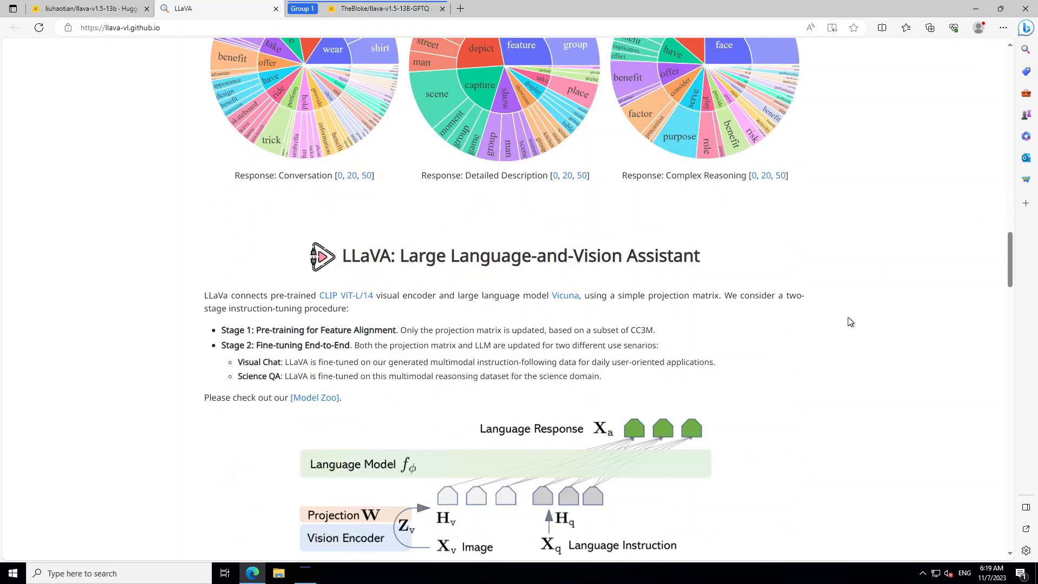
pyautogui.scroll(-3)
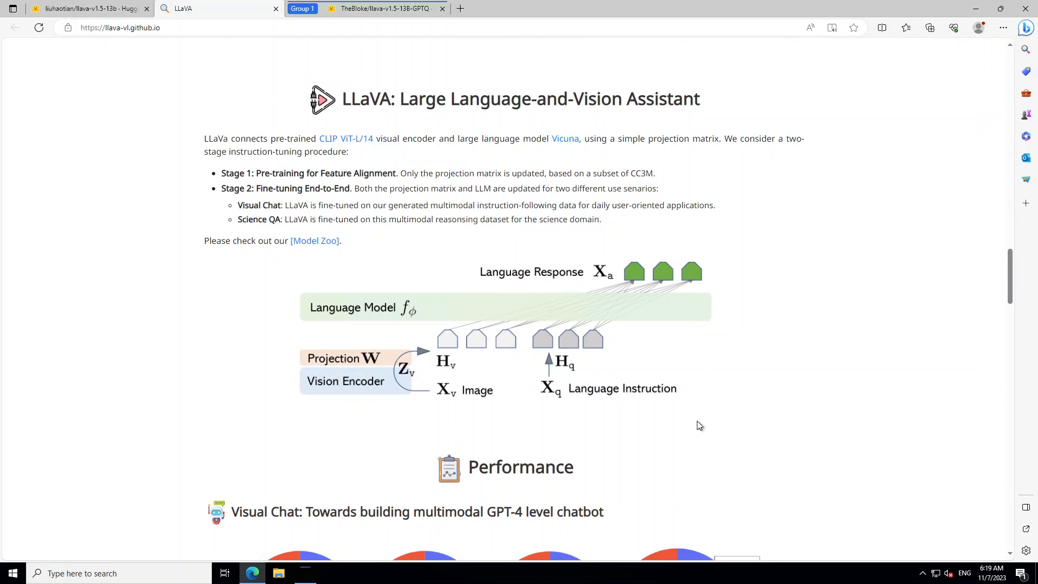
pyautogui.moveTo(736, 408)
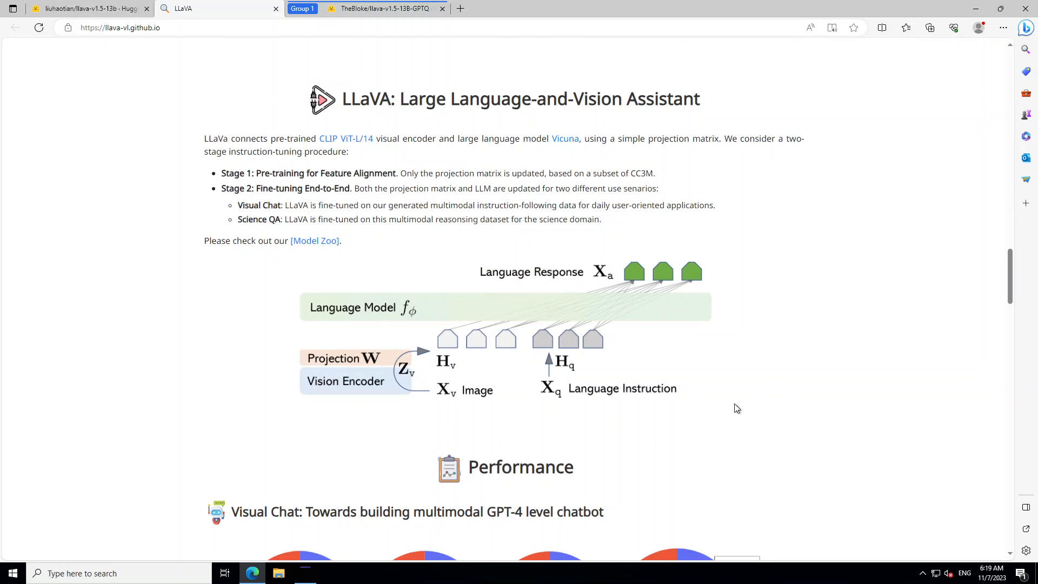
pyautogui.moveTo(835, 373)
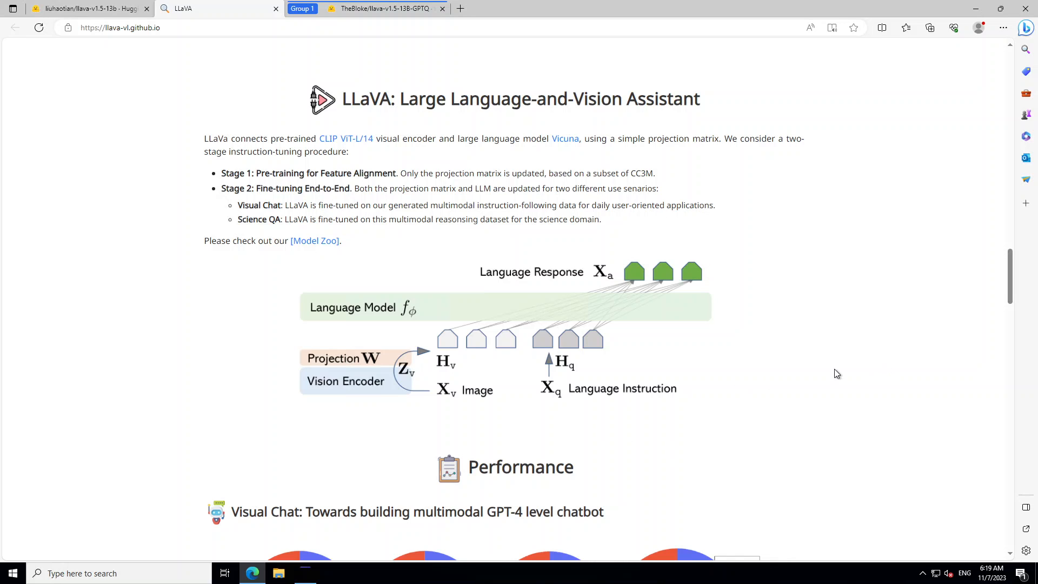
pyautogui.moveTo(827, 410)
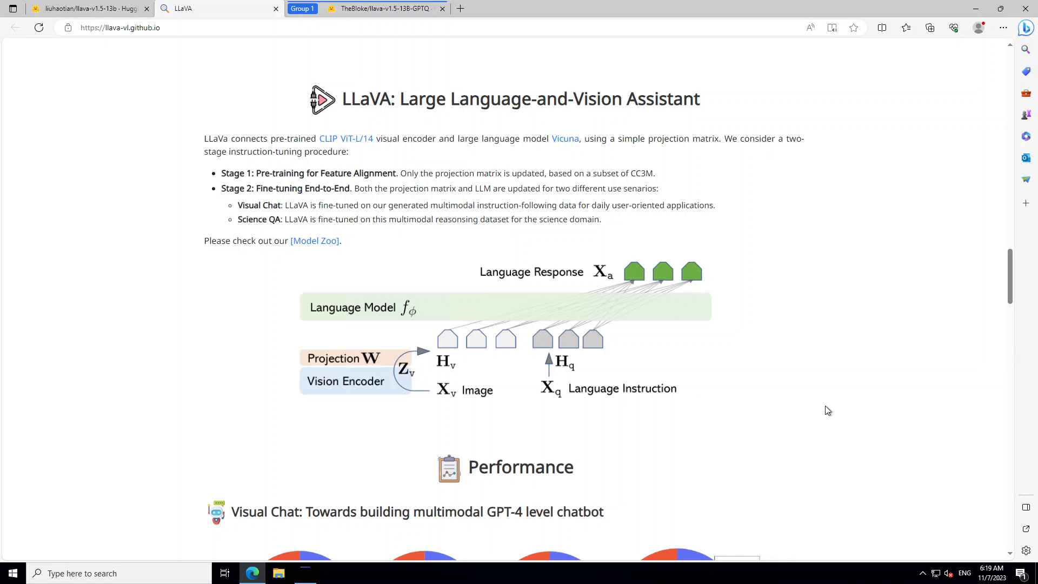
pyautogui.moveTo(1022, 367)
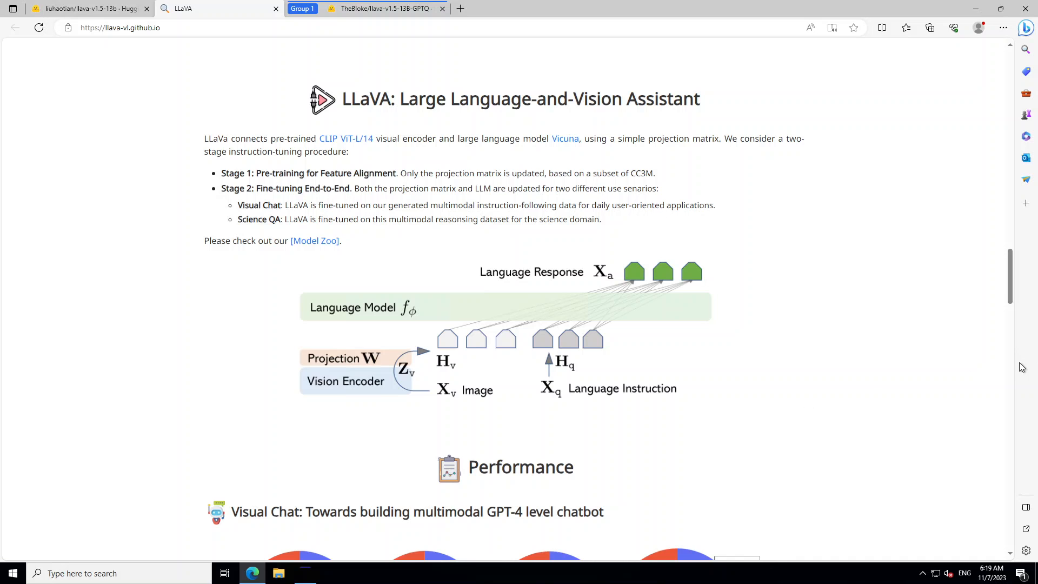
pyautogui.scroll(-3)
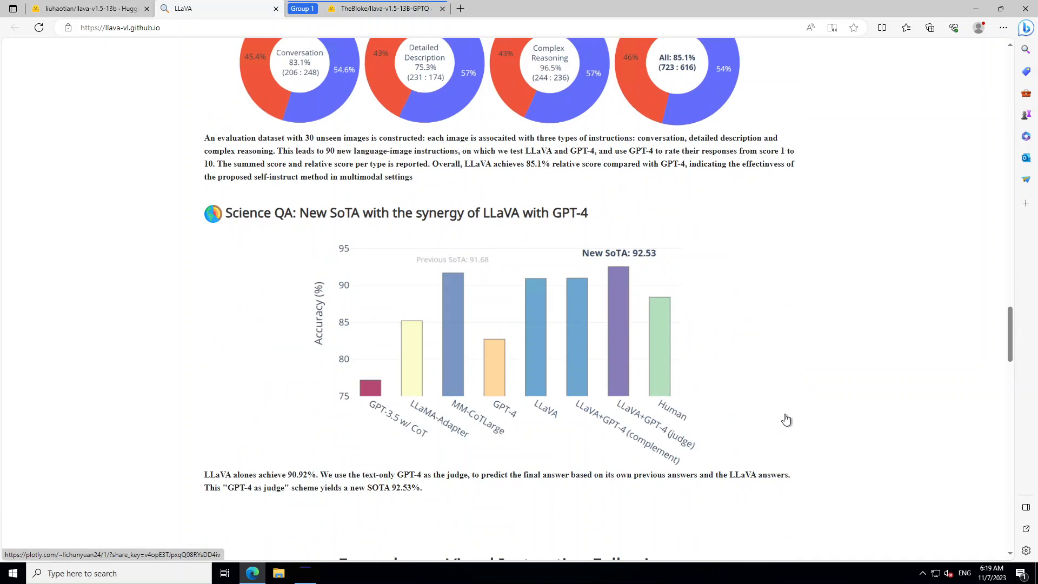
pyautogui.moveTo(703, 383)
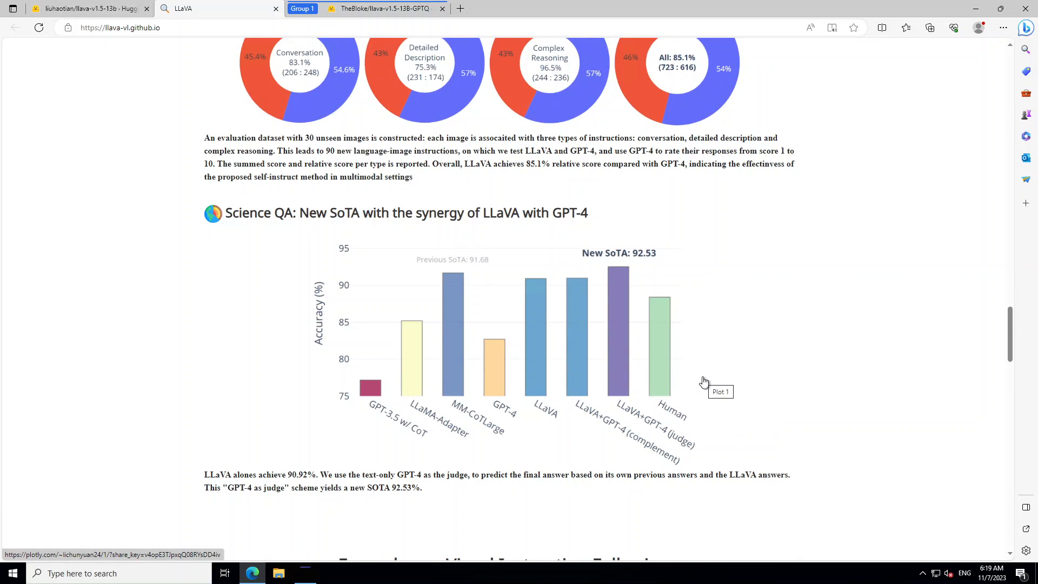
pyautogui.moveTo(391, 453)
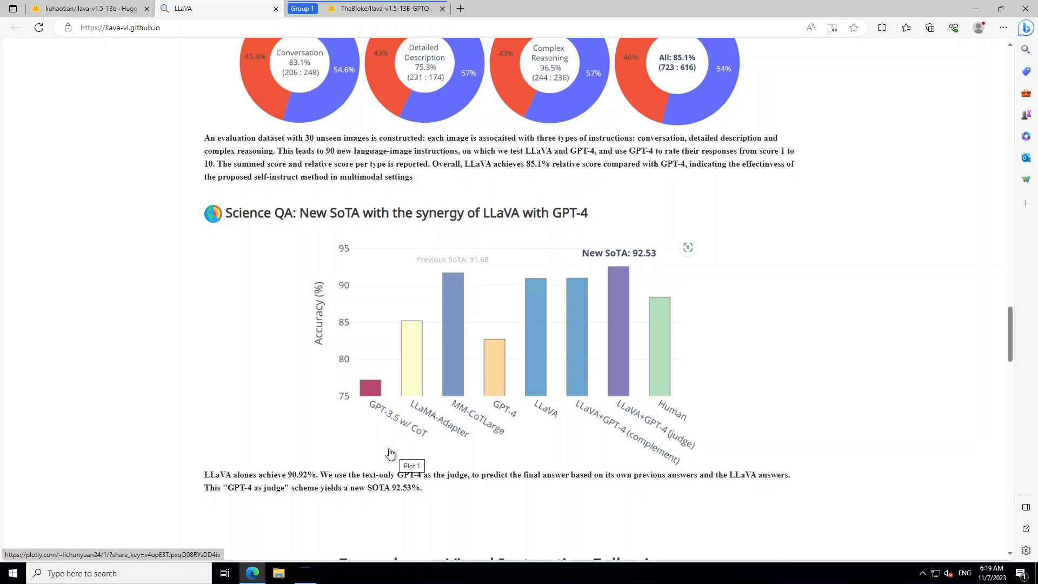
pyautogui.moveTo(387, 447)
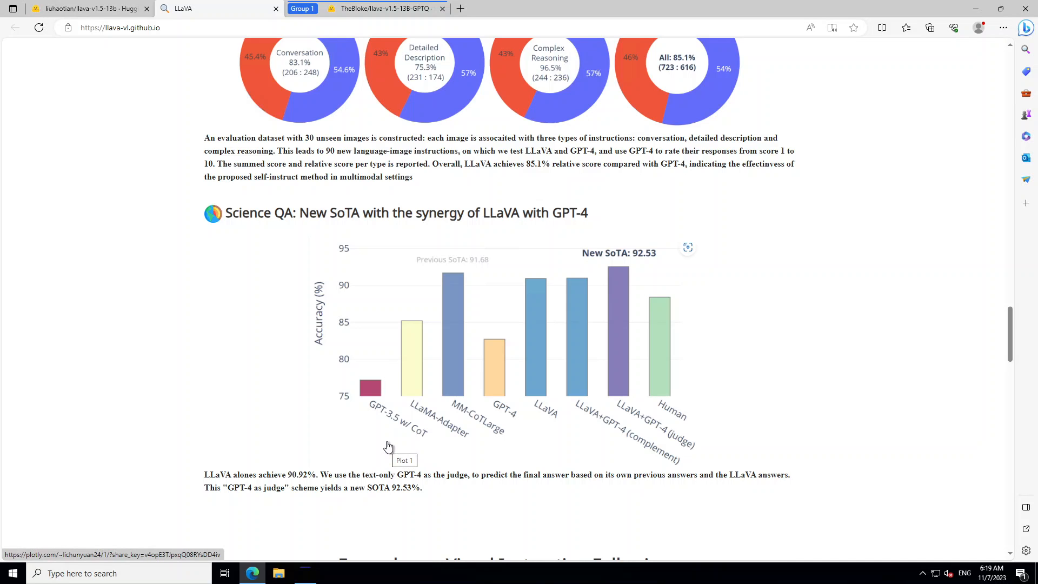
pyautogui.moveTo(384, 448)
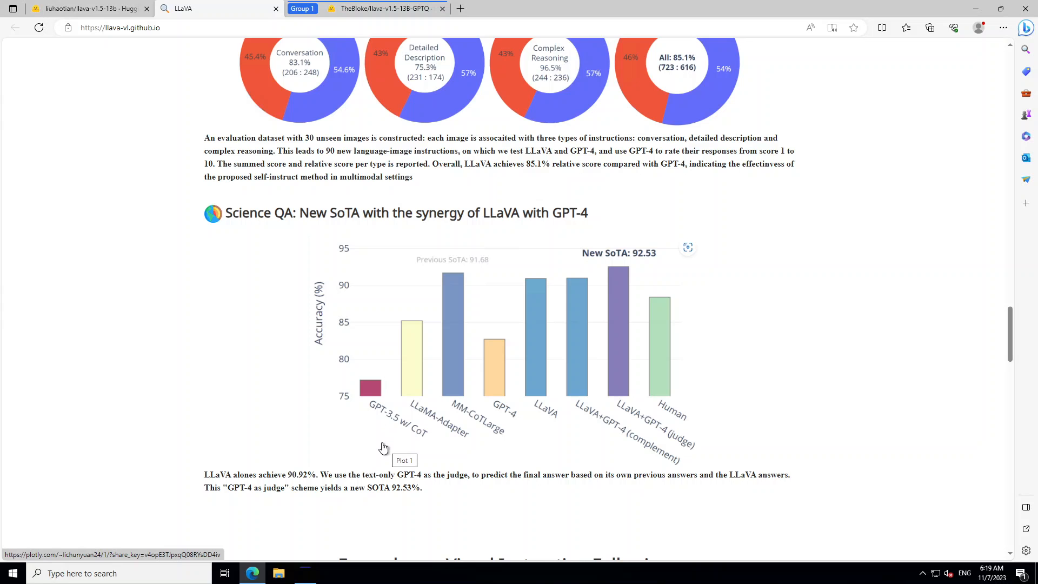
pyautogui.moveTo(357, 20)
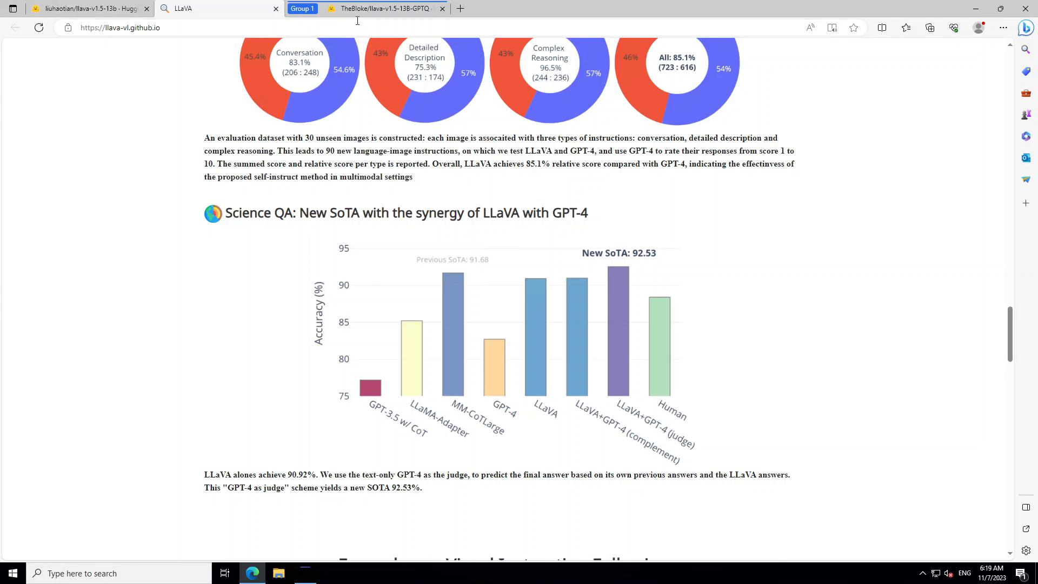
# Switch to the TheBloke/llava-v1.5-13B-GPTQ tab and review its model card
pyautogui.click(384, 8)
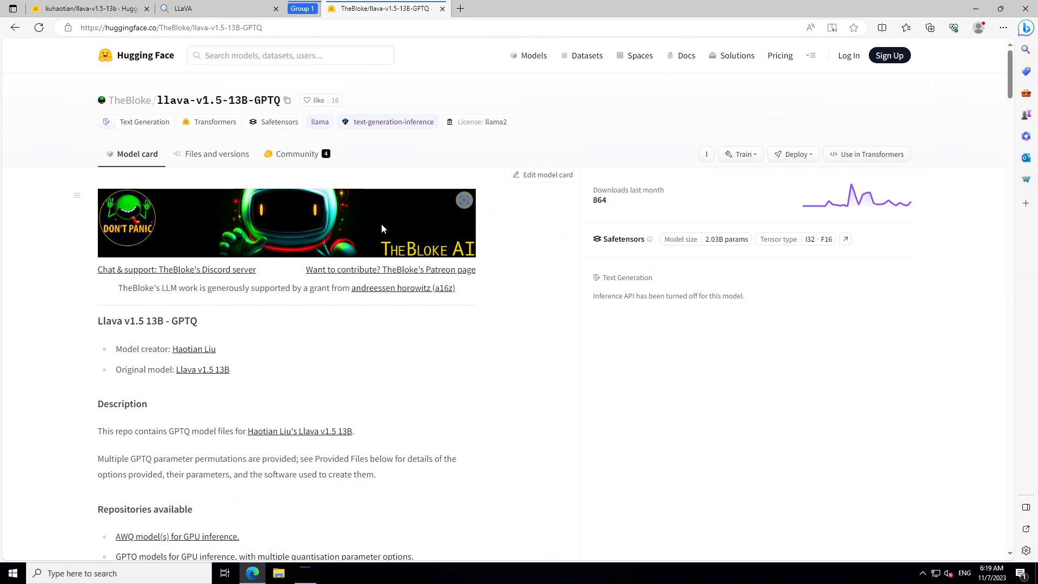
pyautogui.moveTo(661, 326)
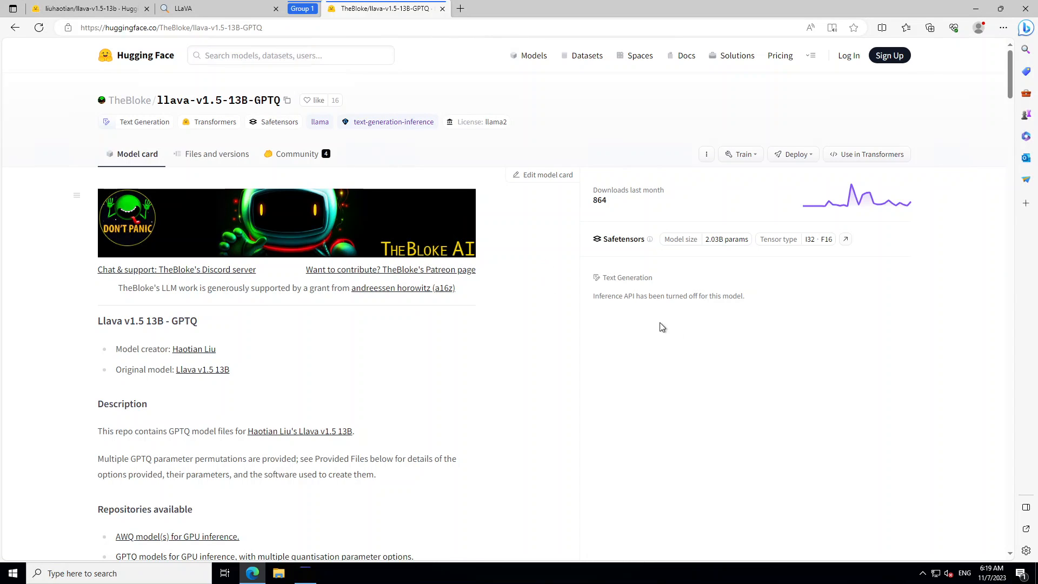
pyautogui.moveTo(354, 388)
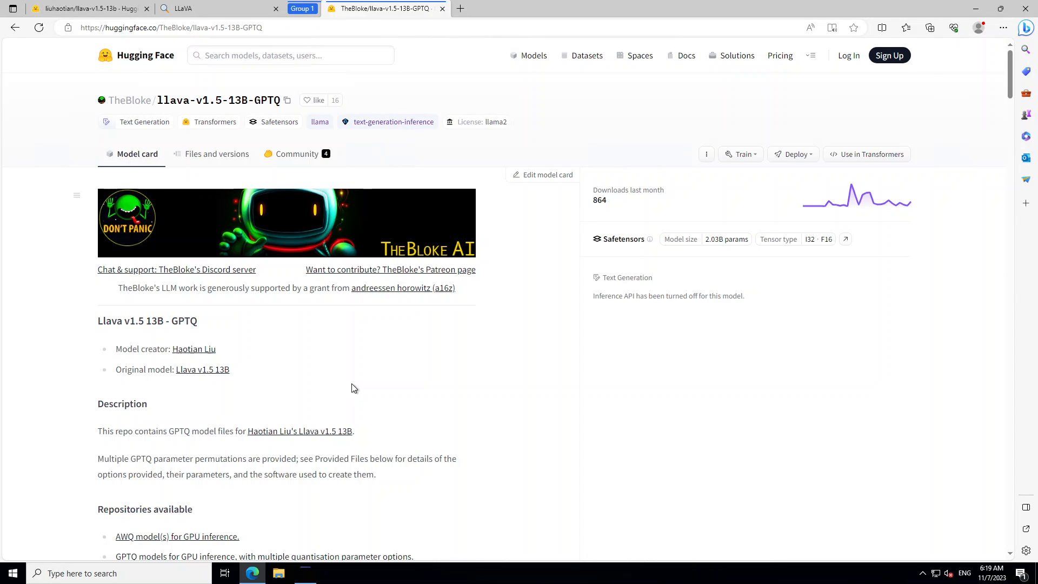
pyautogui.click(305, 573)
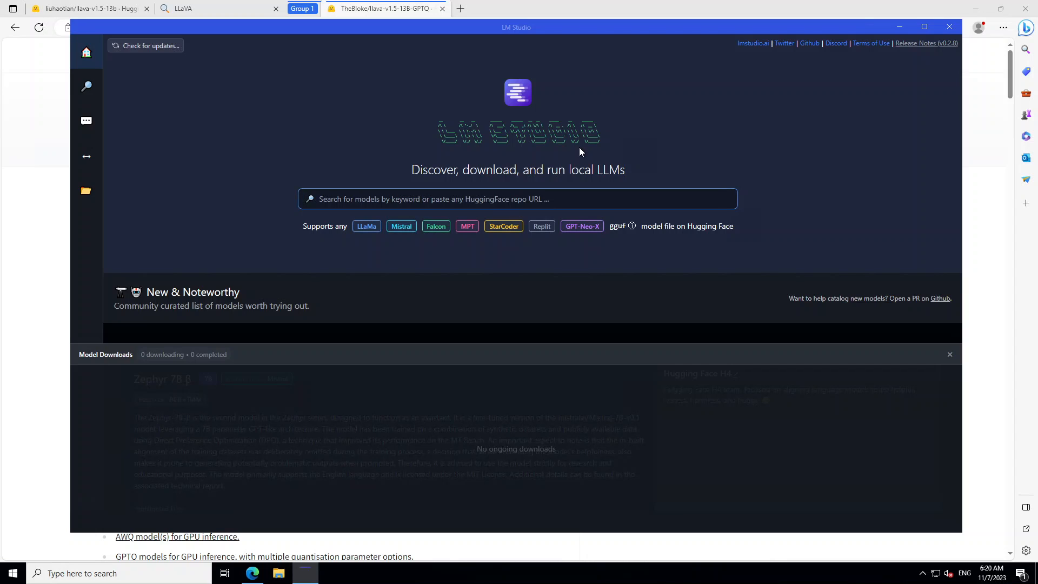
pyautogui.moveTo(479, 180)
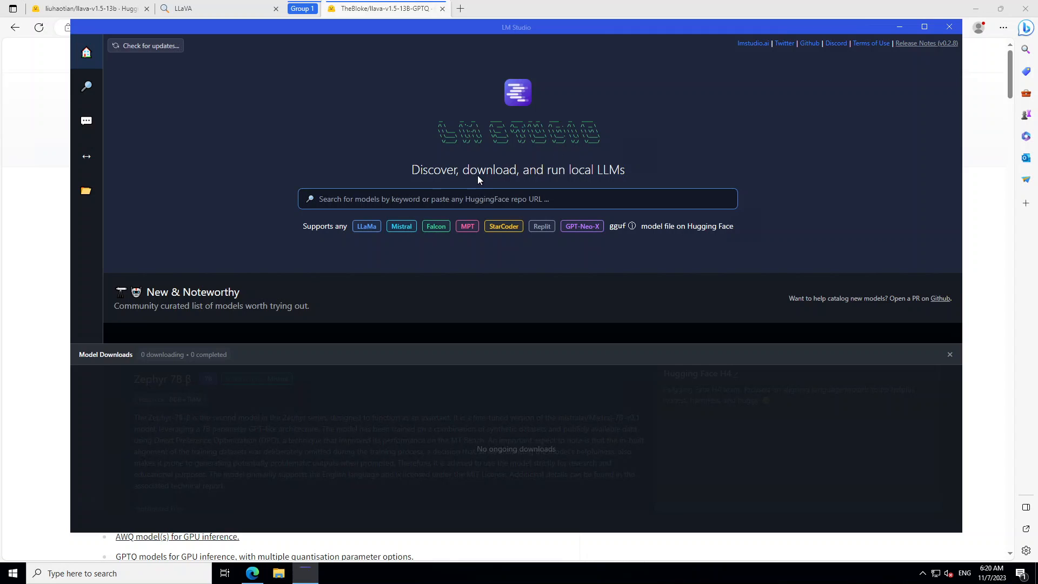
pyautogui.moveTo(86, 87)
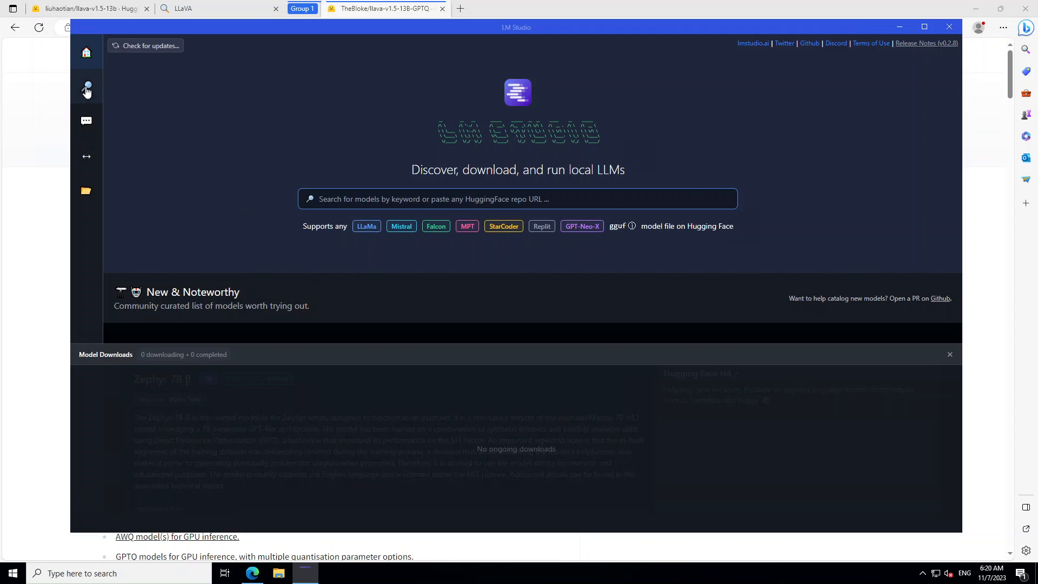
pyautogui.click(87, 90)
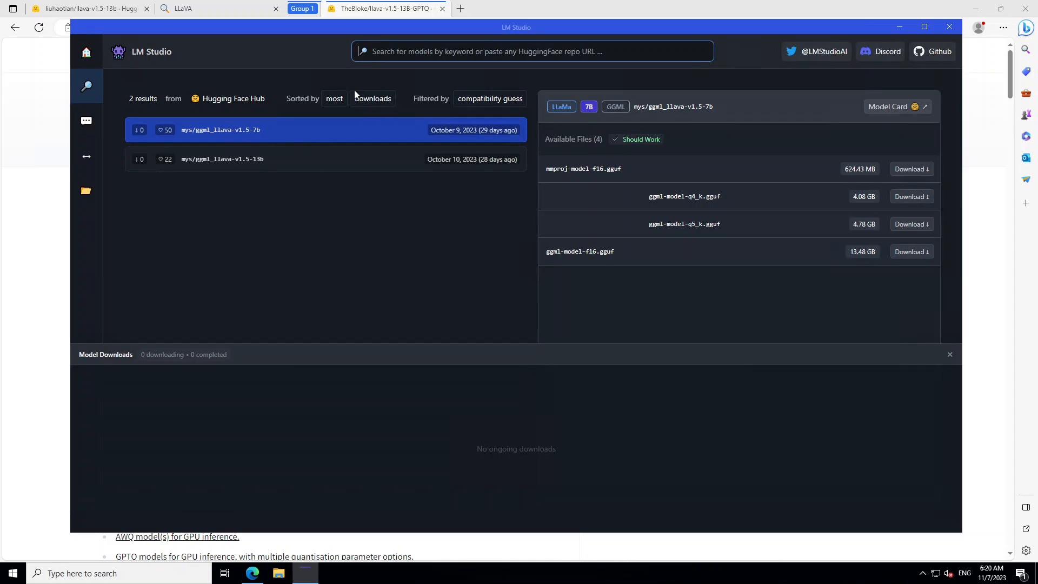
pyautogui.moveTo(188, 165)
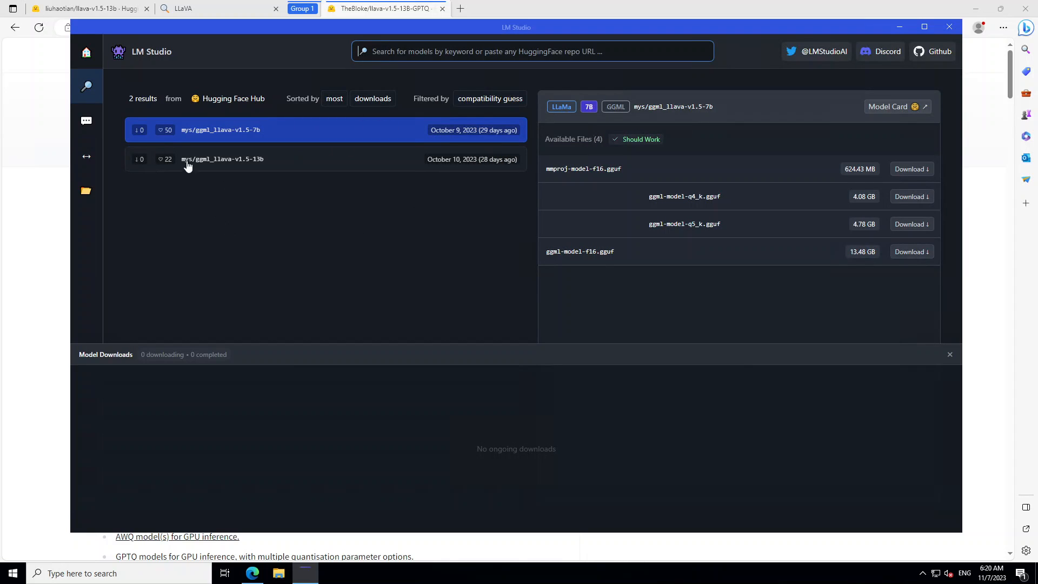
pyautogui.click(85, 51)
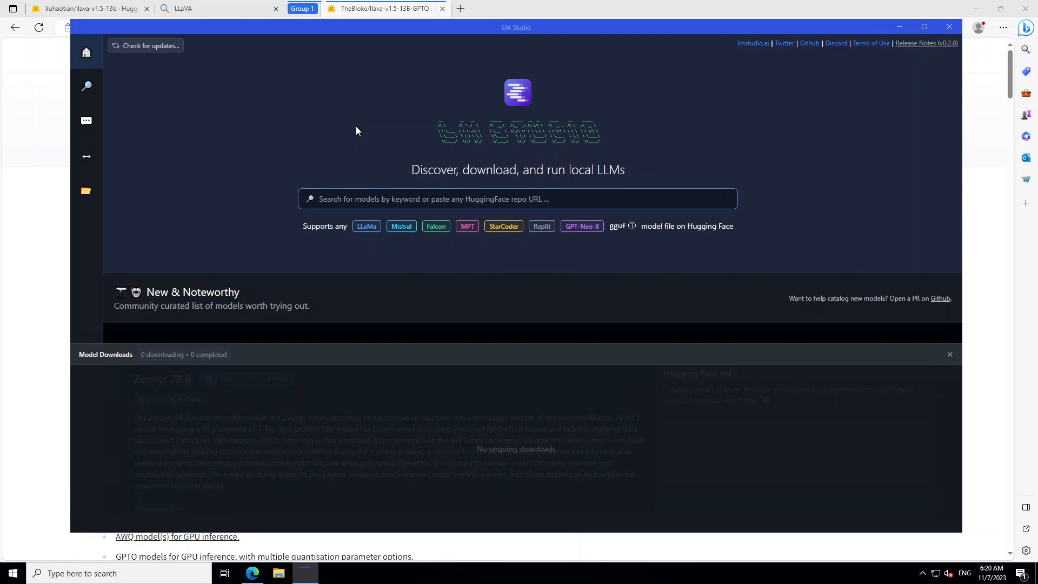
# Search 'llava-v' and start downloading the 9.23 GB ggml-model-q5_k.gguf of the 13b model
pyautogui.click(518, 199)
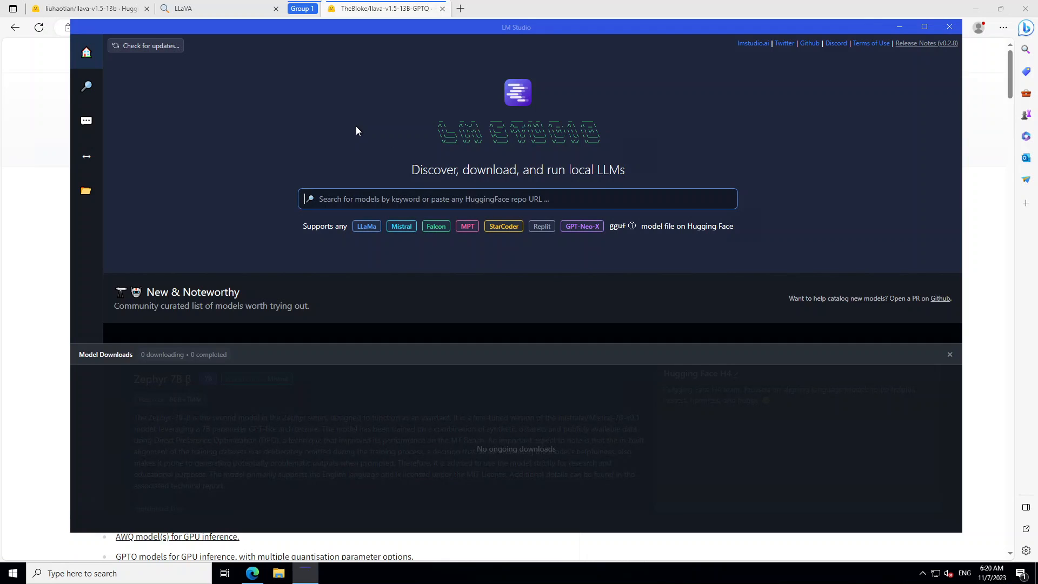
pyautogui.write('llava-v')
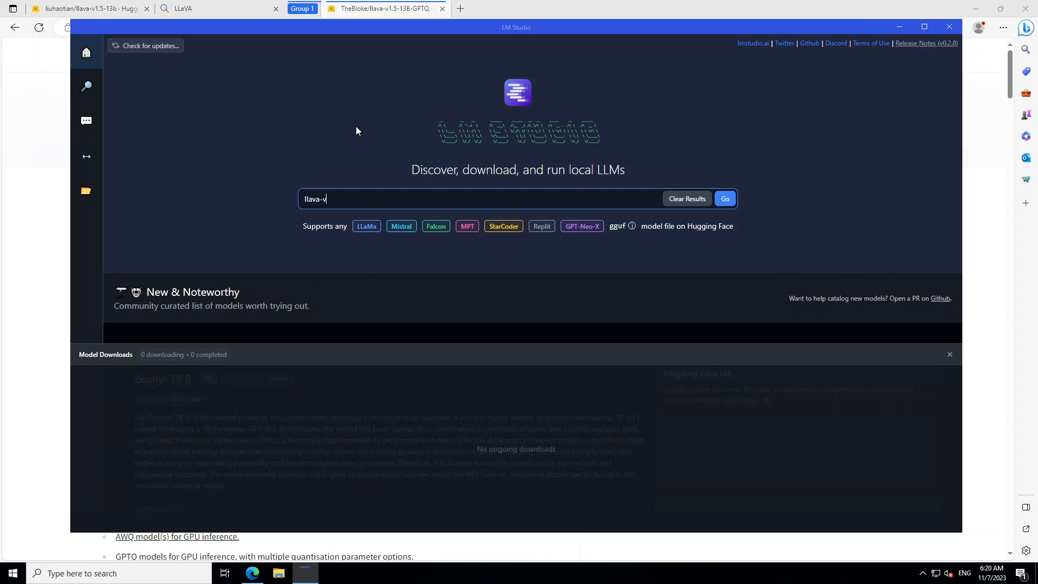
pyautogui.click(725, 199)
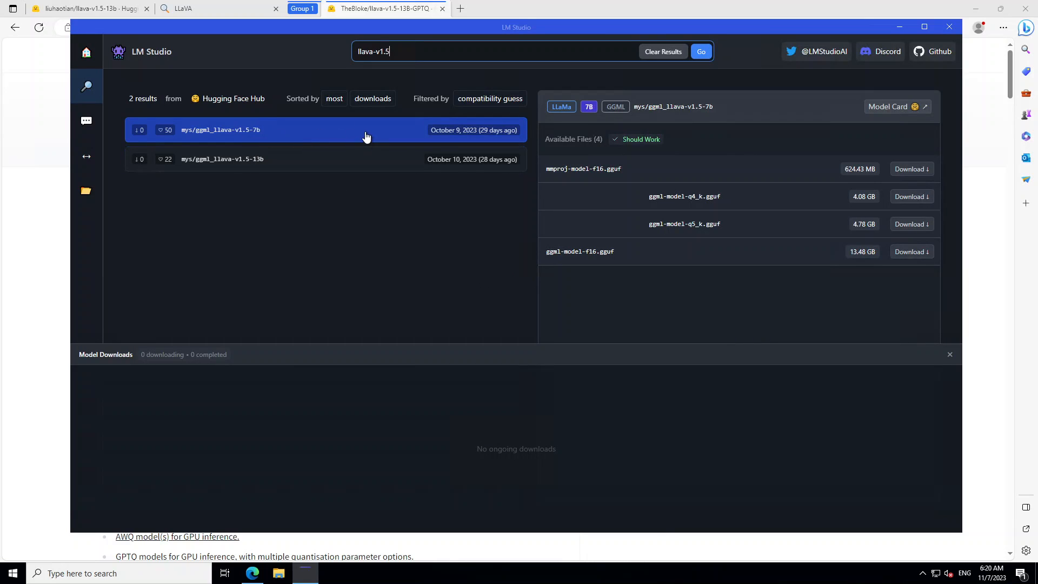
pyautogui.moveTo(332, 192)
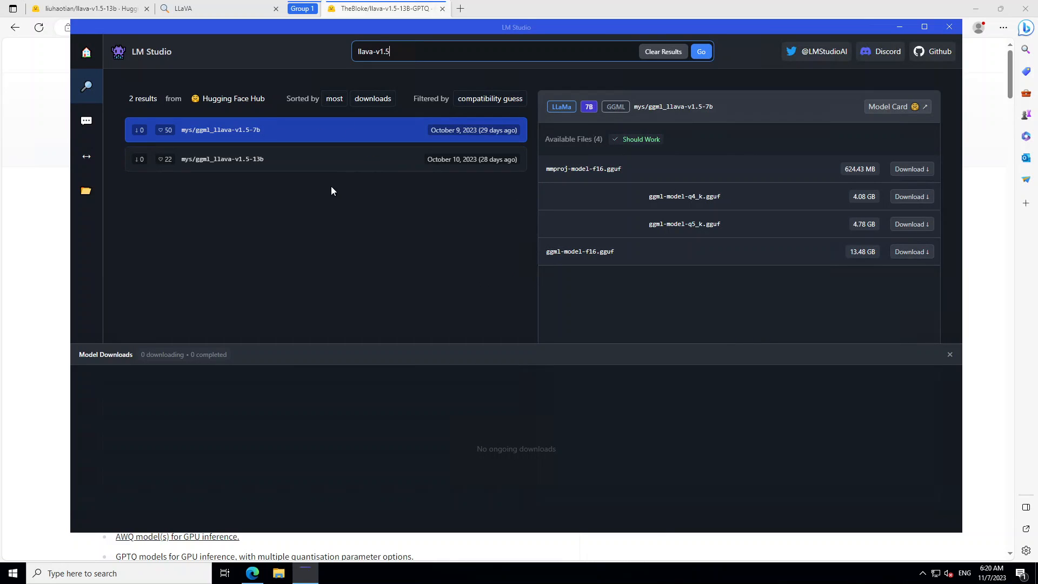
pyautogui.moveTo(323, 130)
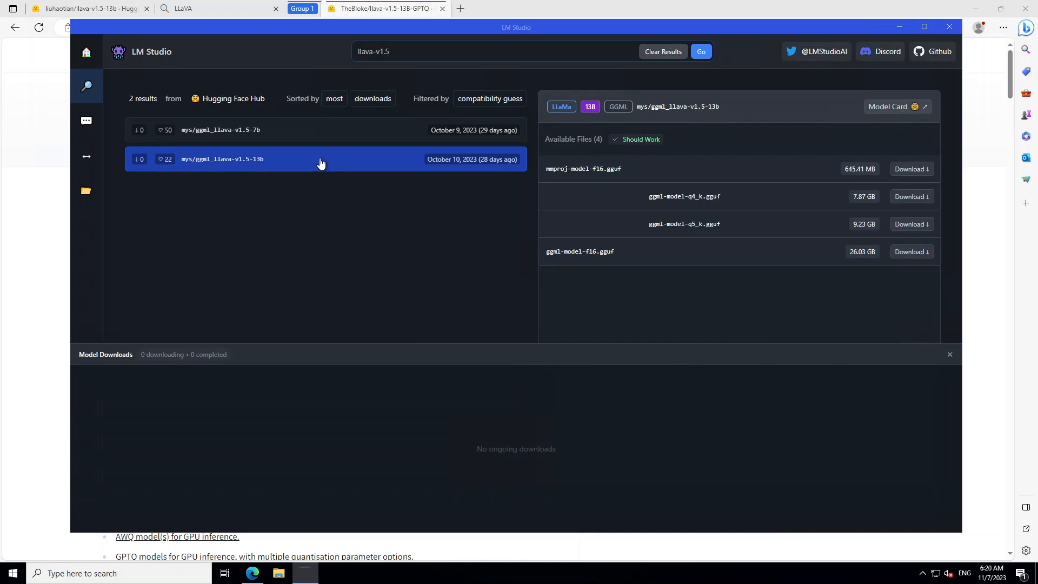
pyautogui.moveTo(752, 338)
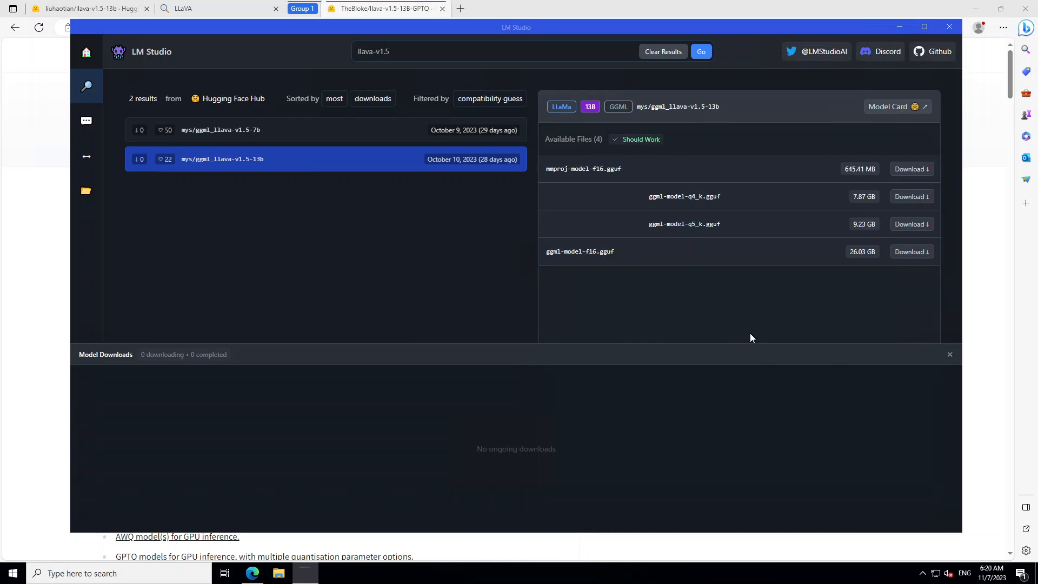
pyautogui.moveTo(608, 282)
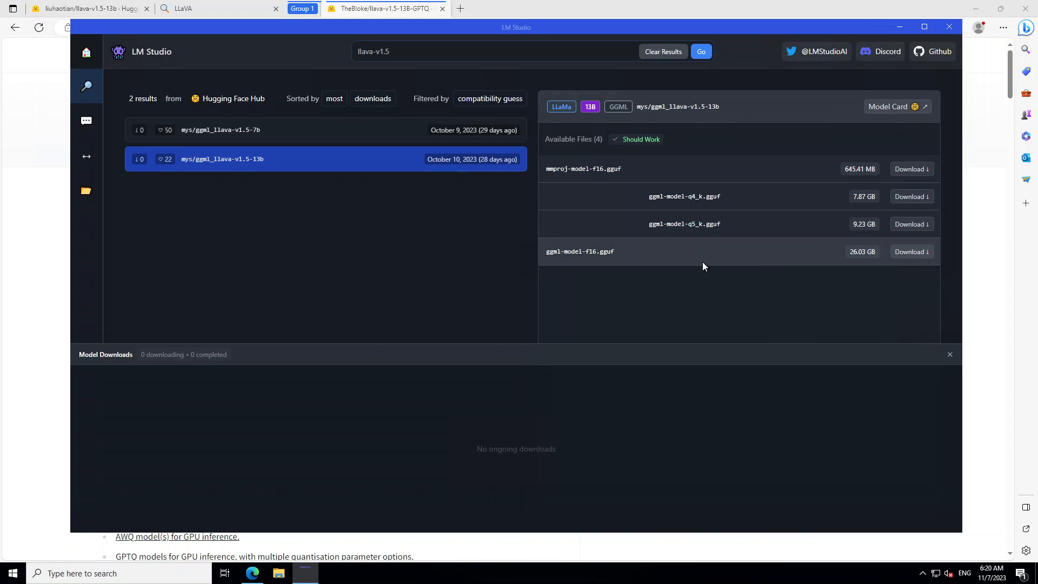
pyautogui.moveTo(784, 279)
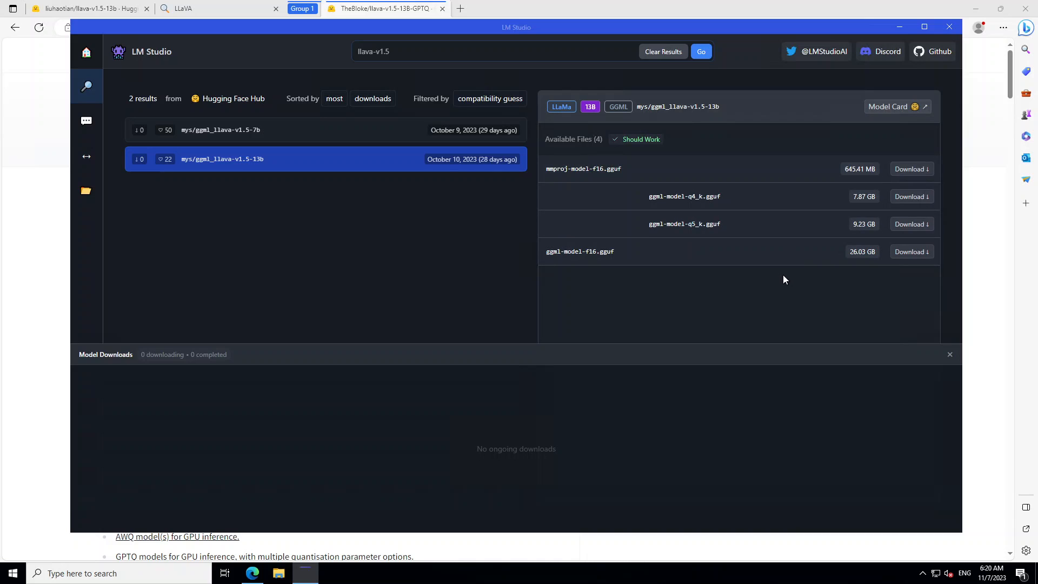
pyautogui.moveTo(609, 262)
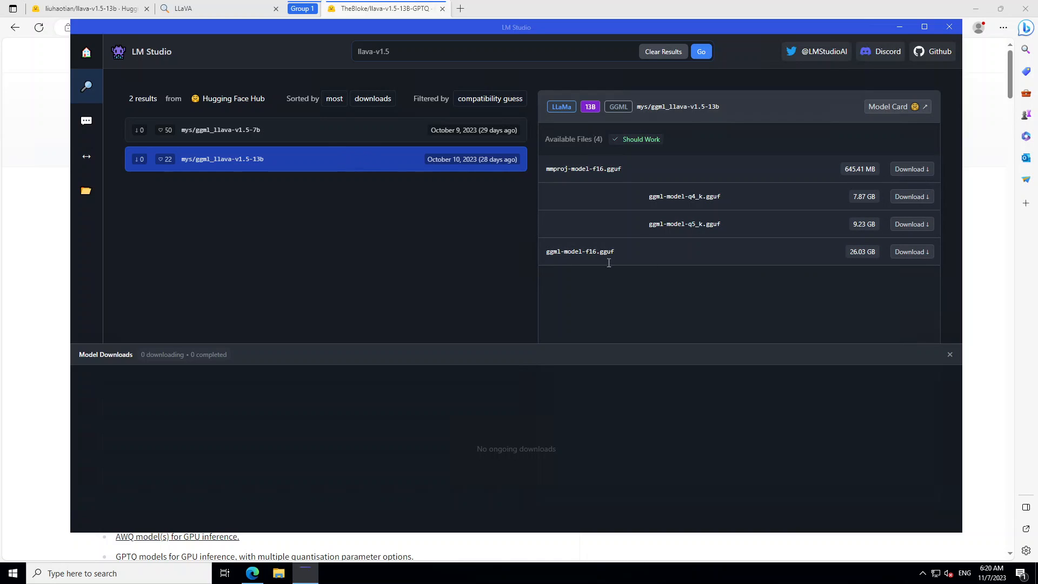
pyautogui.moveTo(720, 234)
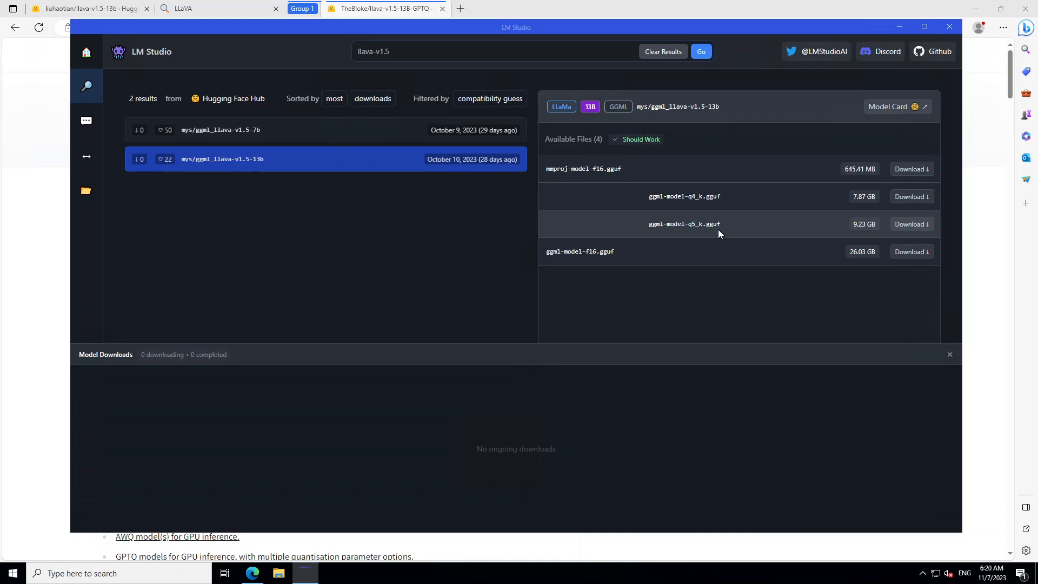
pyautogui.click(911, 224)
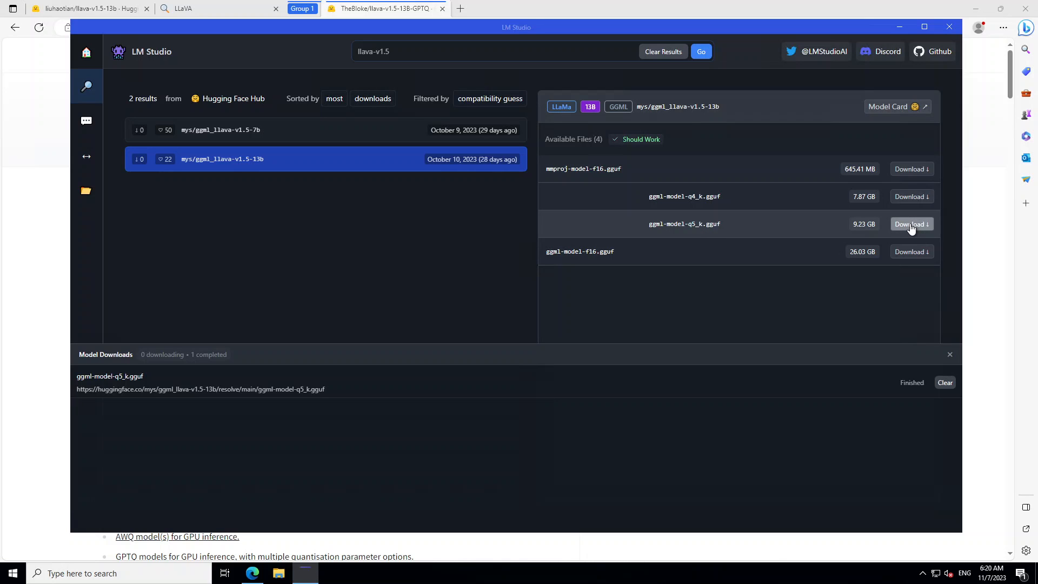
pyautogui.click(910, 224)
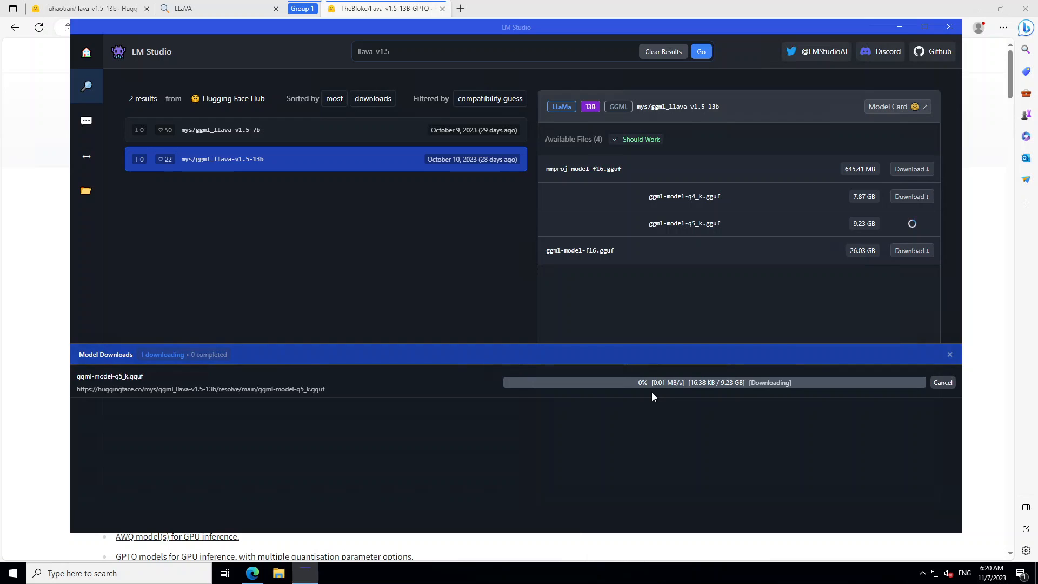
pyautogui.moveTo(759, 413)
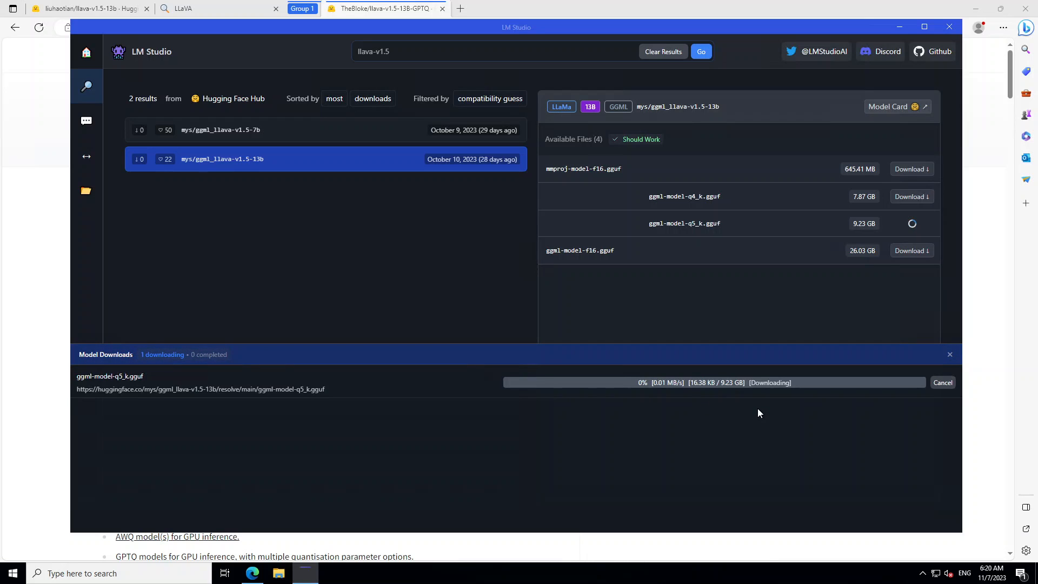
pyautogui.moveTo(854, 356)
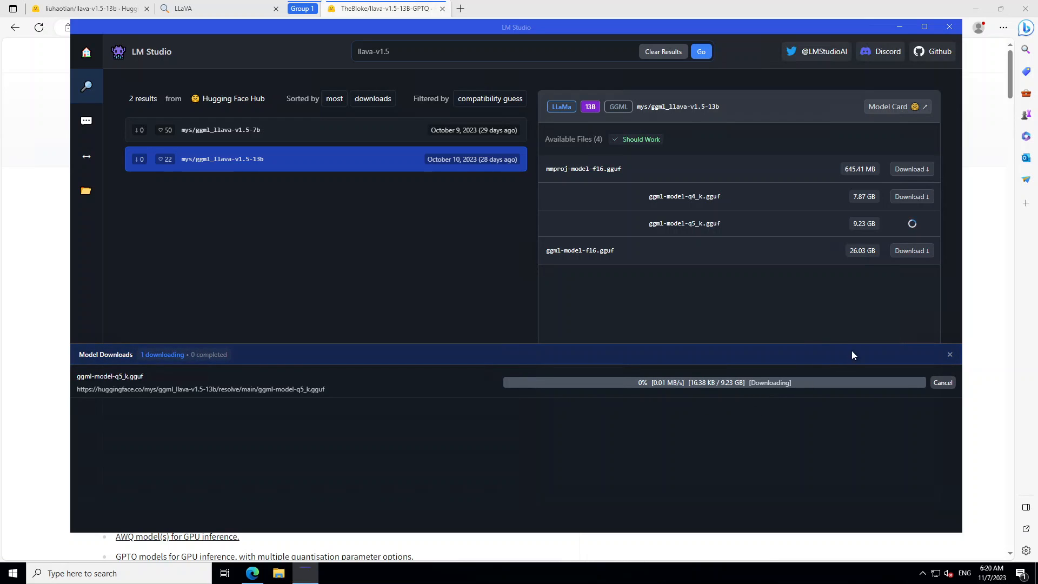
pyautogui.moveTo(825, 305)
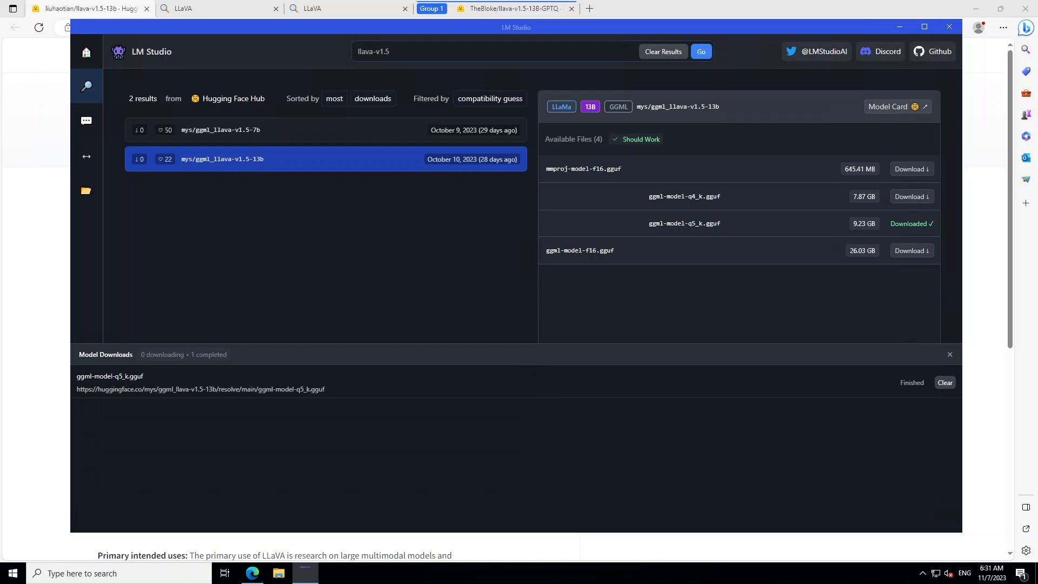
# Show My Models, listing the downloaded llava-v1.5-13b q5_k GGUF file
pyautogui.click(85, 191)
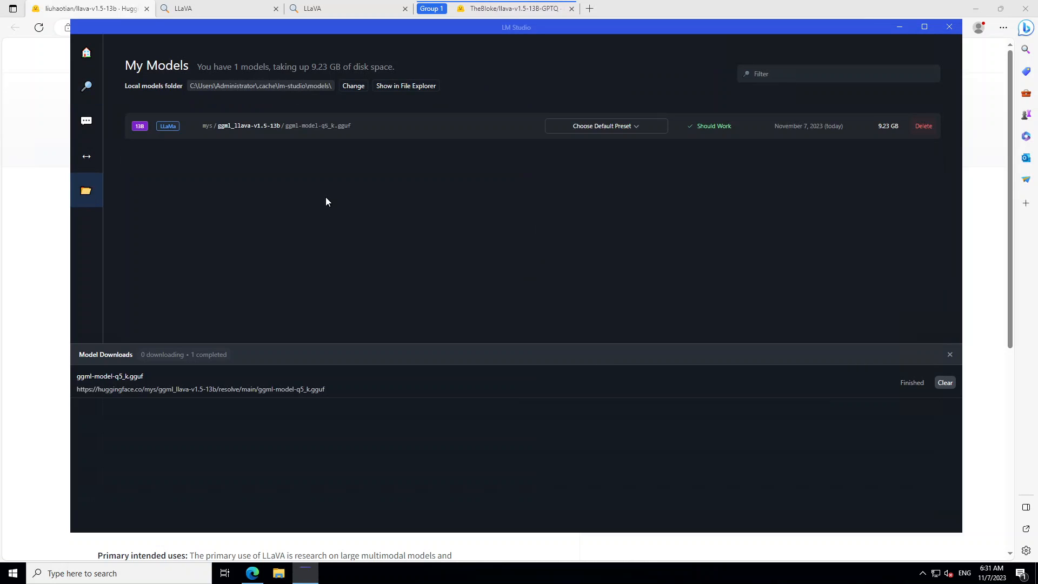
pyautogui.moveTo(934, 146)
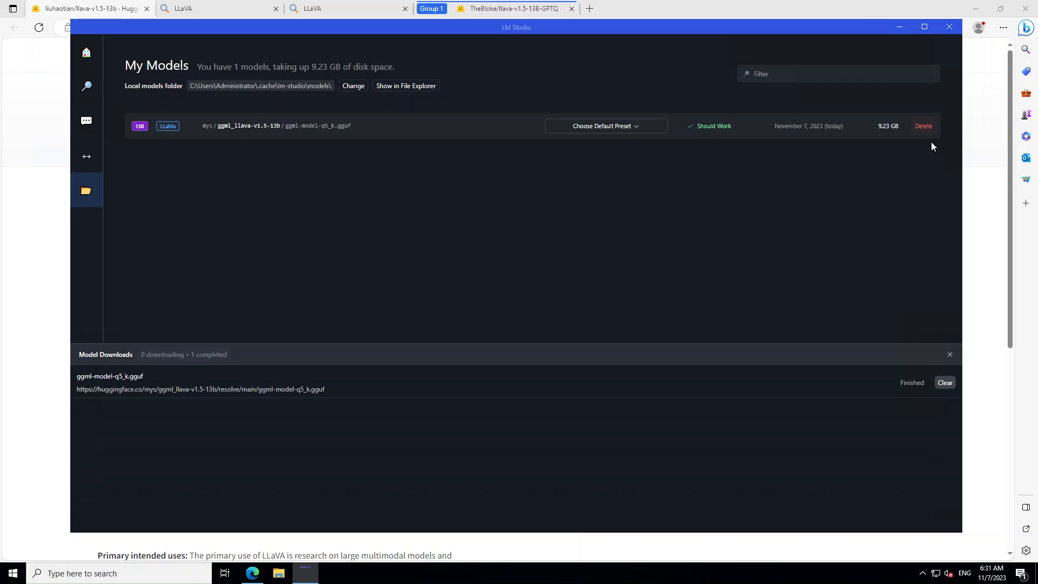
pyautogui.moveTo(134, 201)
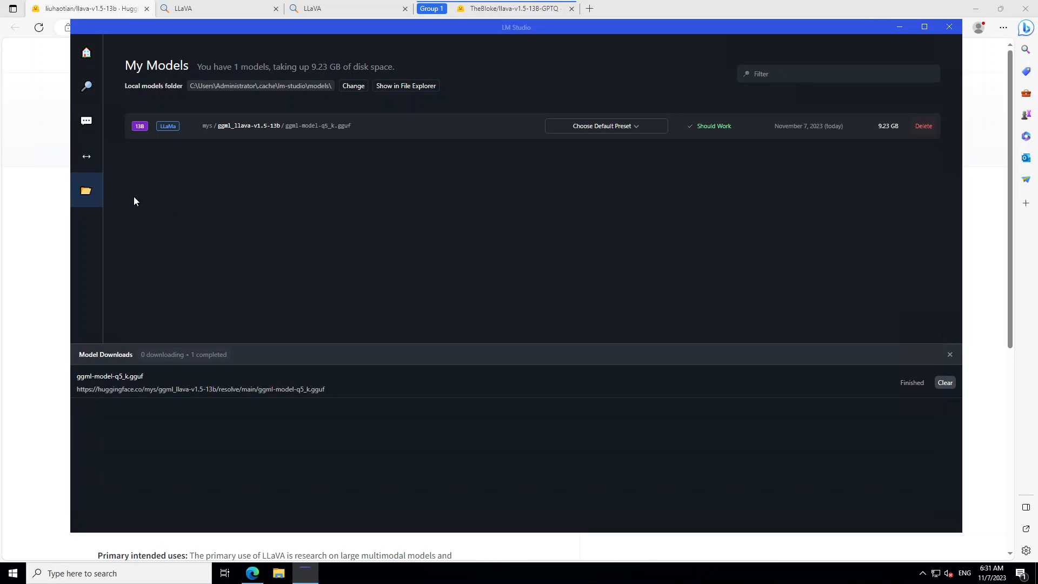
pyautogui.moveTo(158, 136)
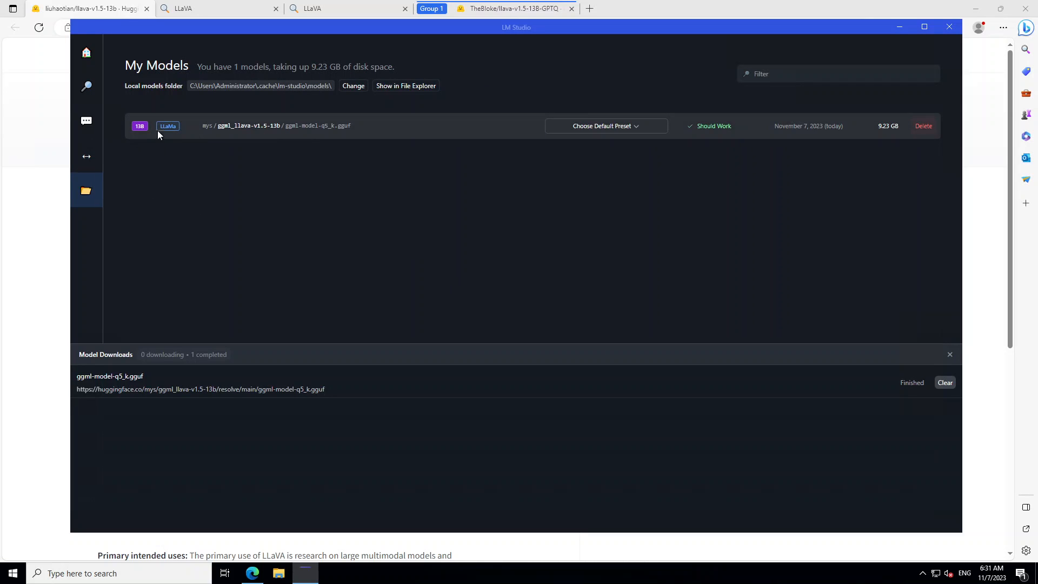
# Go to the chat screen and load the mys llava-v1.5-13b q5_k model
pyautogui.click(86, 120)
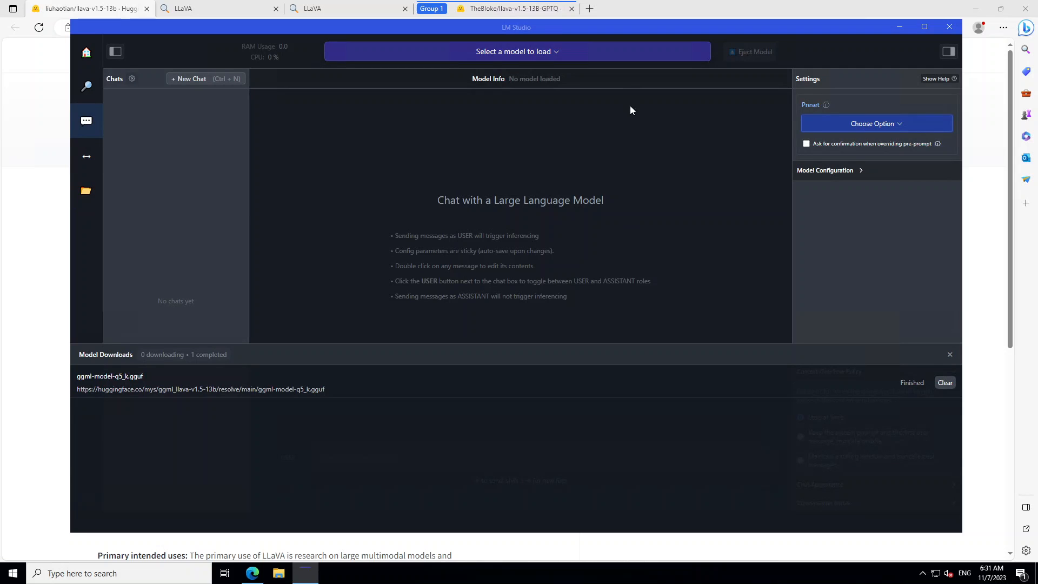
pyautogui.click(517, 51)
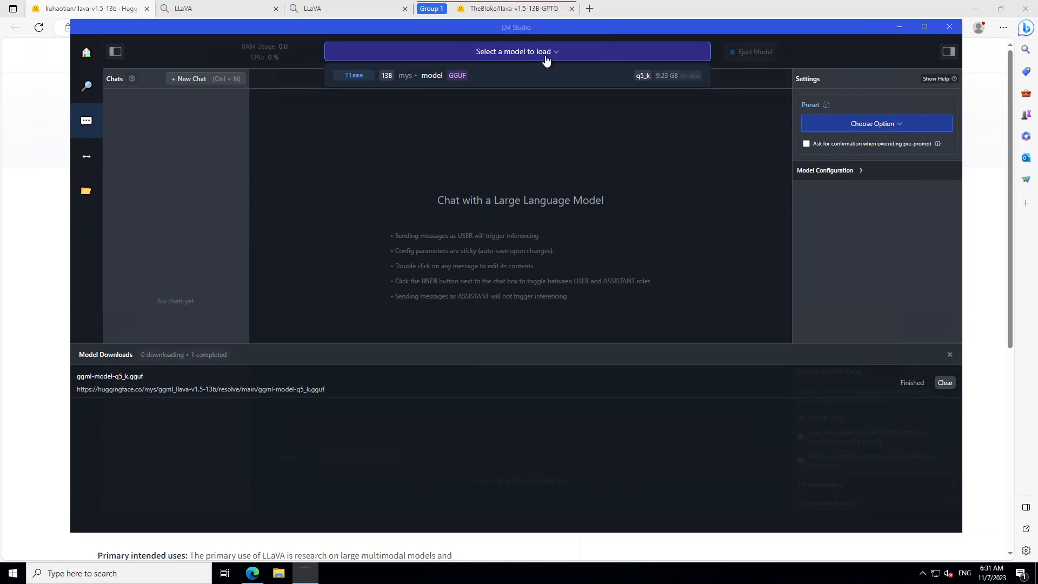
pyautogui.click(517, 51)
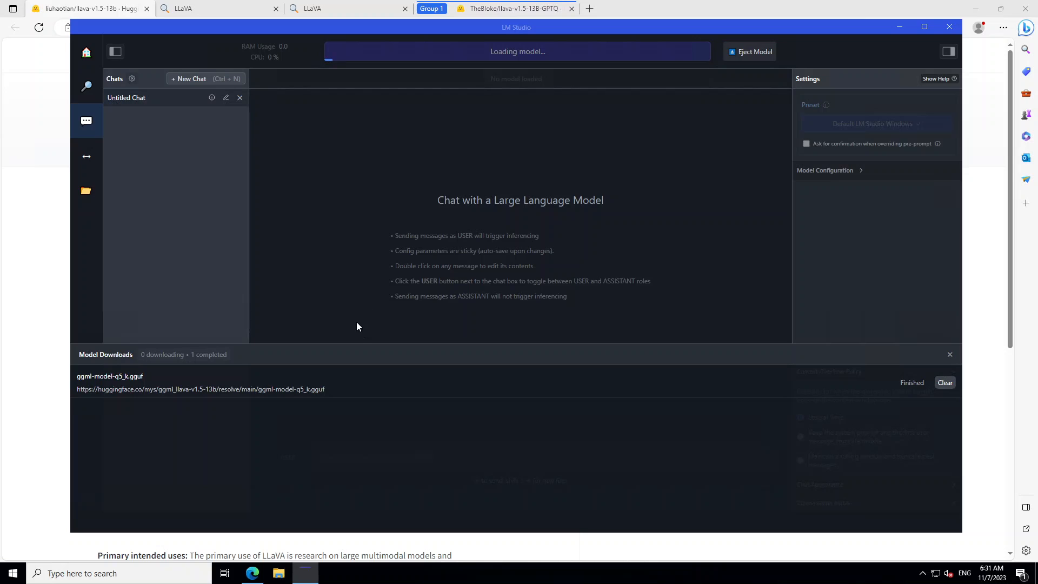
pyautogui.moveTo(604, 120)
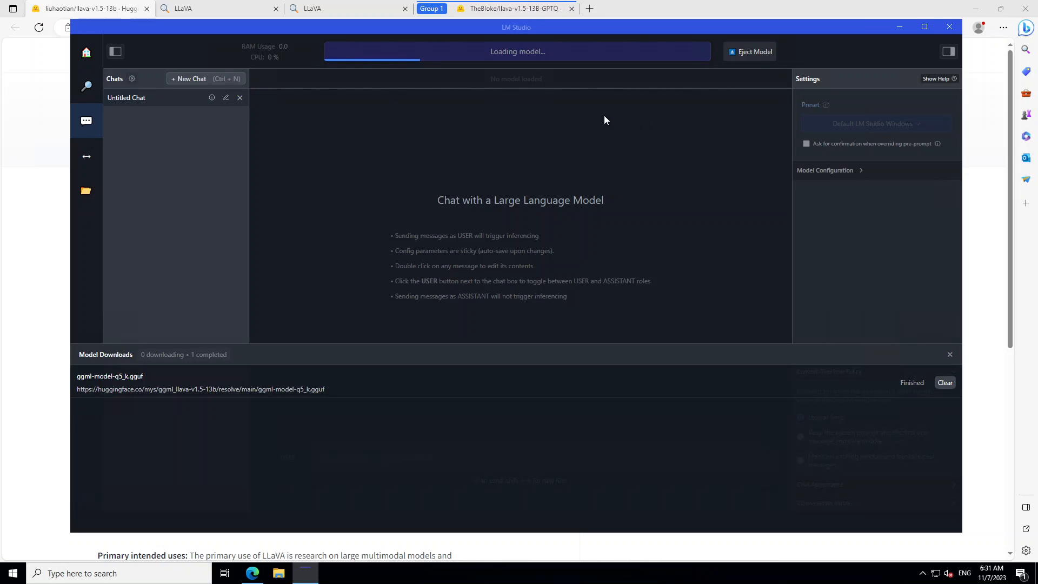
pyautogui.moveTo(538, 262)
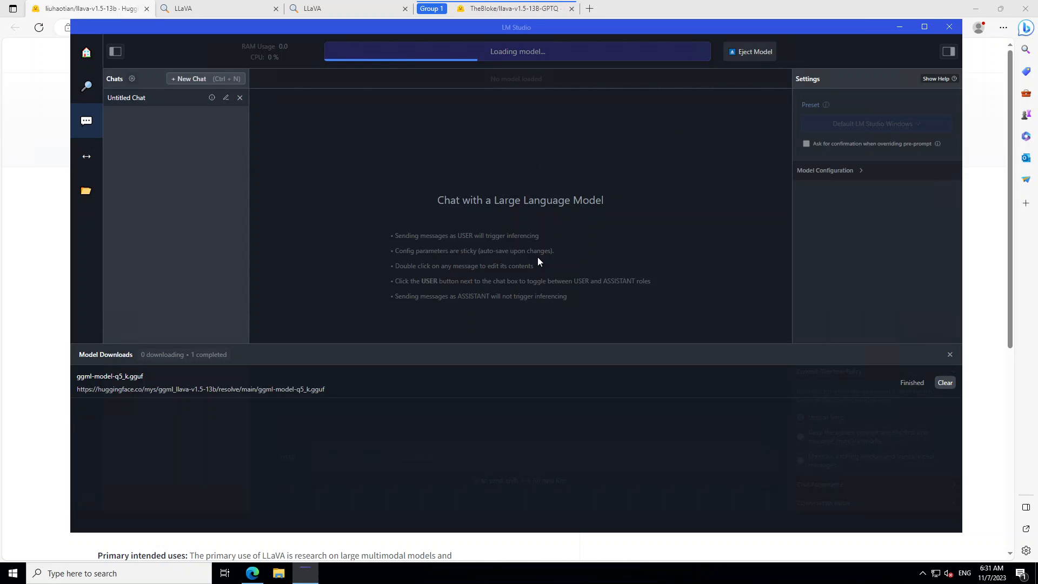
pyautogui.moveTo(536, 247)
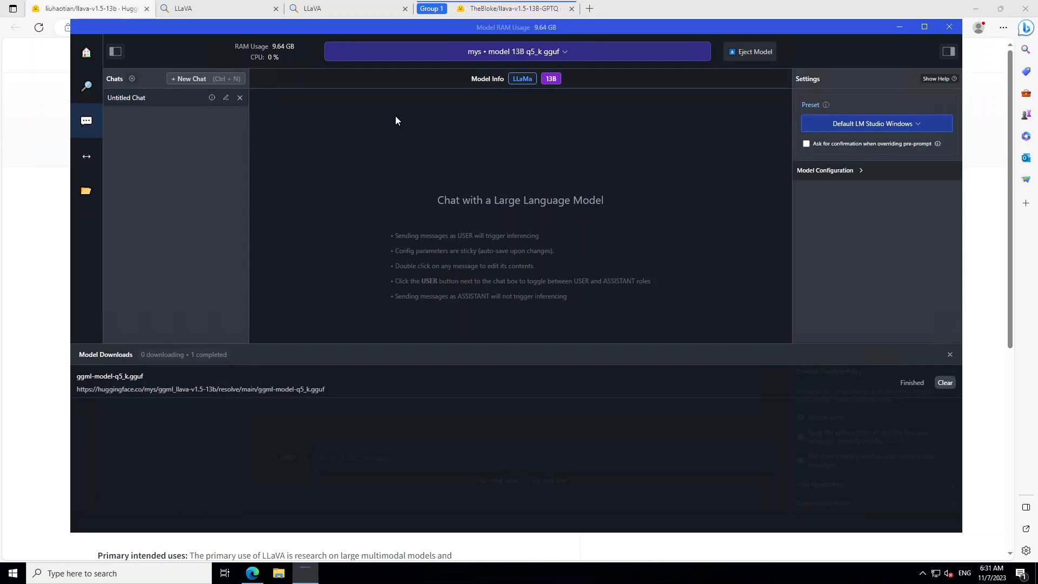
pyautogui.moveTo(1, 470)
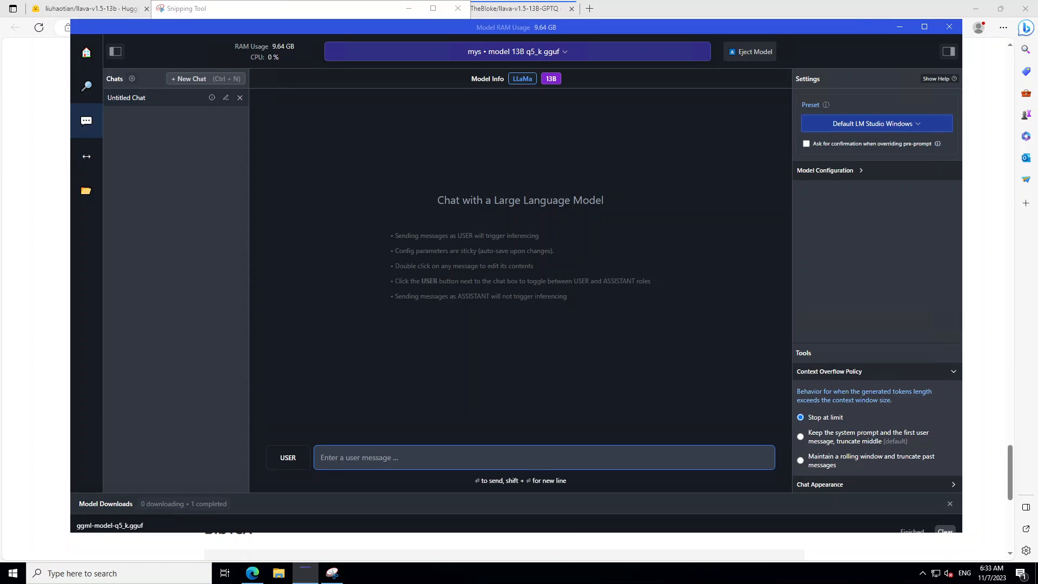
pyautogui.moveTo(415, 383)
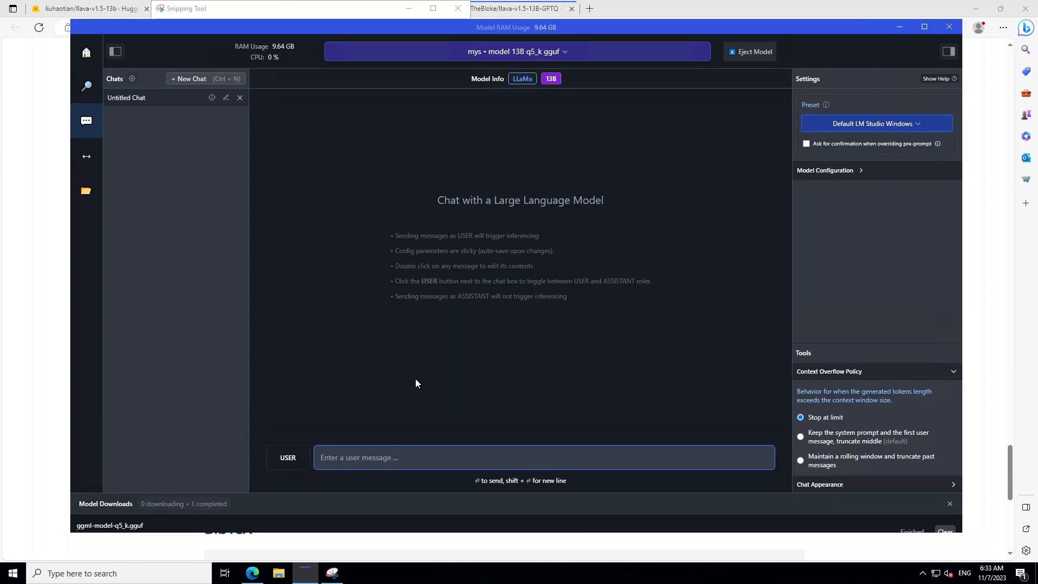
# Send the message 'What is the vision encoder in llava' to the loaded model
pyautogui.write('What')
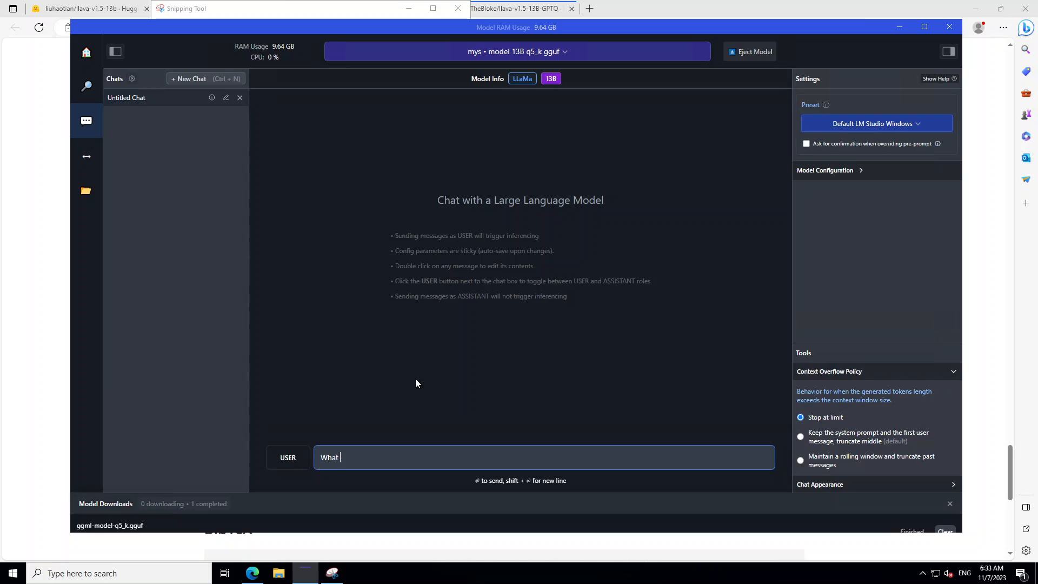
pyautogui.write('i')
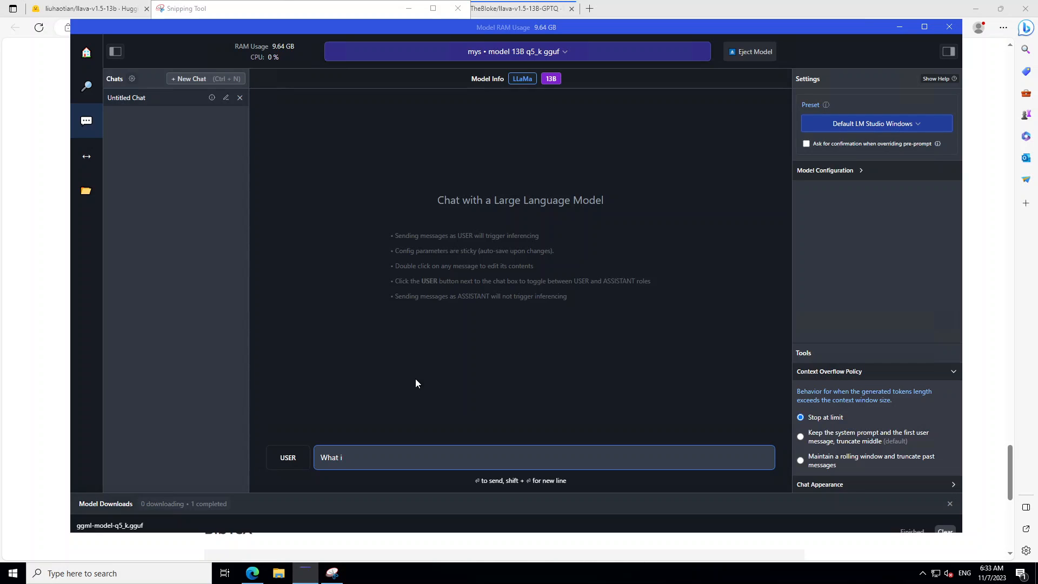
pyautogui.write('s the vision')
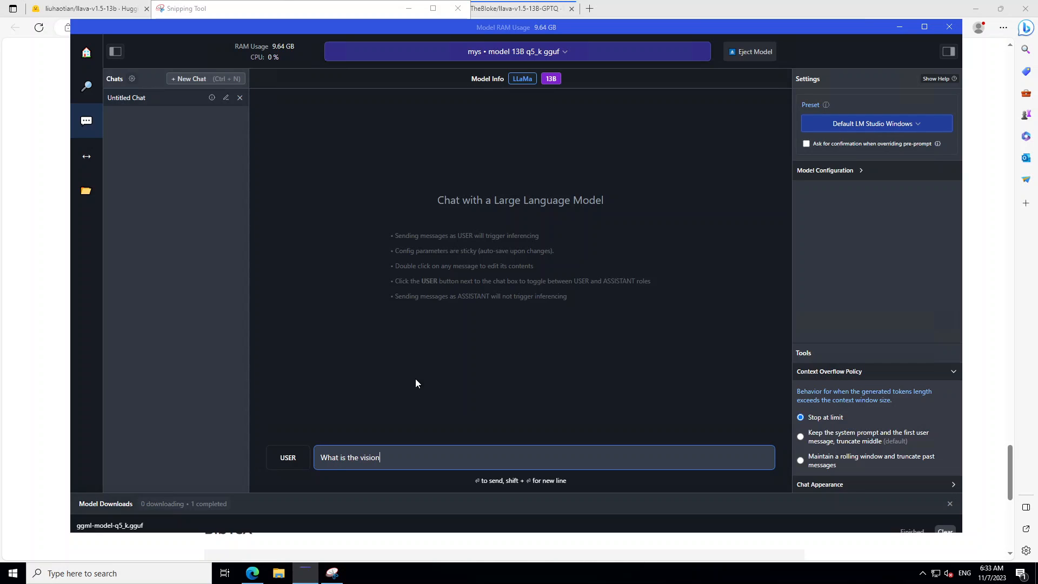
pyautogui.write('encoder in llava')
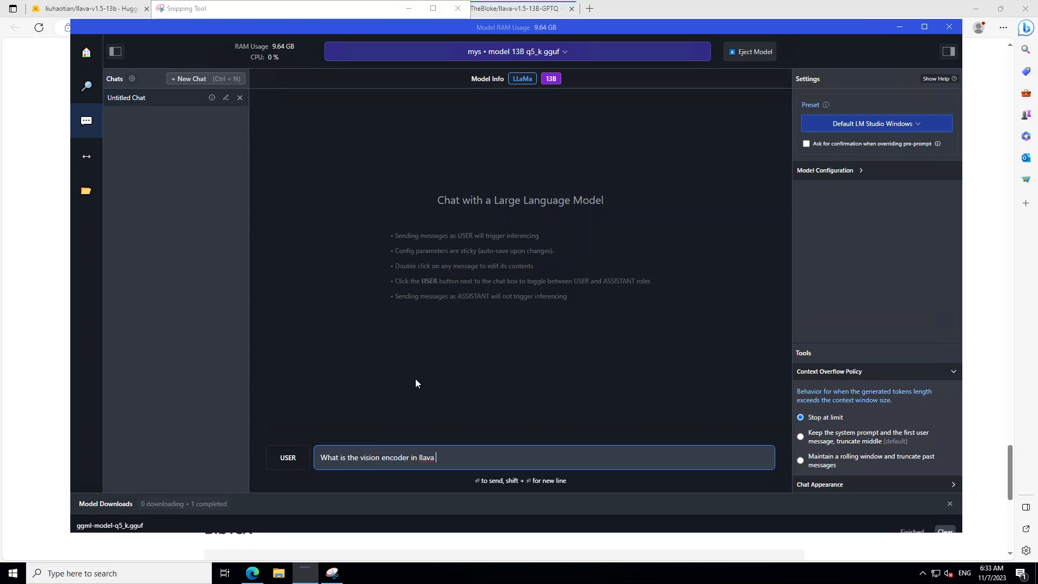
pyautogui.press('Return')
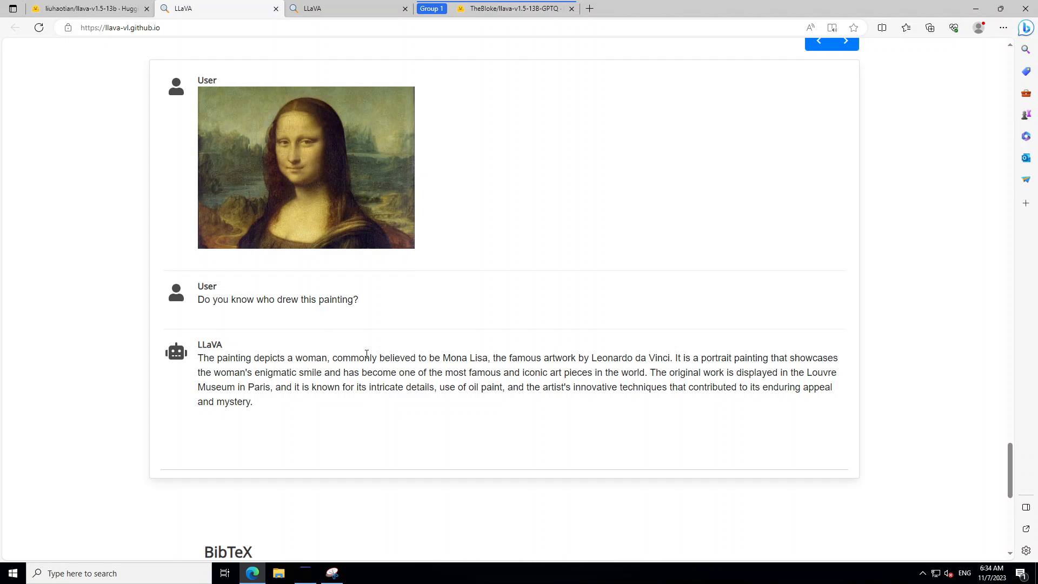
pyautogui.moveTo(307, 320)
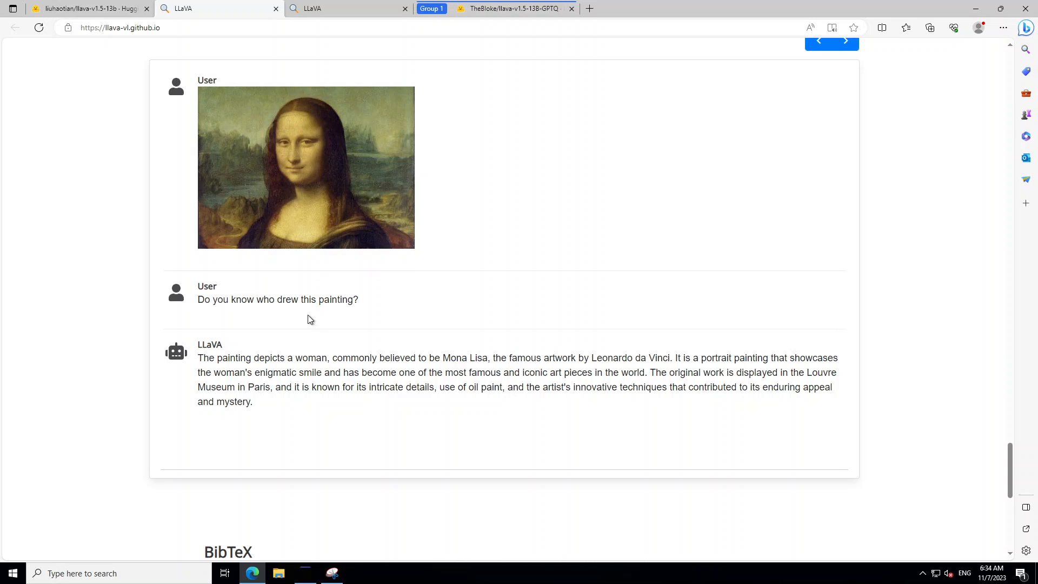
pyautogui.moveTo(381, 201)
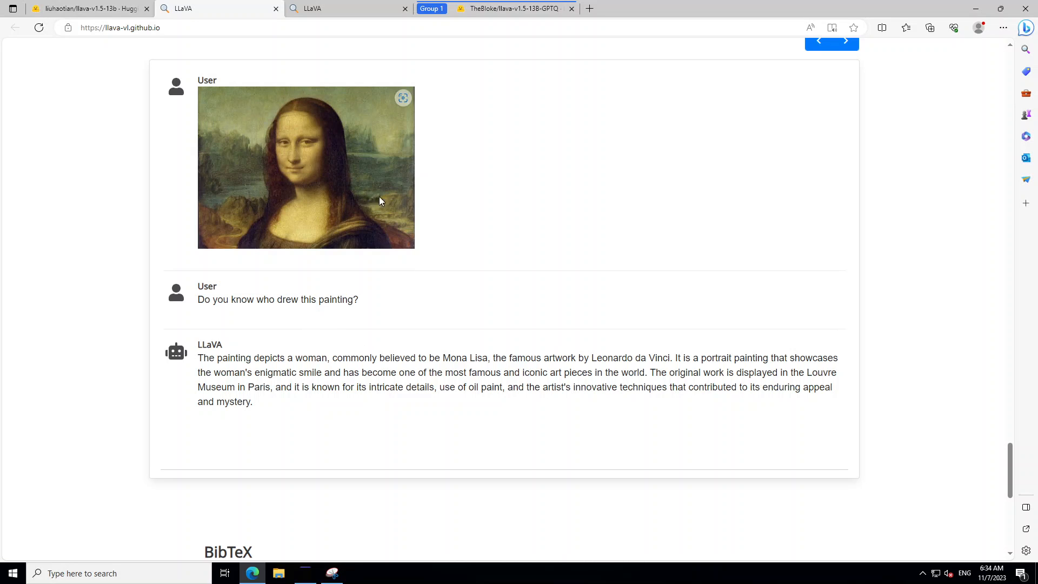
pyautogui.moveTo(250, 129)
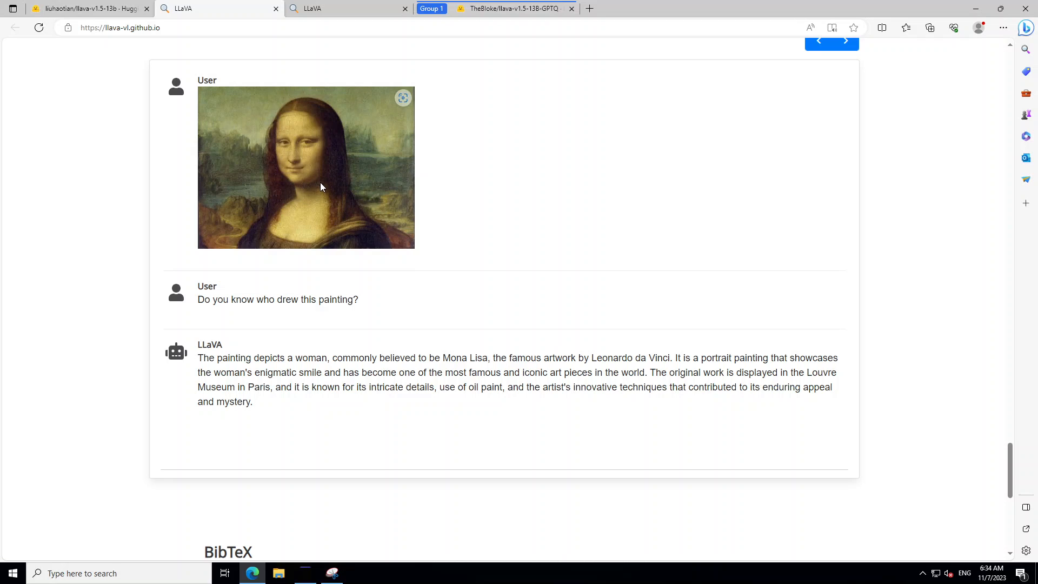
pyautogui.moveTo(293, 323)
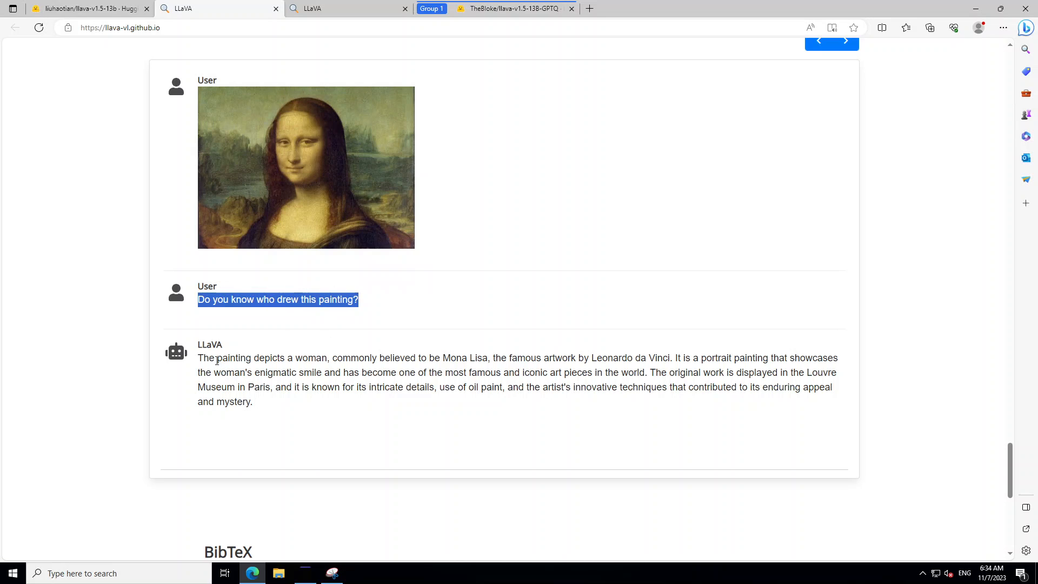
pyautogui.moveTo(342, 219)
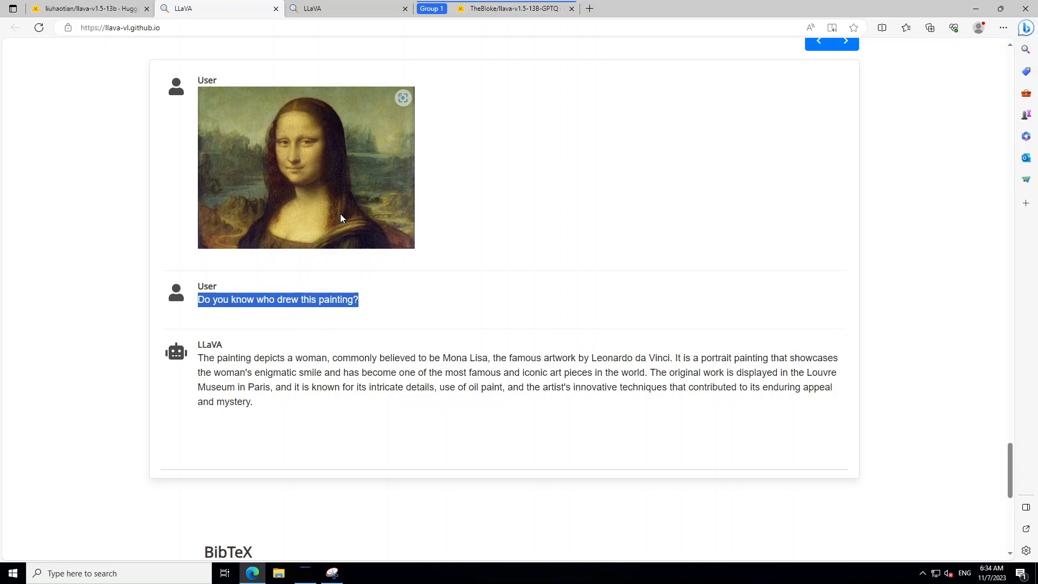
pyautogui.moveTo(571, 377)
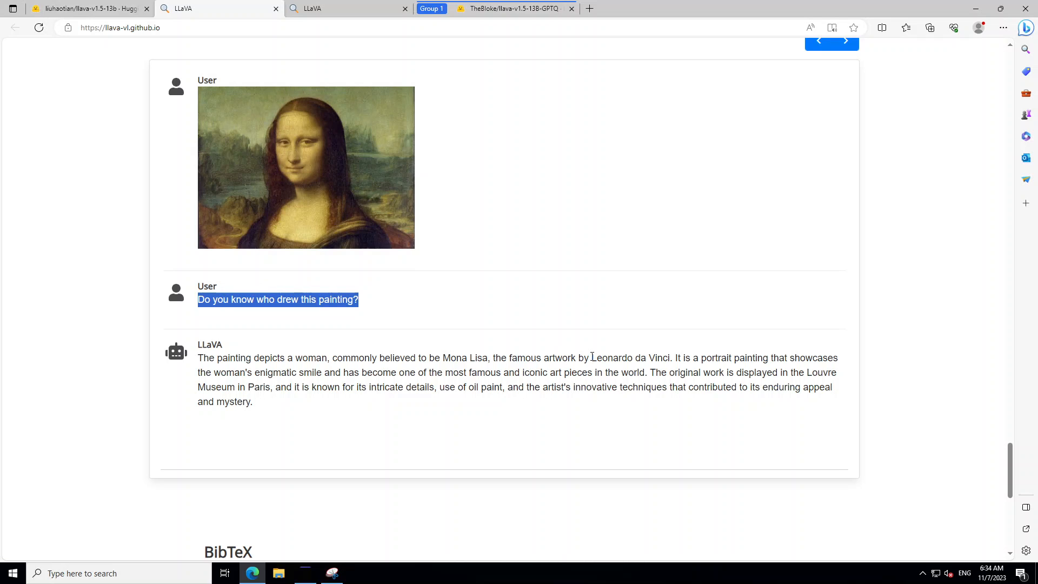
# Select text in the Mona Lisa example conversation on the LLaVA project page
pyautogui.doubleClick(629, 358)
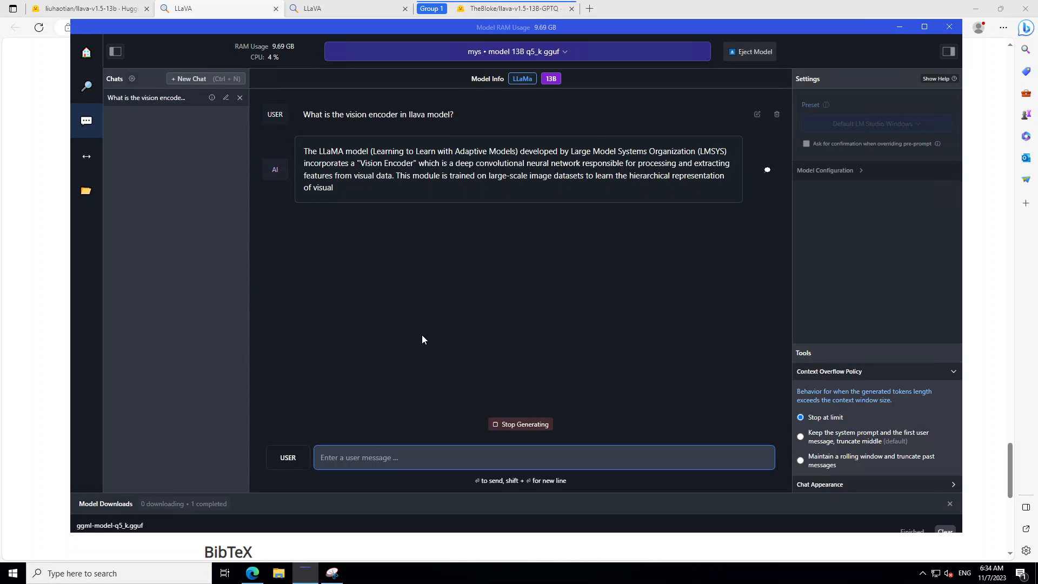
pyautogui.moveTo(635, 240)
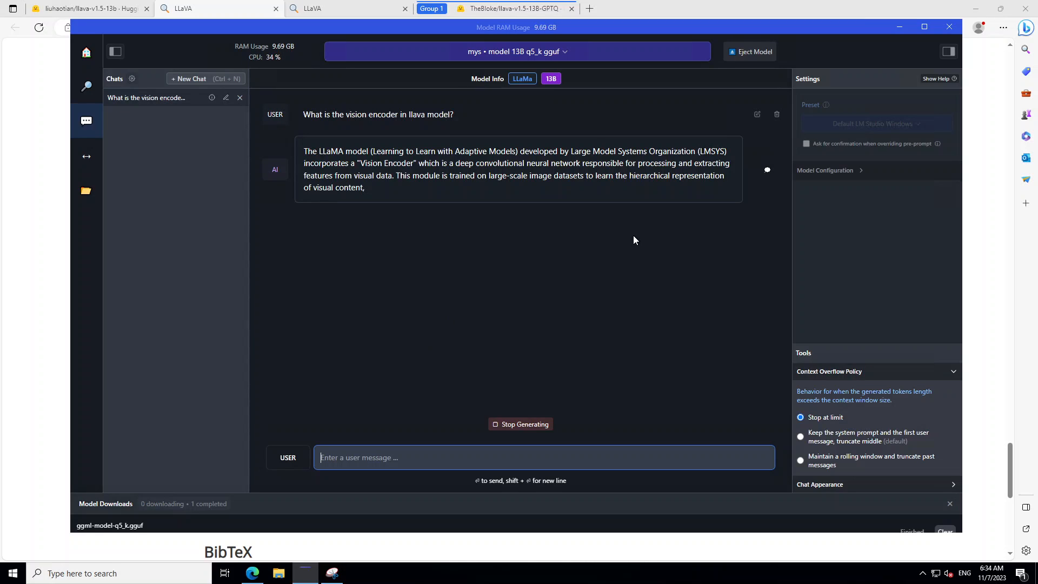
pyautogui.moveTo(581, 300)
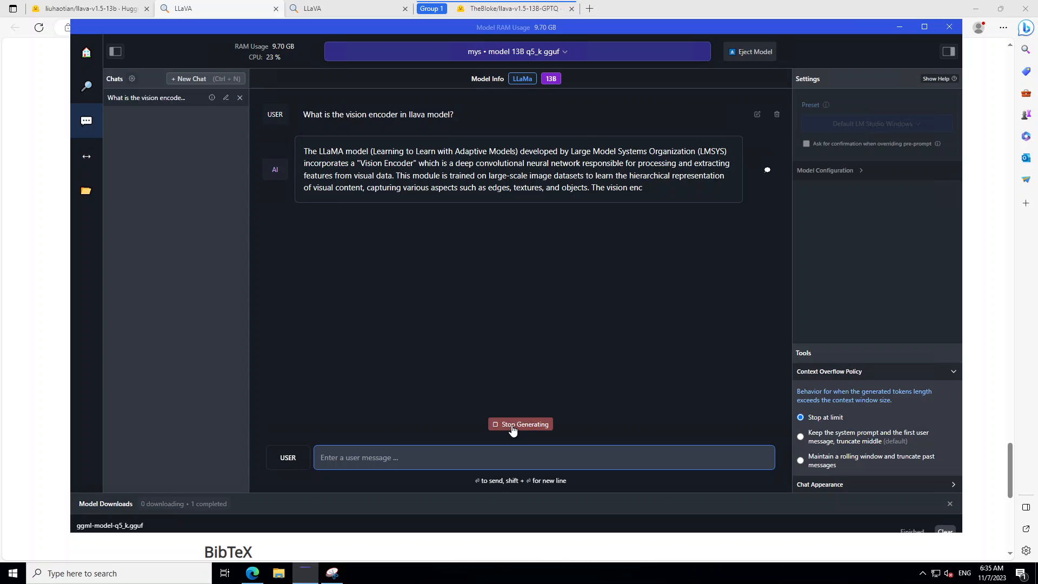
# Stop the model's vision encoder answer partway through generating
pyautogui.click(521, 424)
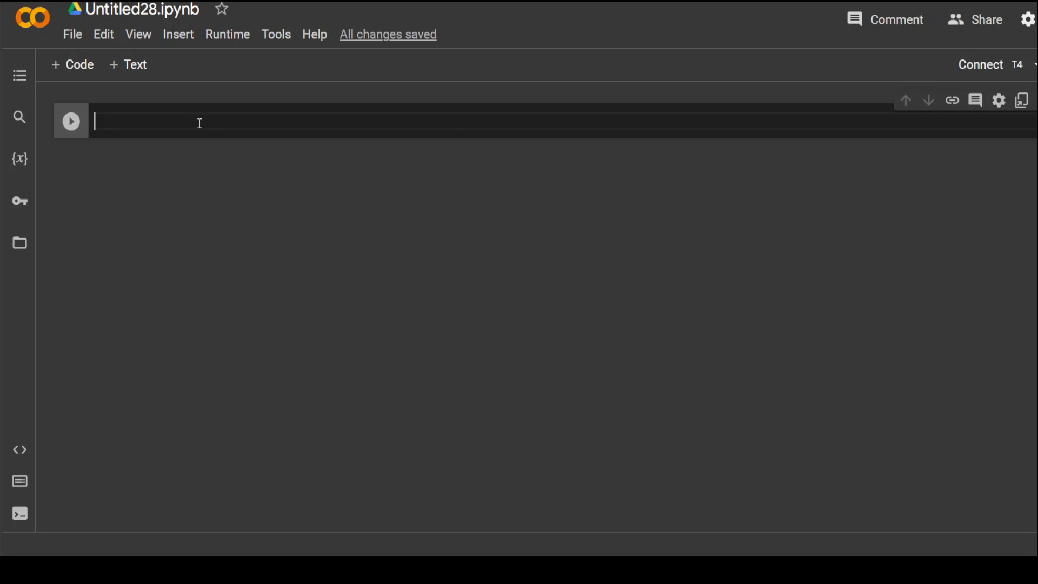
# Run '!pip install transformers' in a Colab cell and add a new code cell below
pyautogui.write('!pip install transformers')
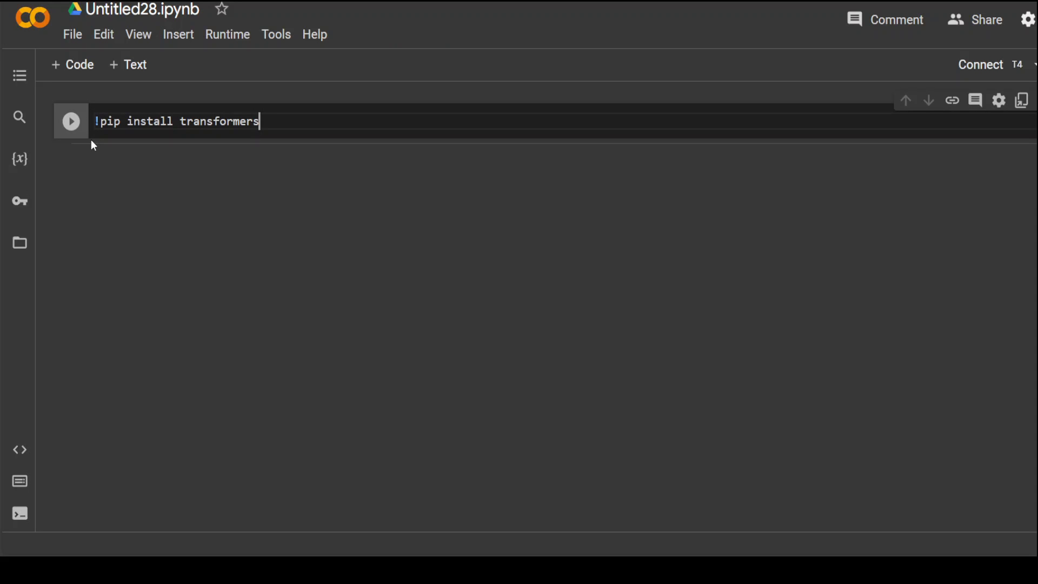
pyautogui.click(70, 121)
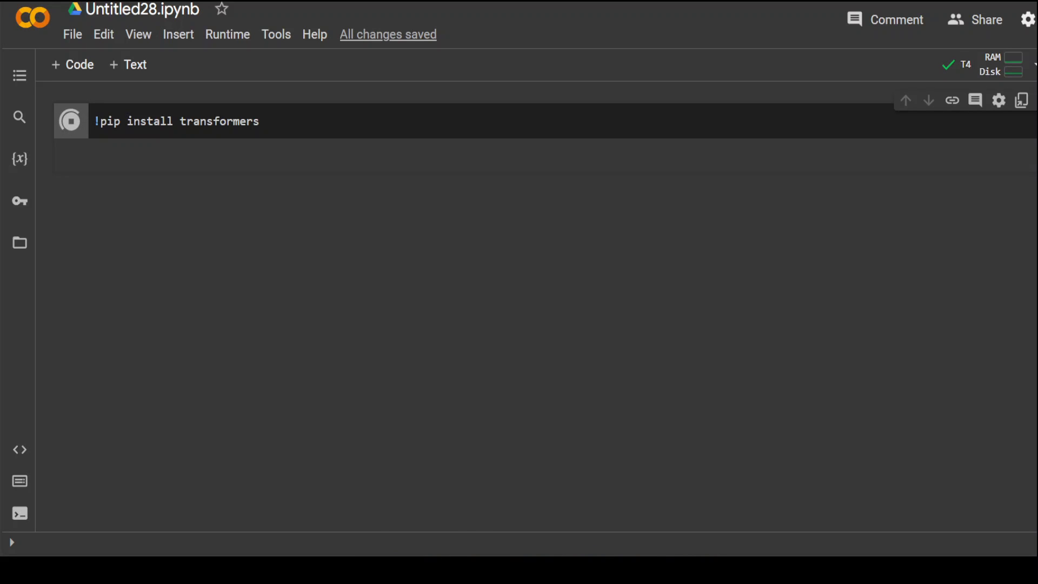
pyautogui.click(69, 120)
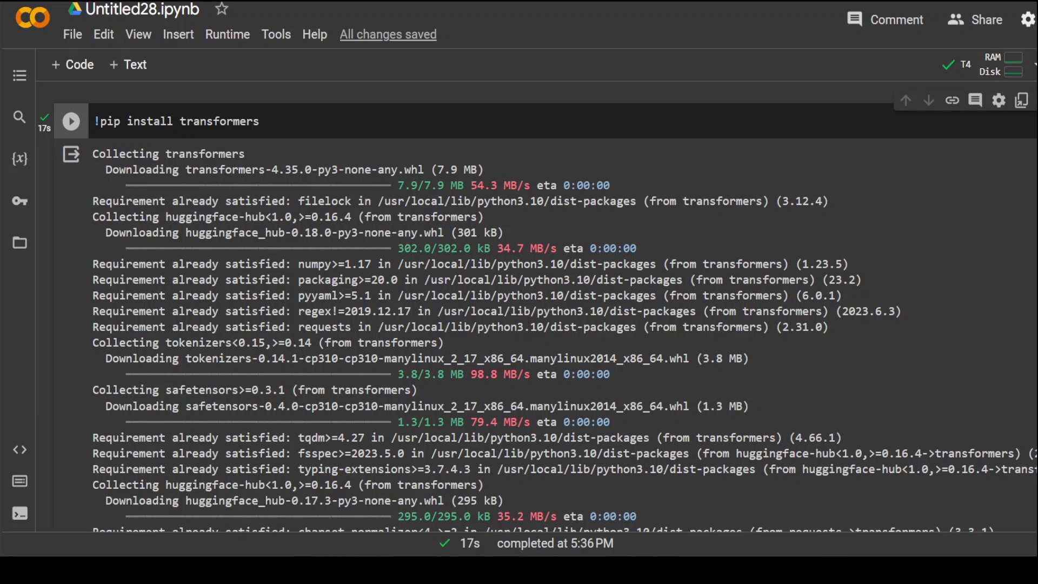
pyautogui.scroll(-3)
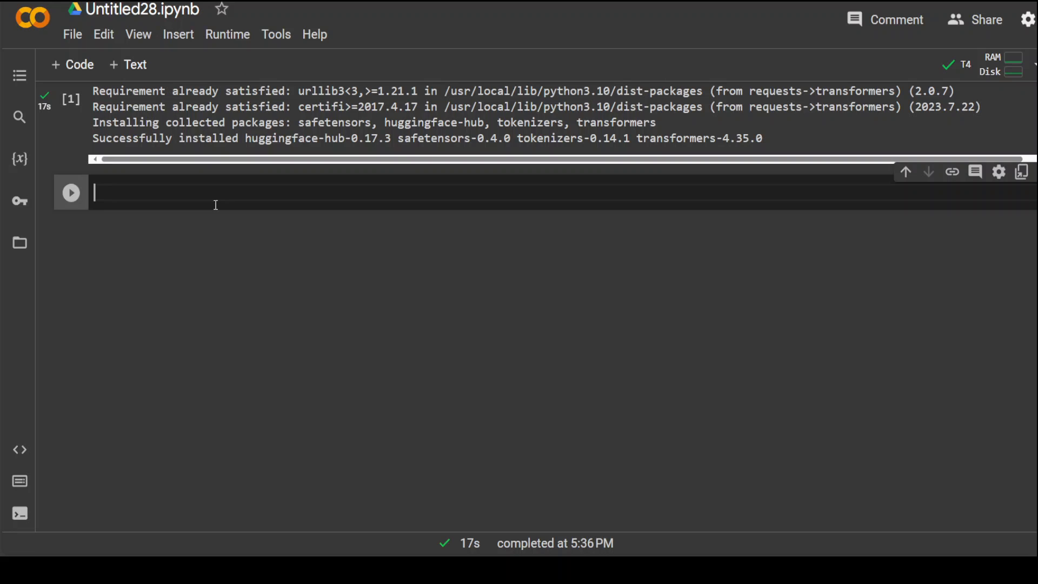
# Run '!pip install optimum' in the new Colab cell
pyautogui.write('!pip install')
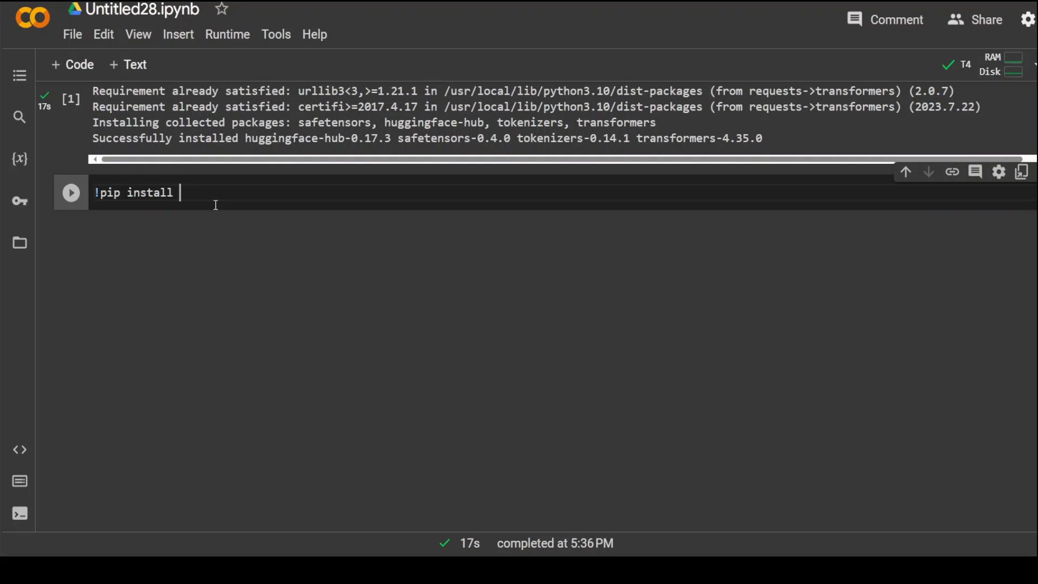
pyautogui.write('optimum')
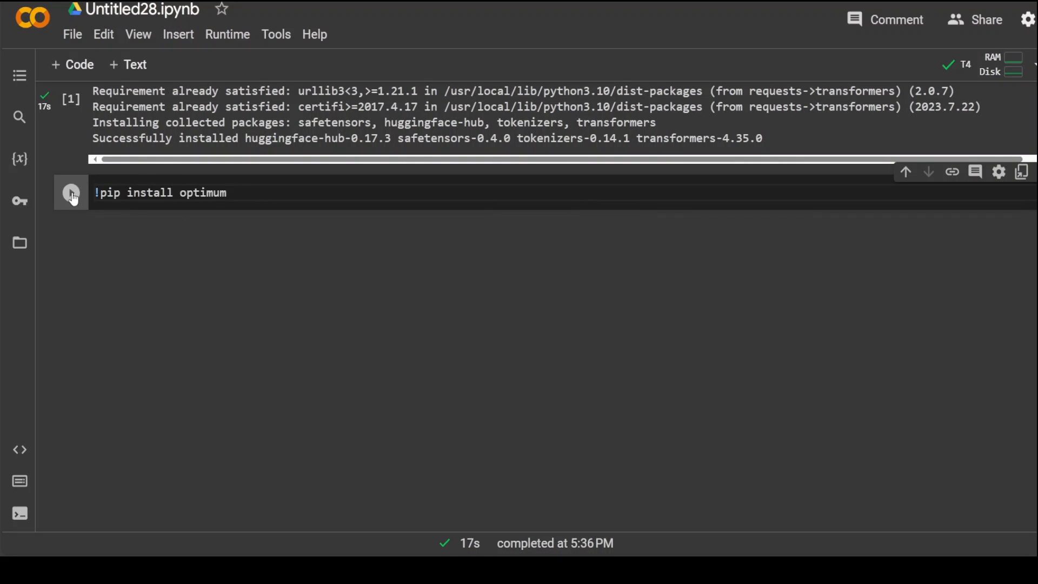
pyautogui.click(71, 192)
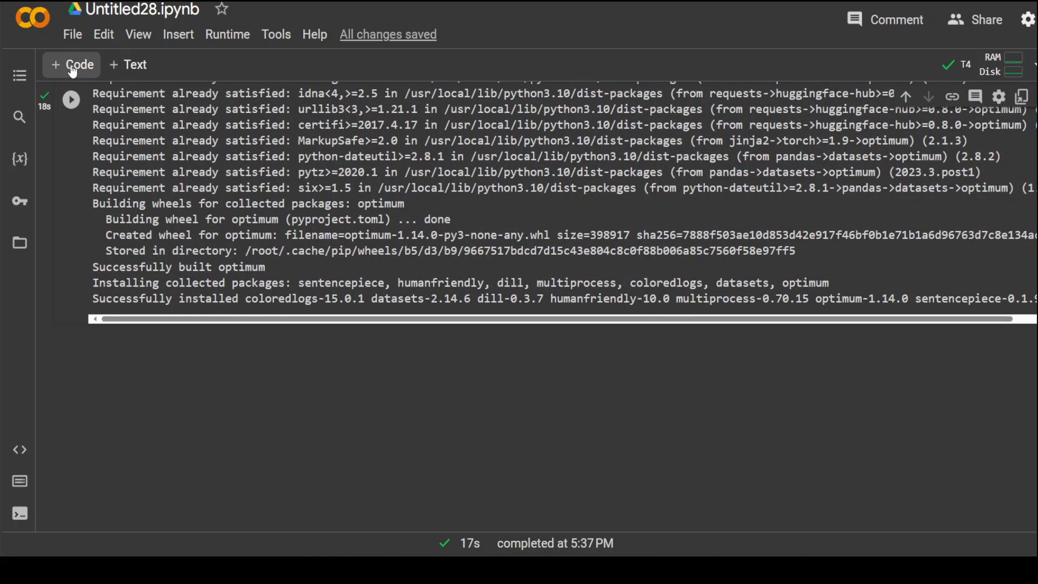
# Clone the PanQiWei/AutoGPTQ repository from GitHub in a new code cell
pyautogui.click(72, 63)
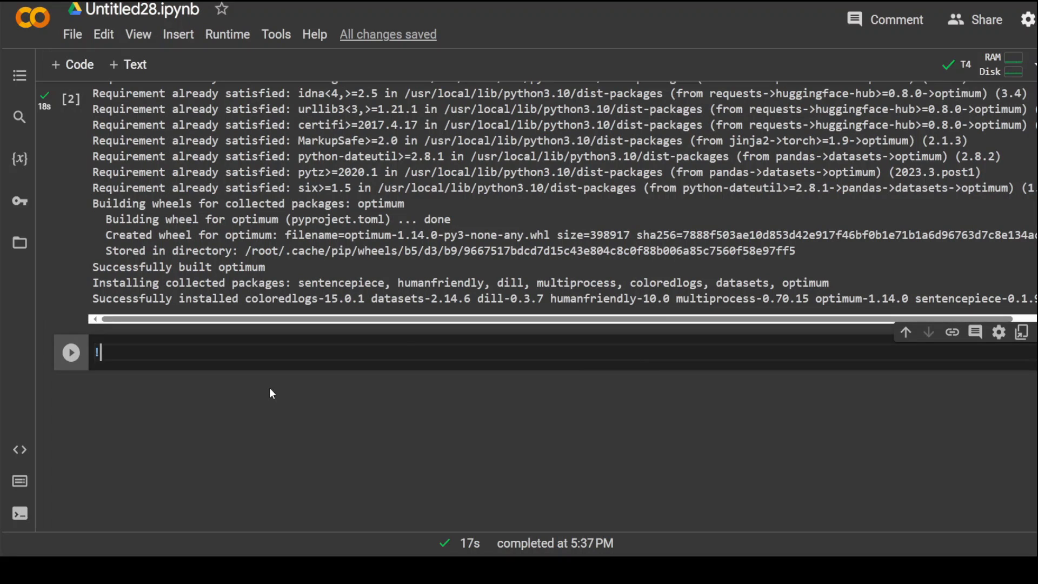
pyautogui.write('!git clone https://github.com/PanQiWei/AutoGPTQ')
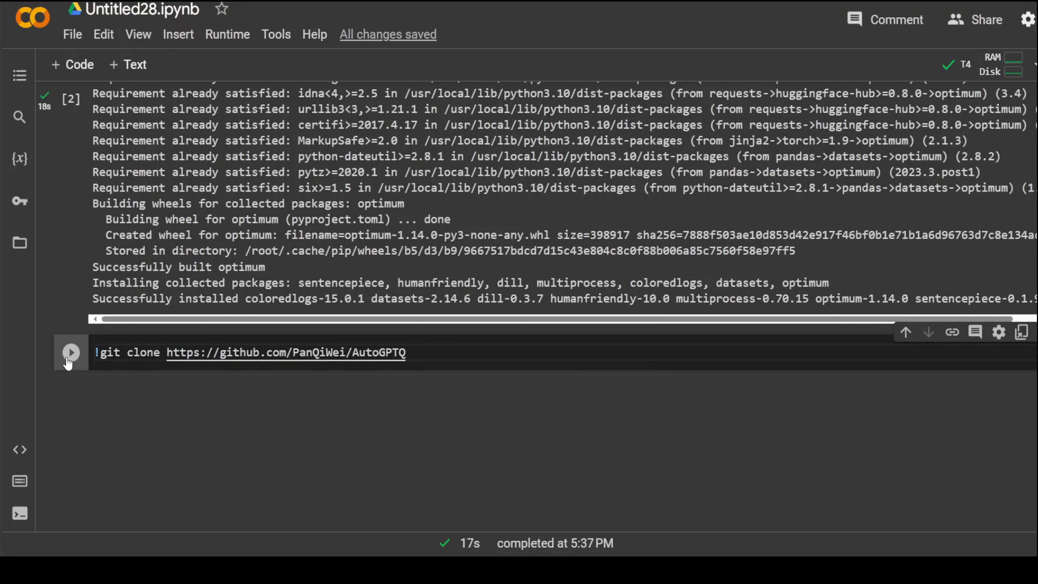
pyautogui.click(70, 351)
pyautogui.write('cd AutoGPTQ')
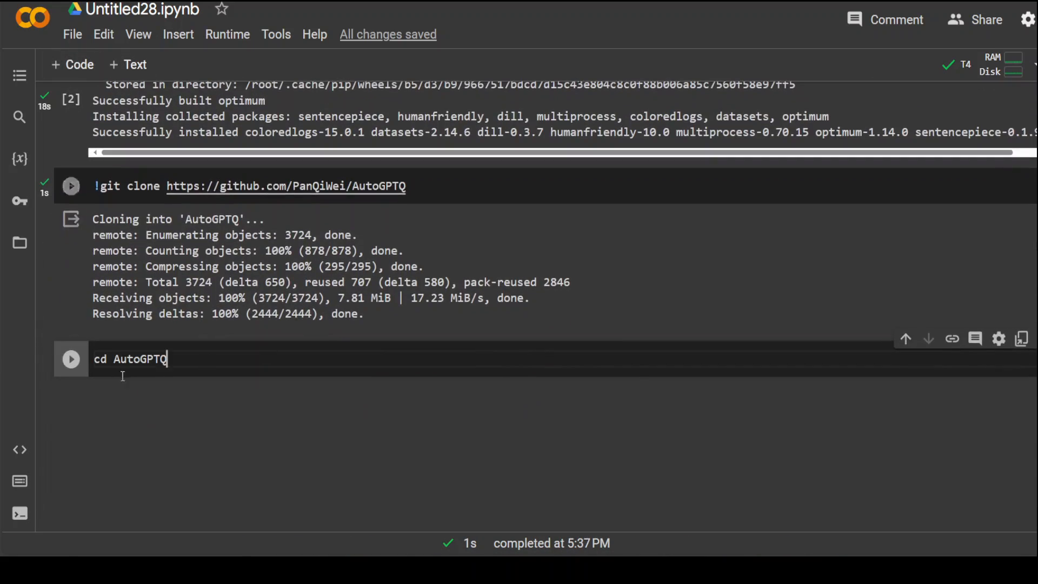
# Move into the AutoGPTQ folder and check out version v0.4.2
pyautogui.click(71, 359)
pyautogui.write('git checkout v0.4.2')
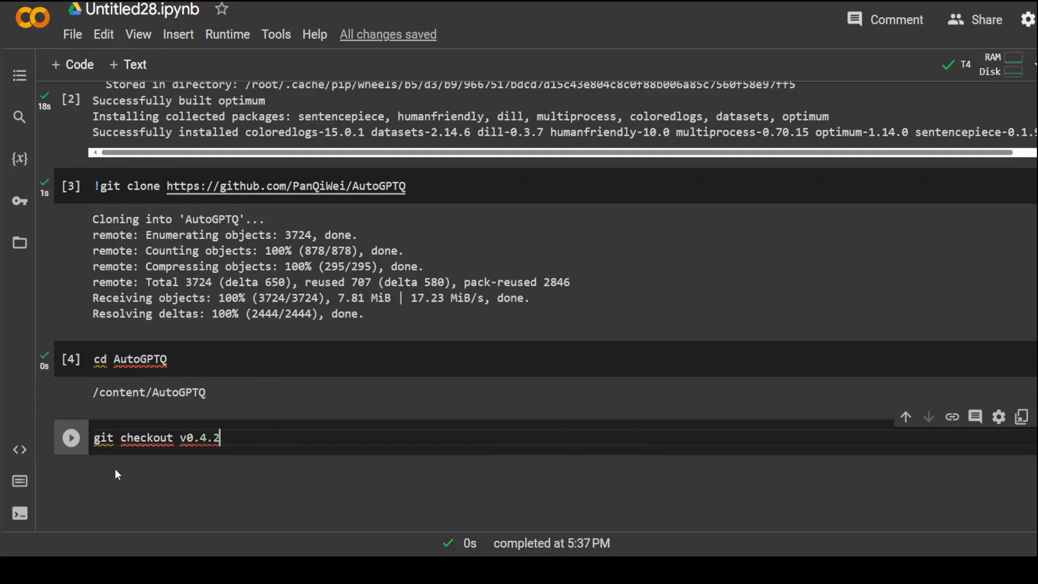
pyautogui.click(72, 438)
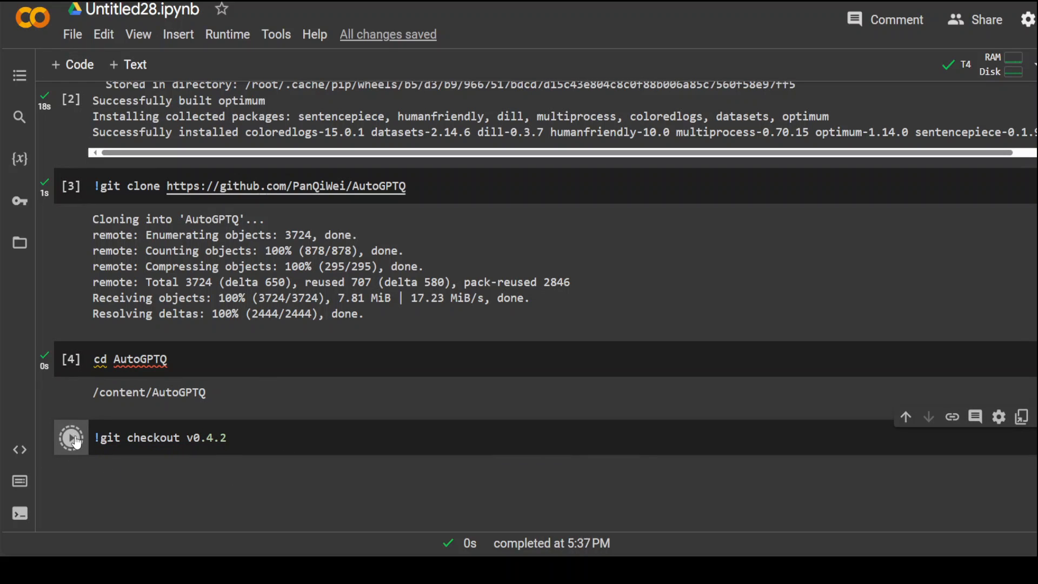
pyautogui.click(71, 438)
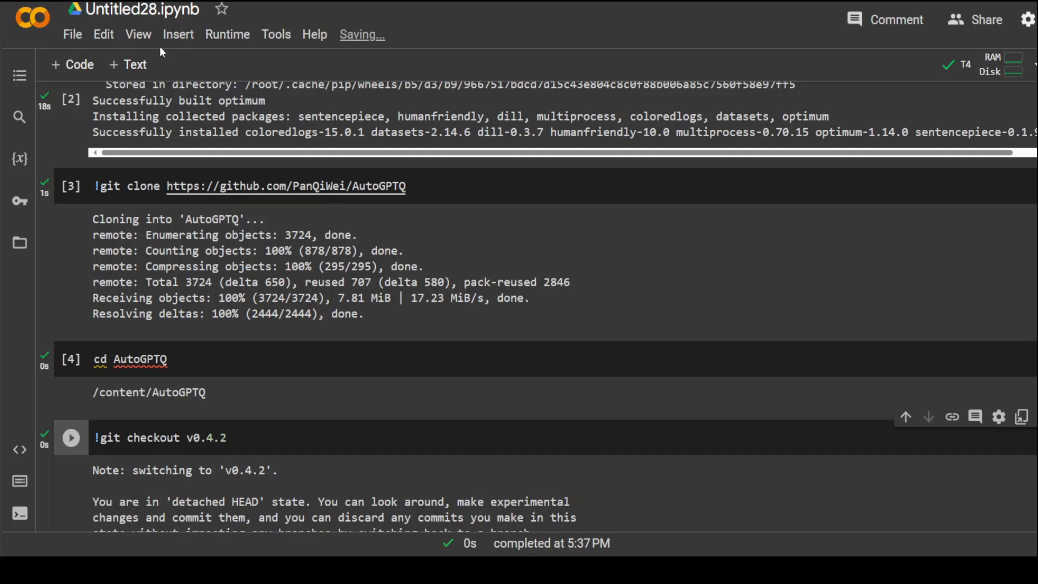
# Run 'pip3 install .' to build and install auto-gptq 0.4.2 from the cloned source
pyautogui.scroll(-3)
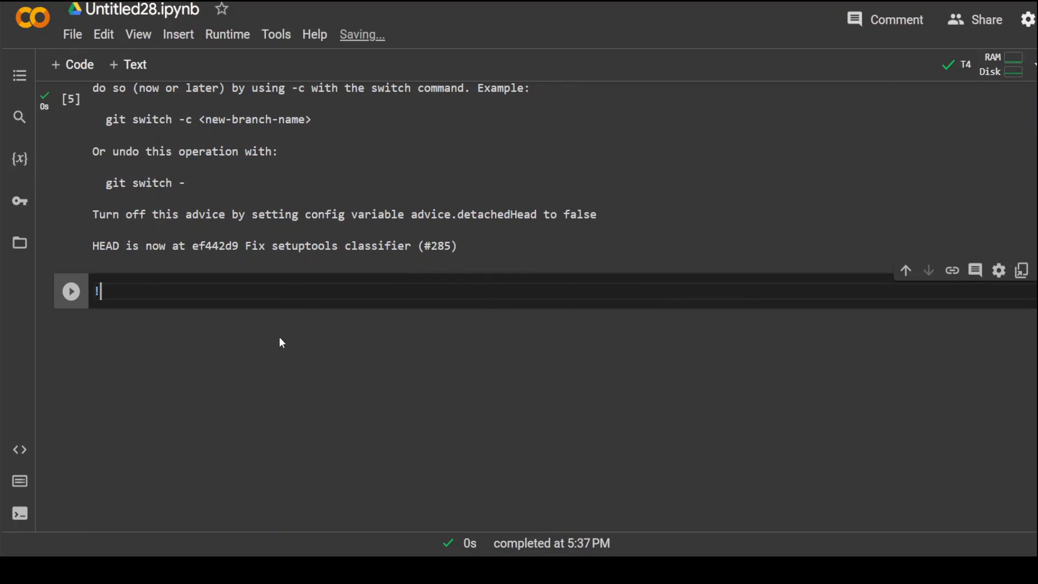
pyautogui.write('pip3 install .')
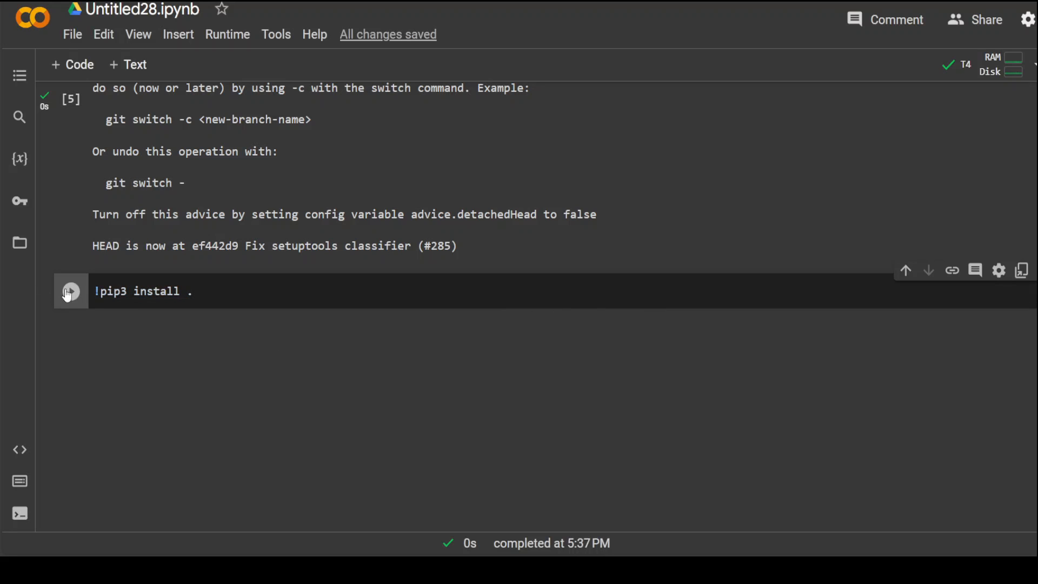
pyautogui.click(70, 291)
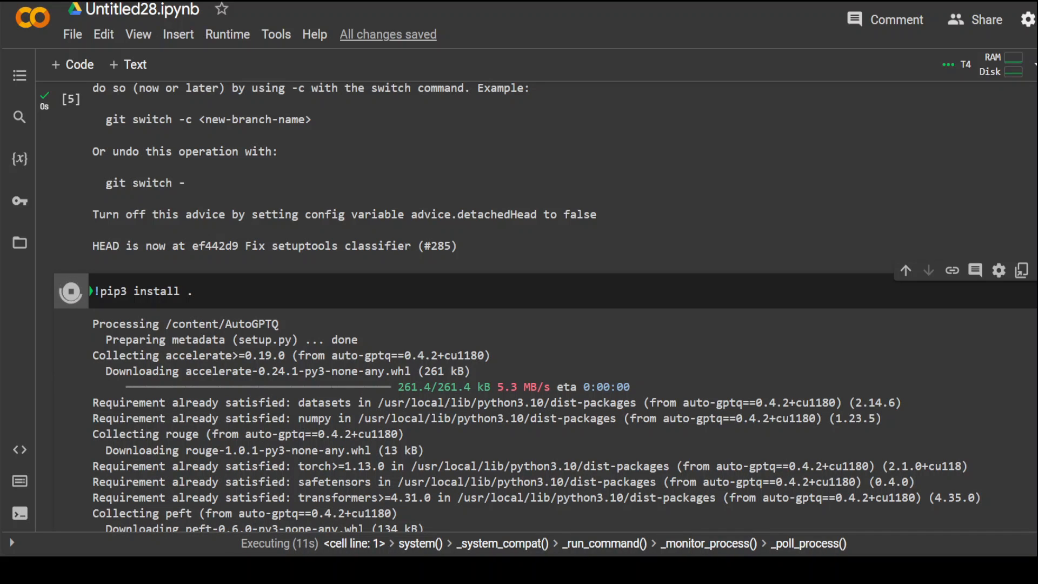
pyautogui.scroll(3)
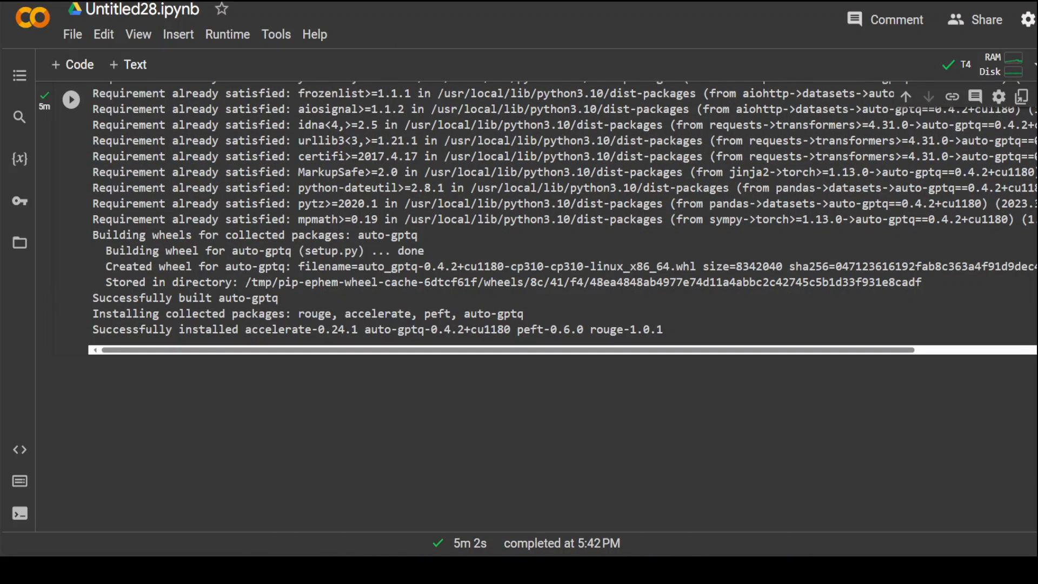
# Add the TheBloke/llava-v1.5-13B-GPTQ loading and generation script cell and start running it
pyautogui.click(393, 387)
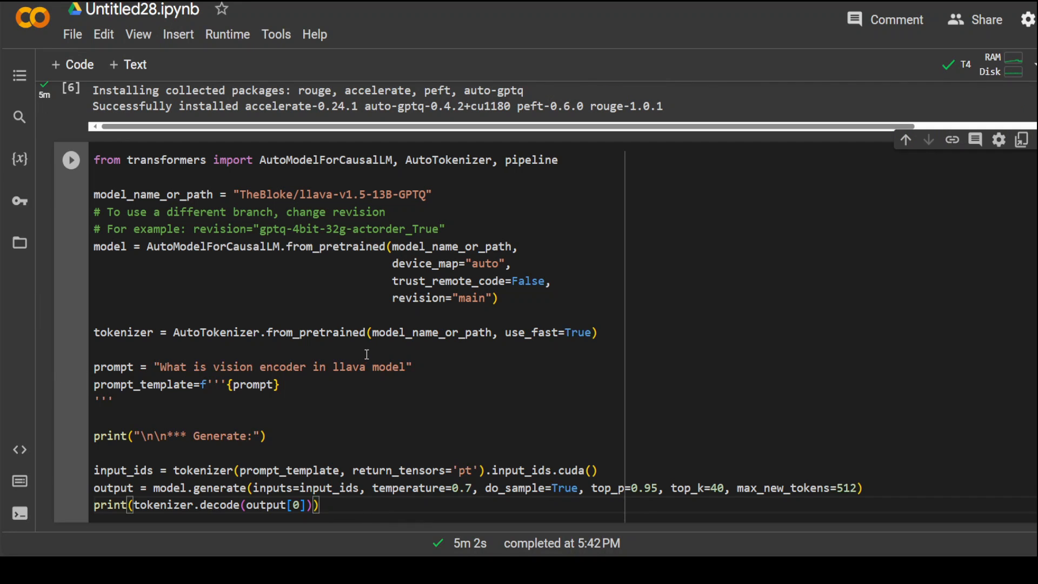
pyautogui.moveTo(324, 193)
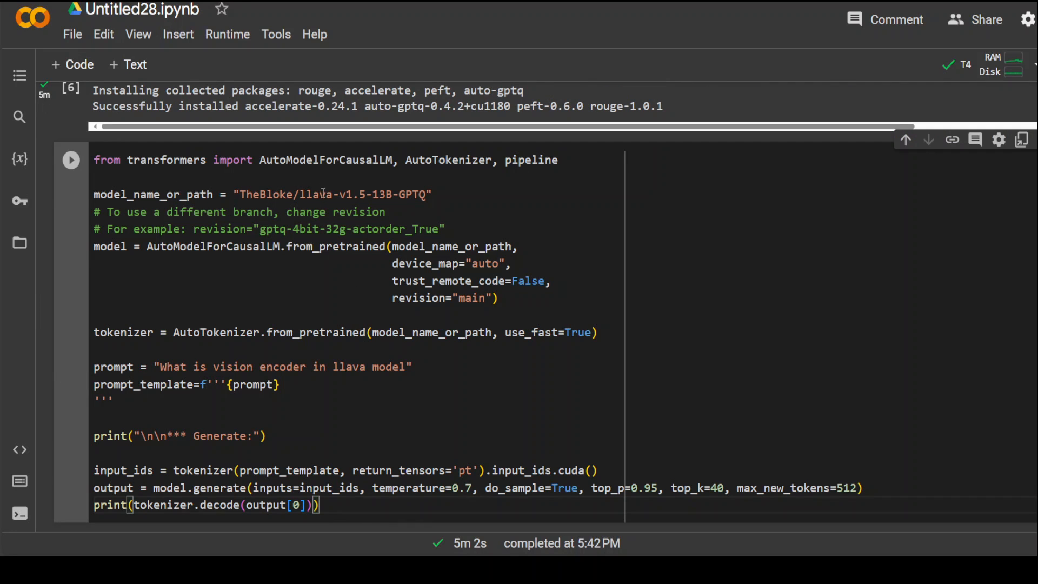
pyautogui.doubleClick(330, 194)
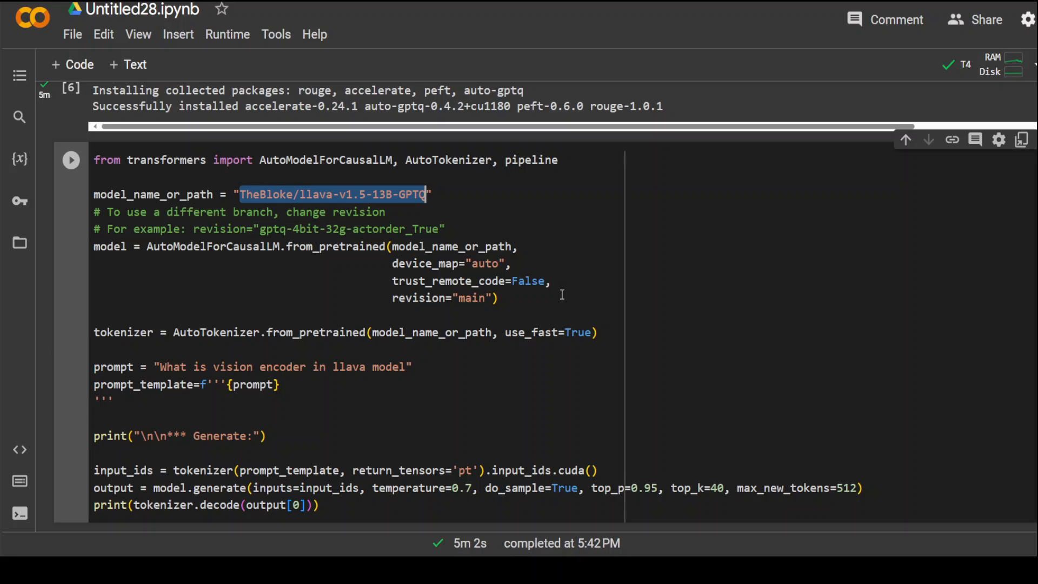
pyautogui.moveTo(427, 320)
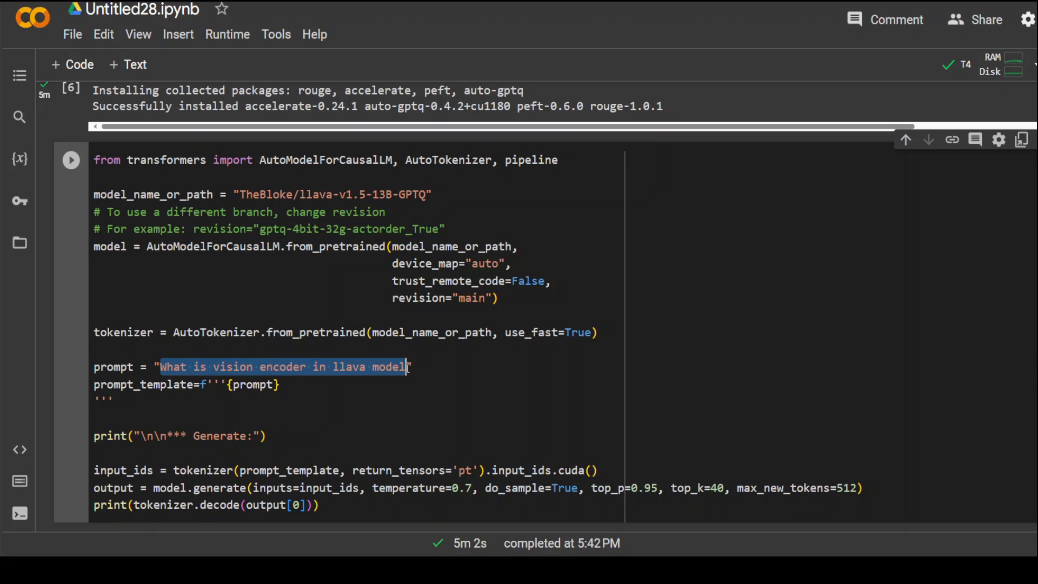
pyautogui.scroll(3)
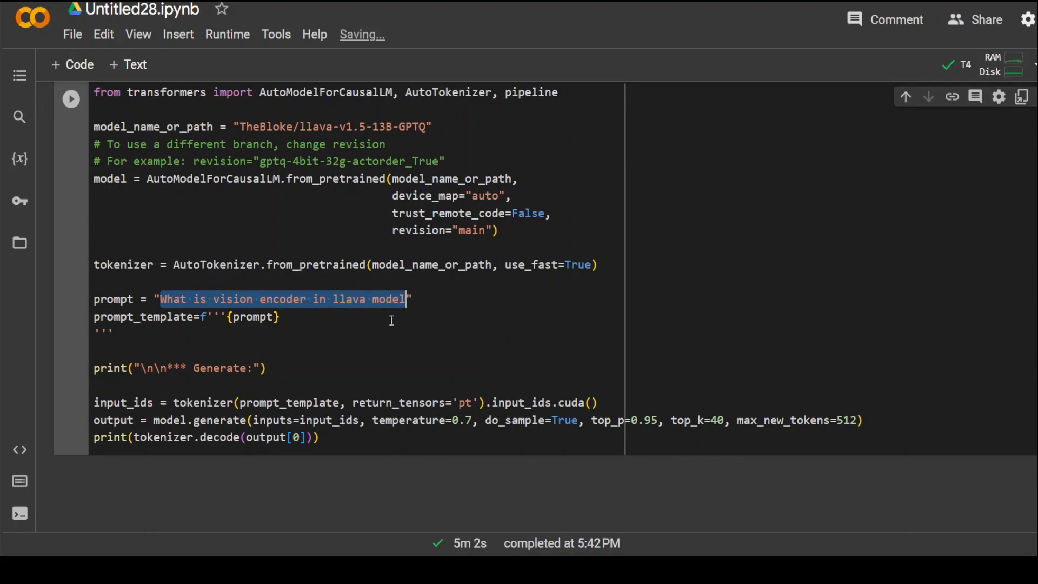
pyautogui.click(72, 98)
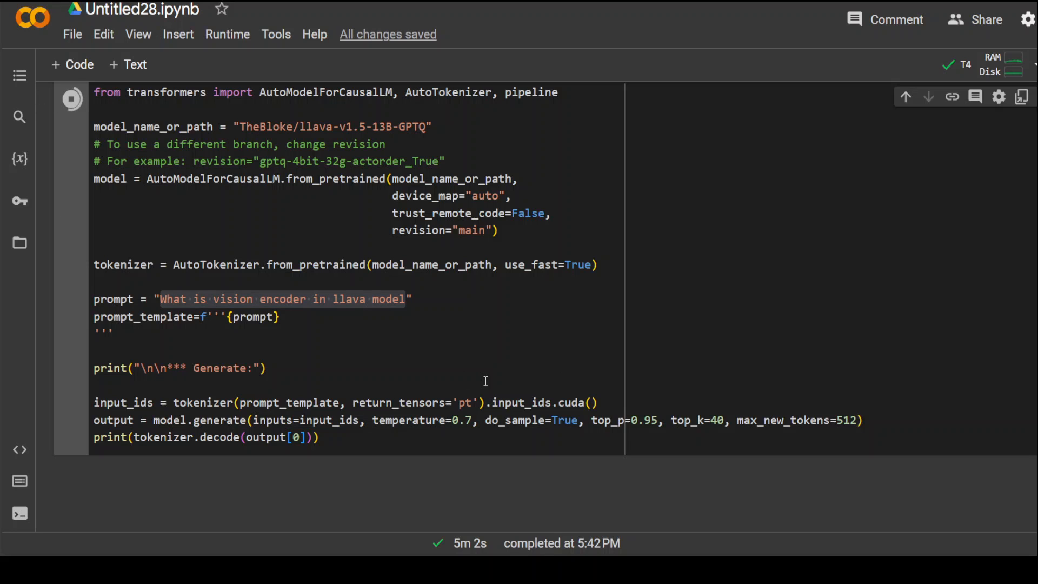
pyautogui.click(71, 98)
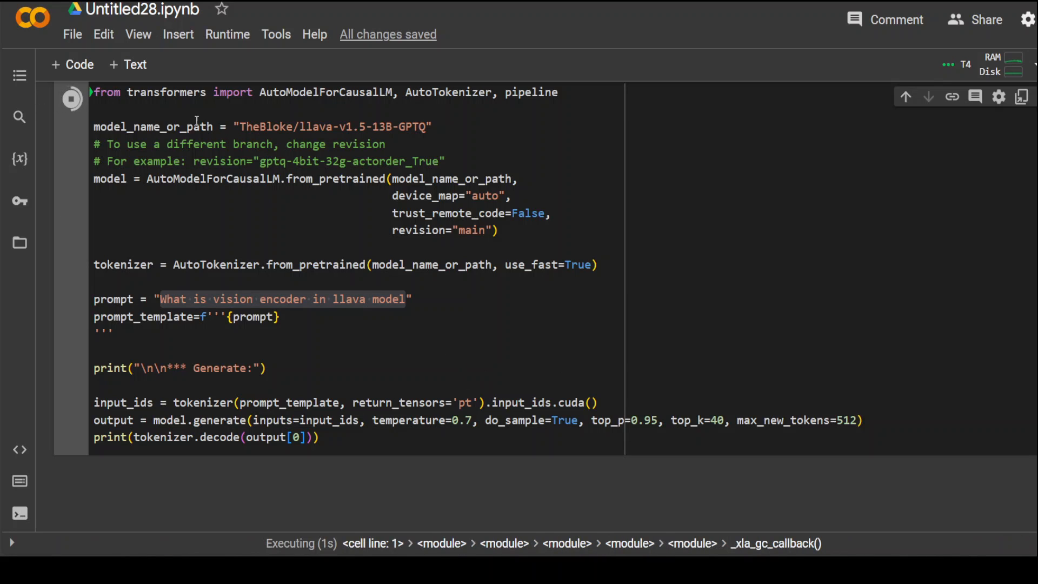
pyautogui.moveTo(306, 110)
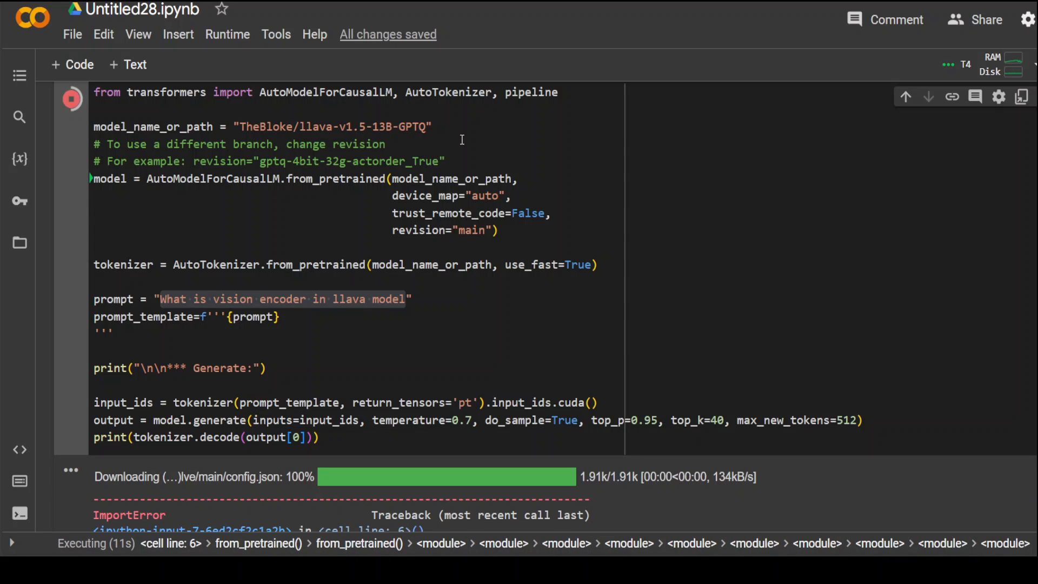
# Scroll through the ImportError showing auto-gptq 0.4.2 is below the required 0.4.99
pyautogui.scroll(-3)
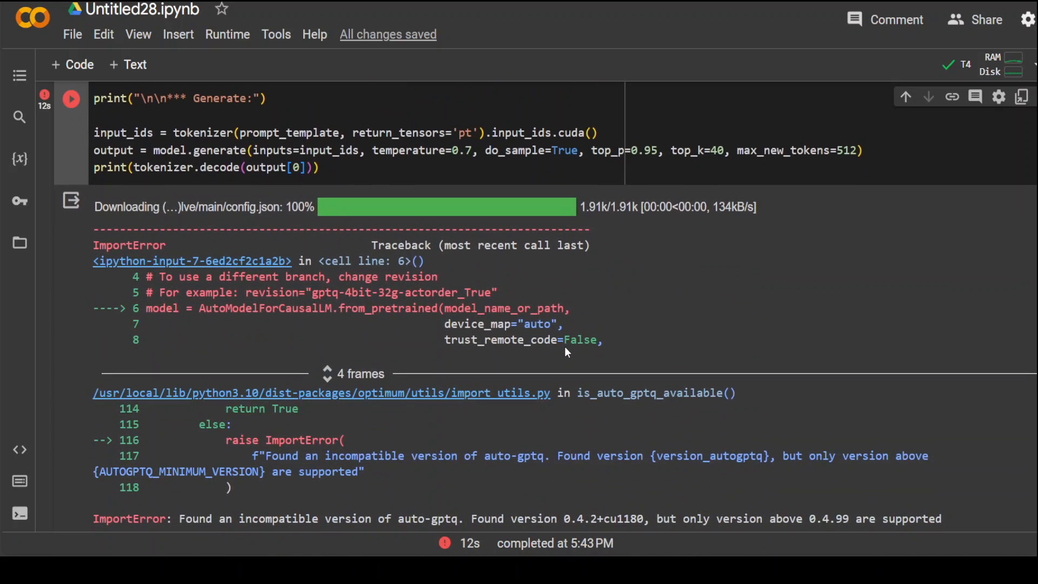
pyautogui.scroll(-3)
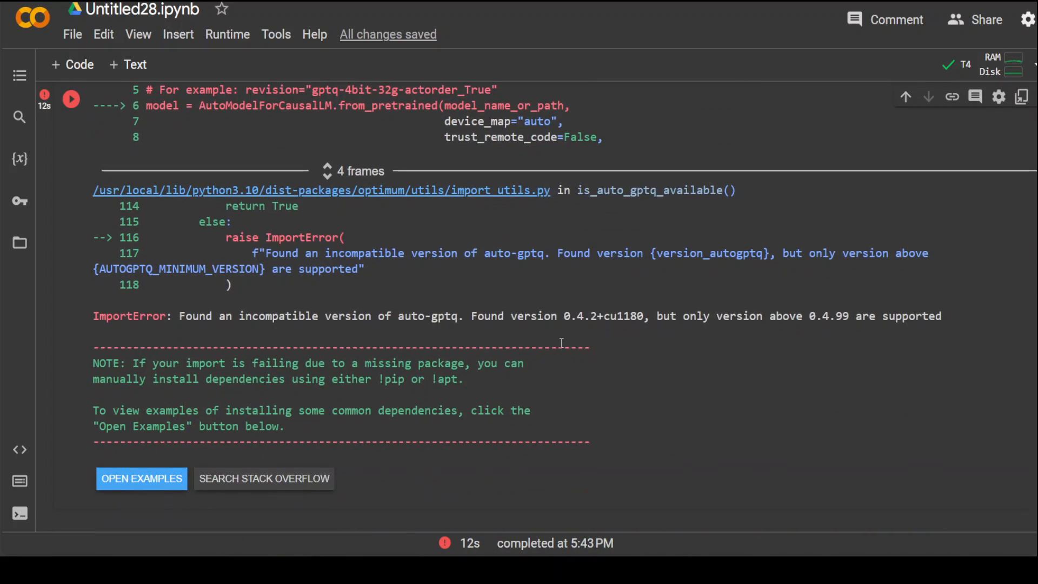
pyautogui.moveTo(340, 349)
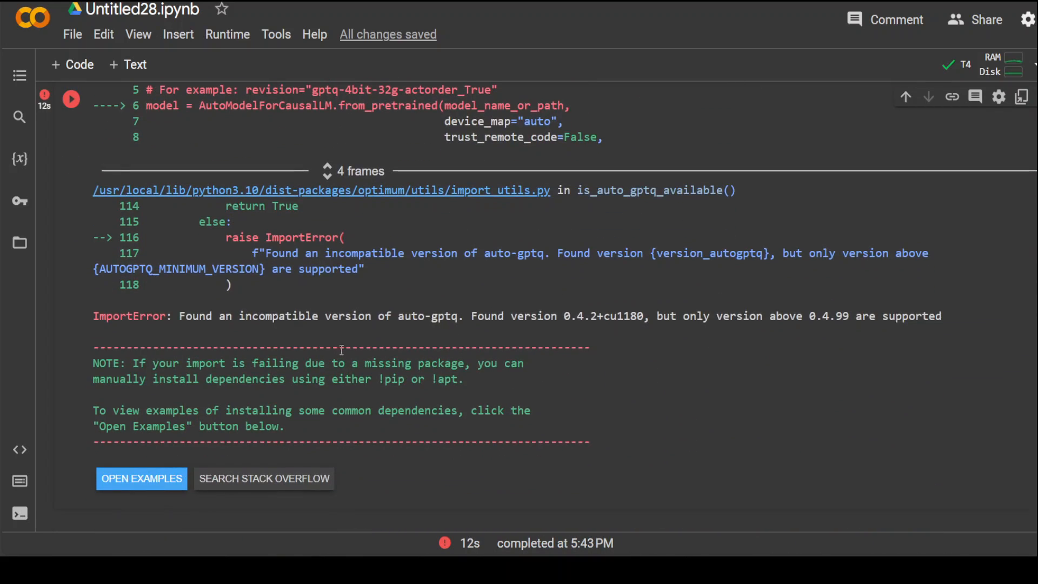
pyautogui.moveTo(669, 332)
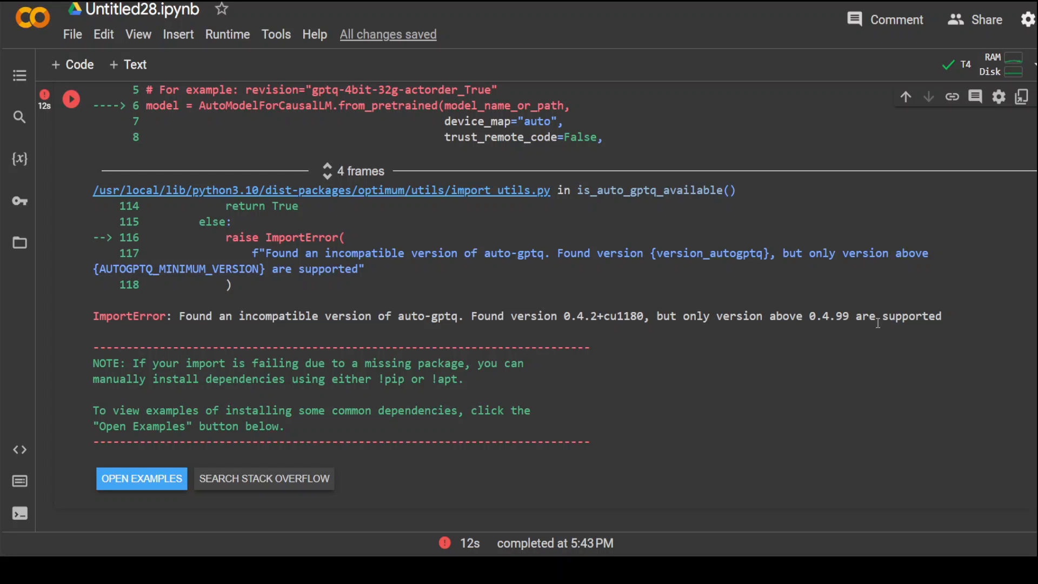
pyautogui.moveTo(586, 330)
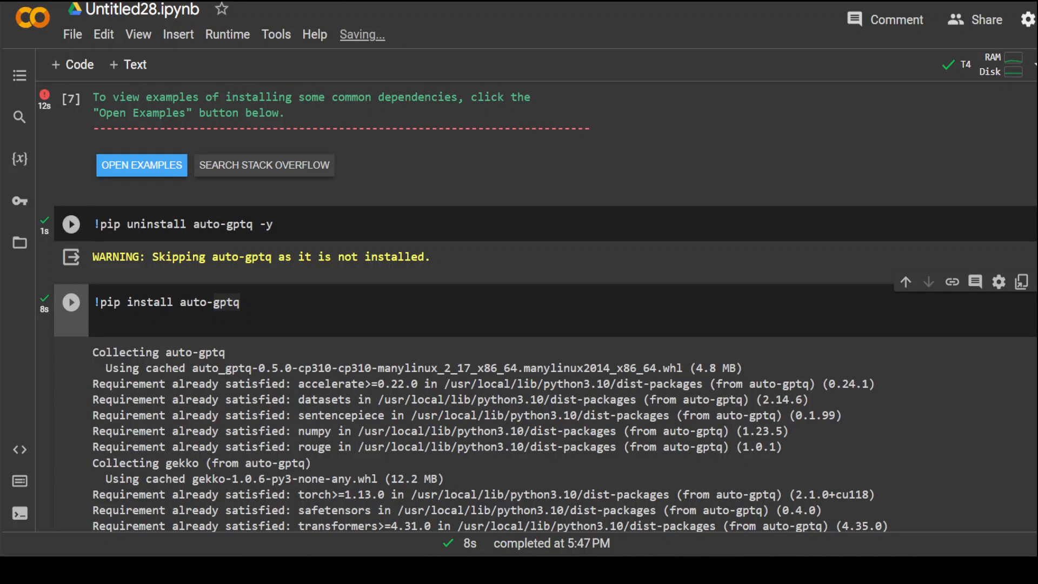
pyautogui.doubleClick(223, 224)
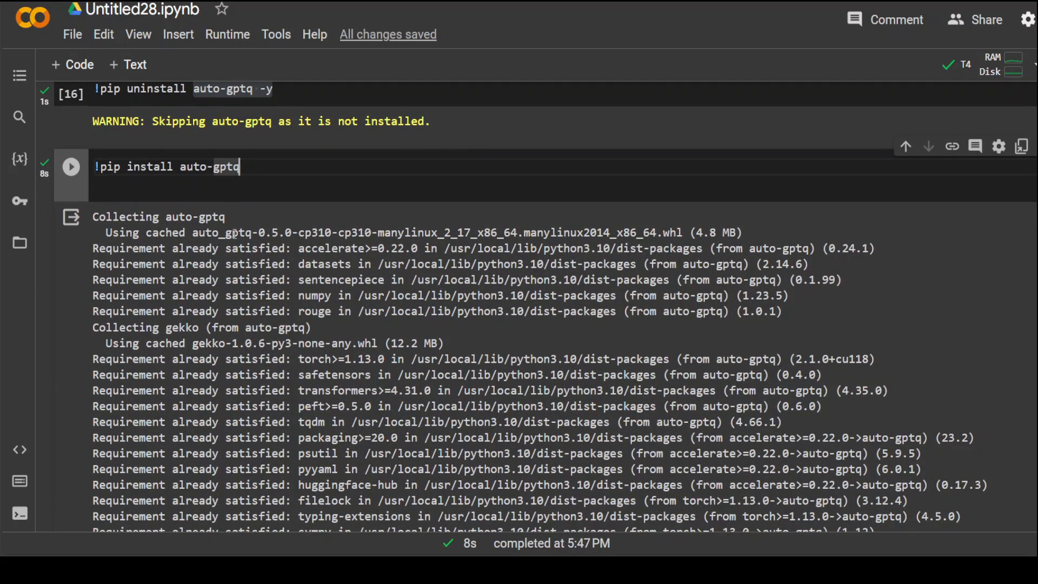
pyautogui.doubleClick(275, 233)
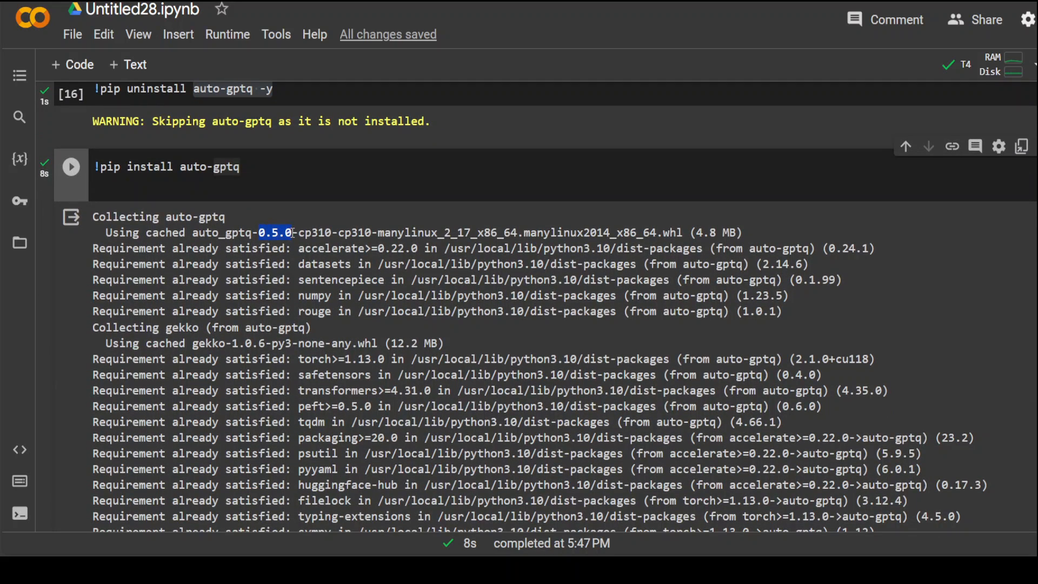
pyautogui.moveTo(279, 243)
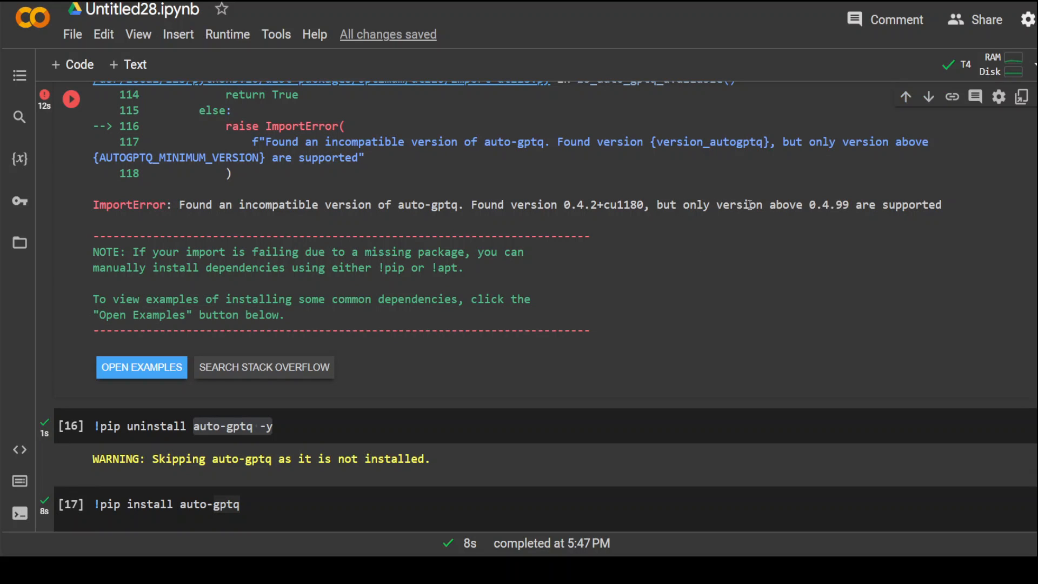
pyautogui.scroll(-3)
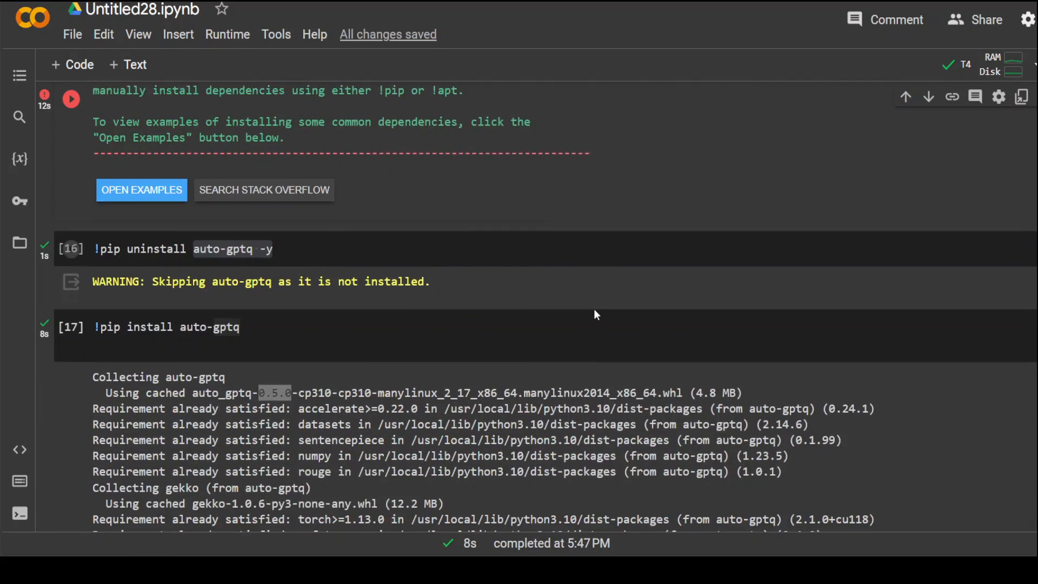
pyautogui.scroll(-3)
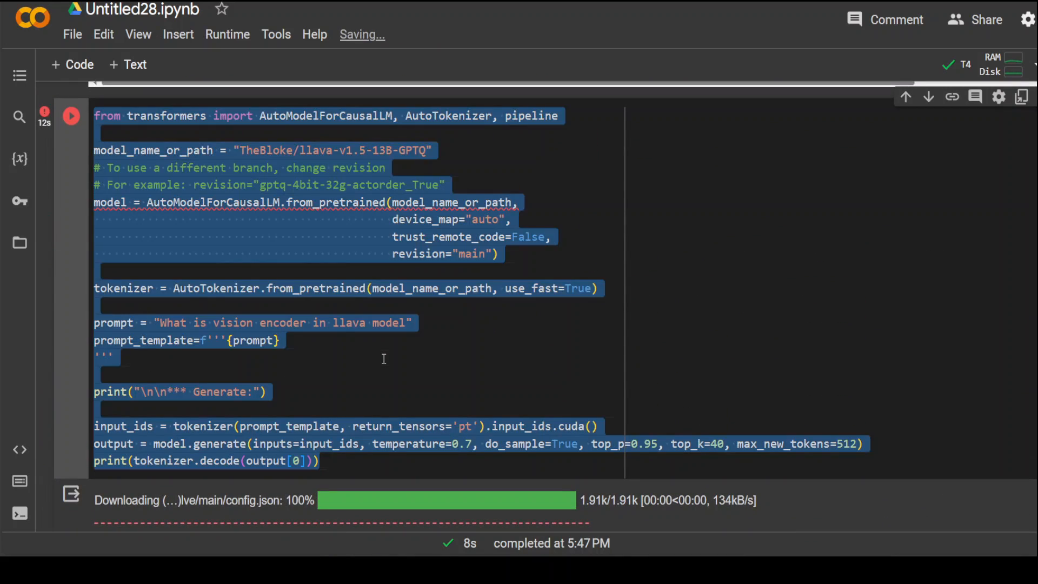
pyautogui.scroll(-3)
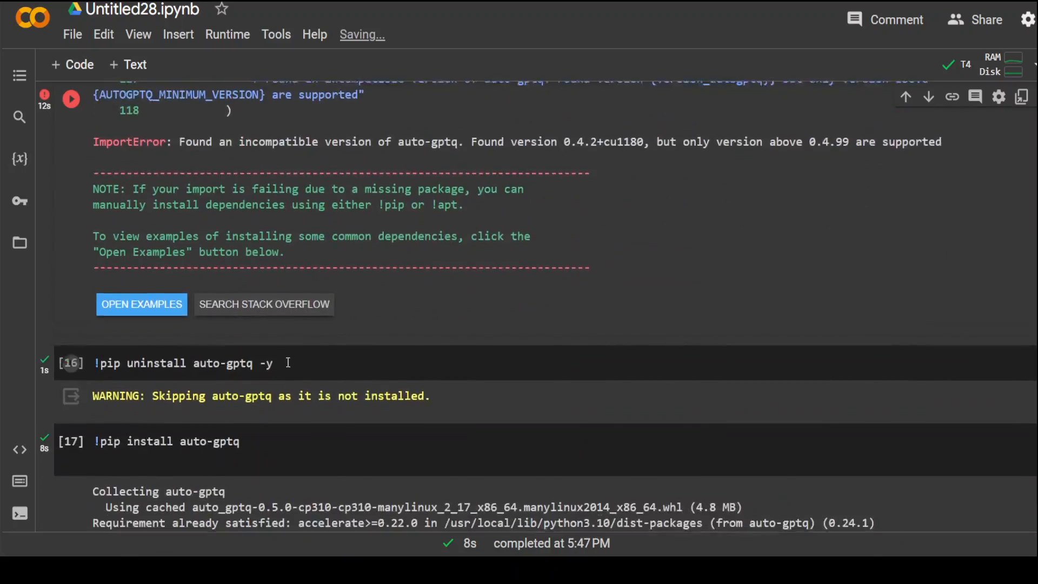
pyautogui.scroll(-3)
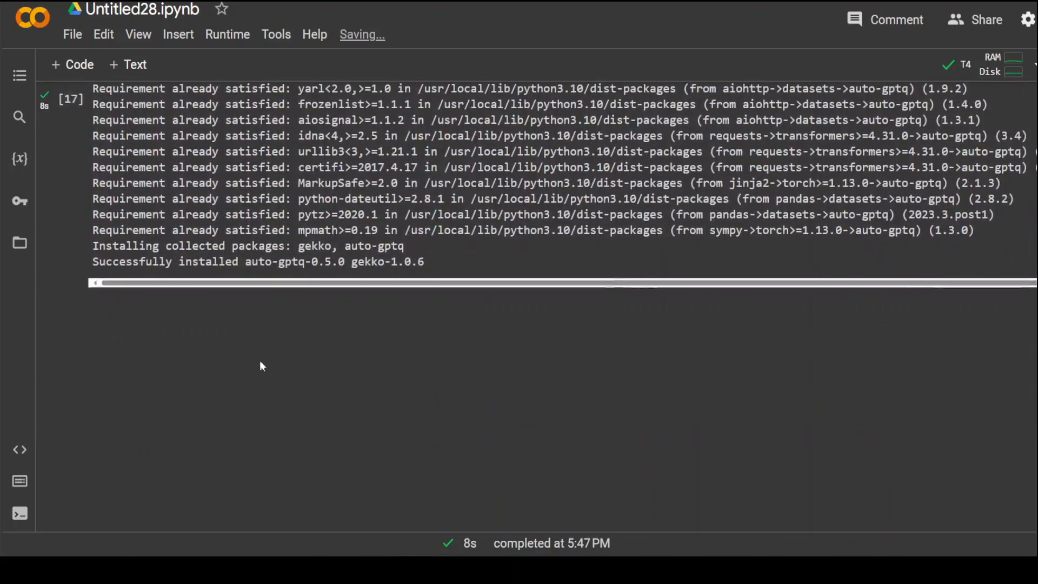
pyautogui.scroll(3)
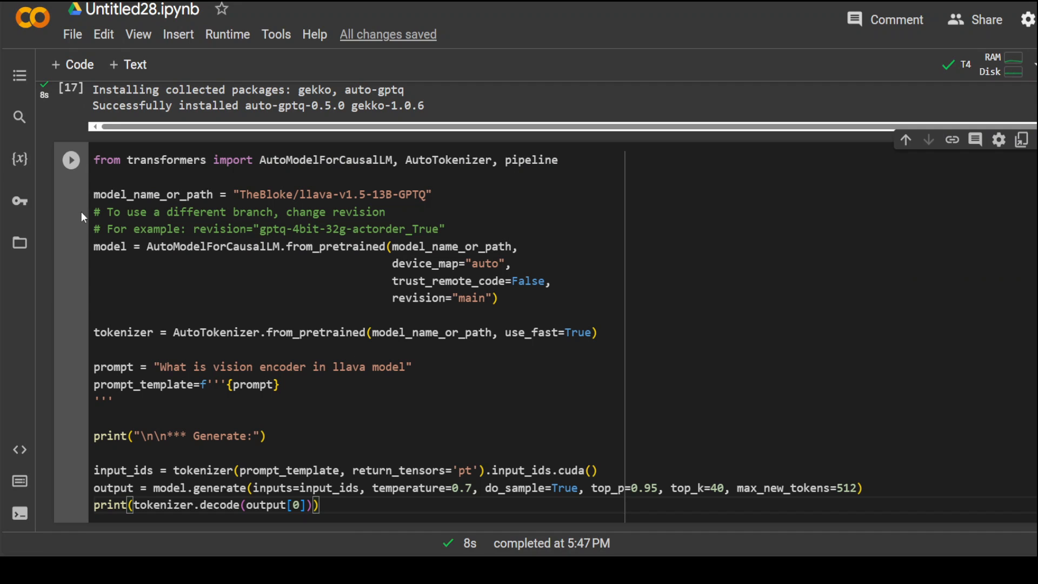
# Rerun the model-loading cell and review the ImportError and pip show output reporting 0.5.0+cu118
pyautogui.click(72, 160)
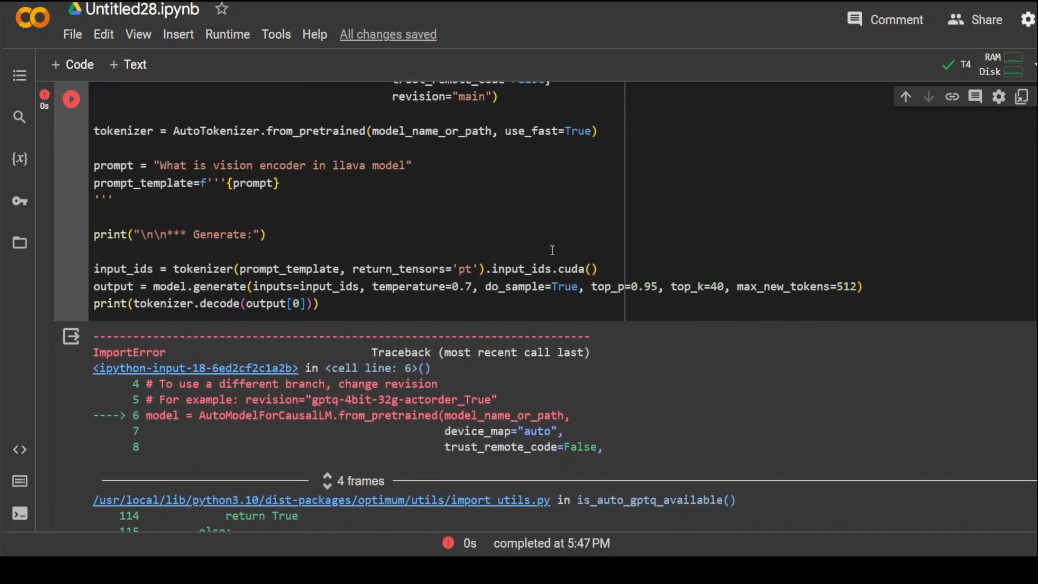
pyautogui.scroll(-3)
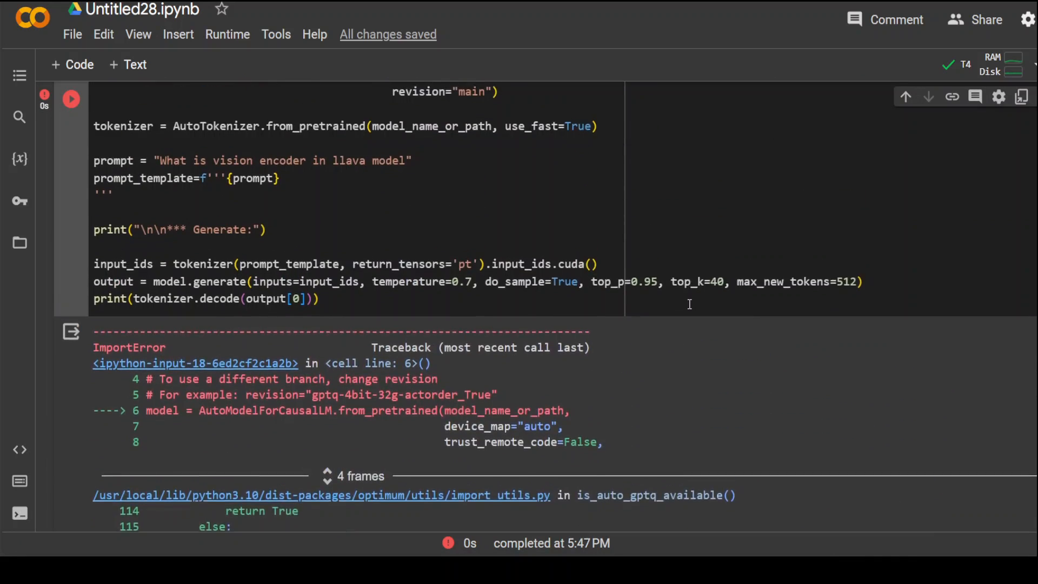
pyautogui.scroll(3)
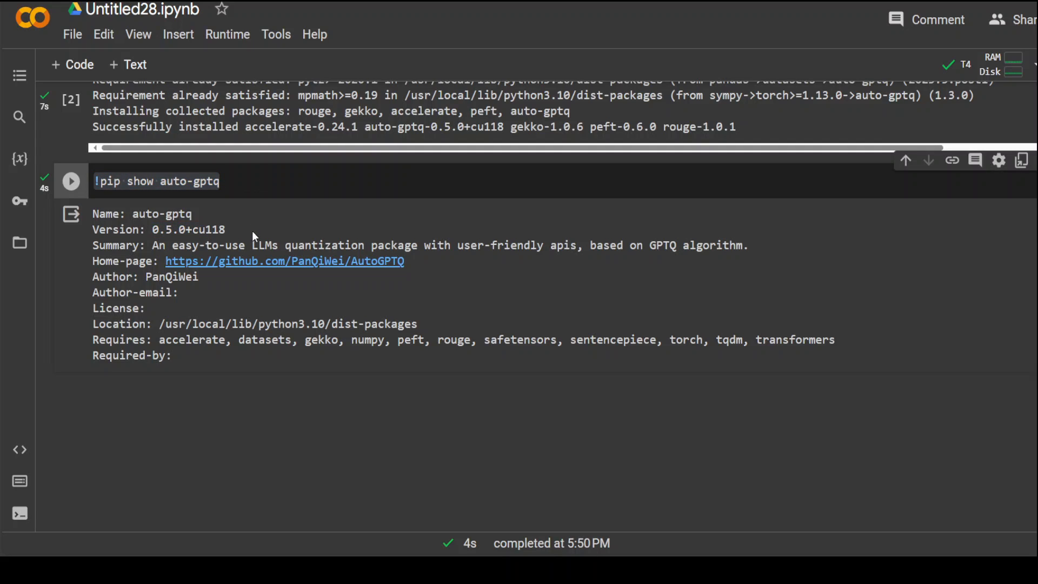
# Paste the transformers model-loading code into a new cell and run it, starting the 7.26 GB download
pyautogui.click(350, 394)
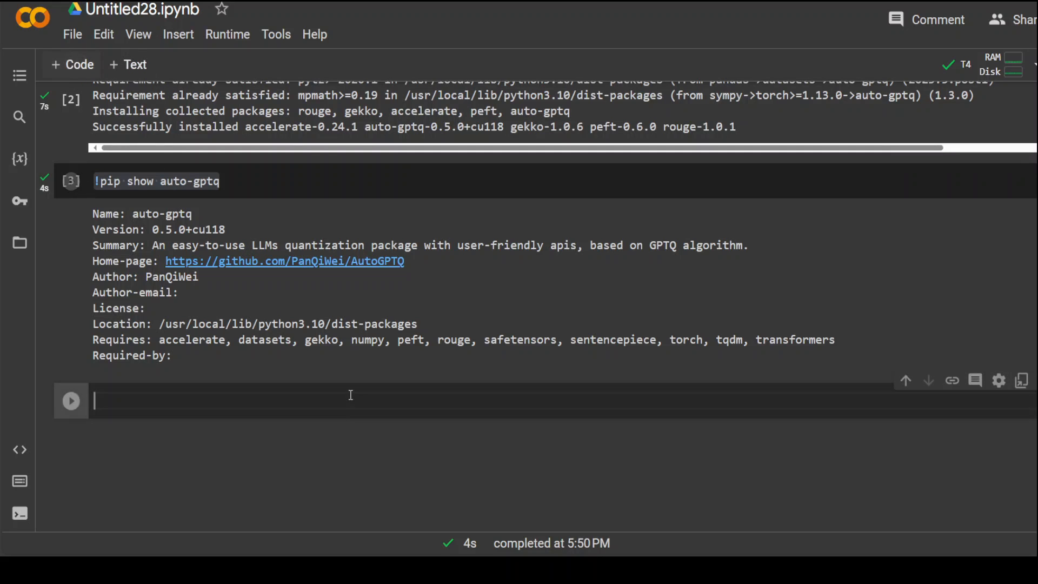
pyautogui.write('from transformers import AutoModelForCausalLM, AutoTokenizer, pipeline')
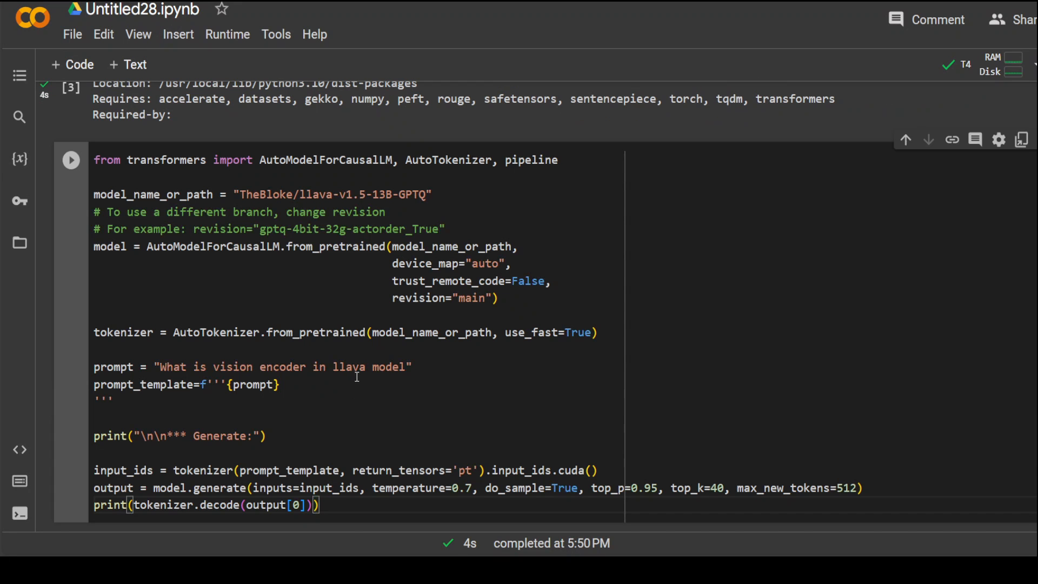
pyautogui.click(71, 160)
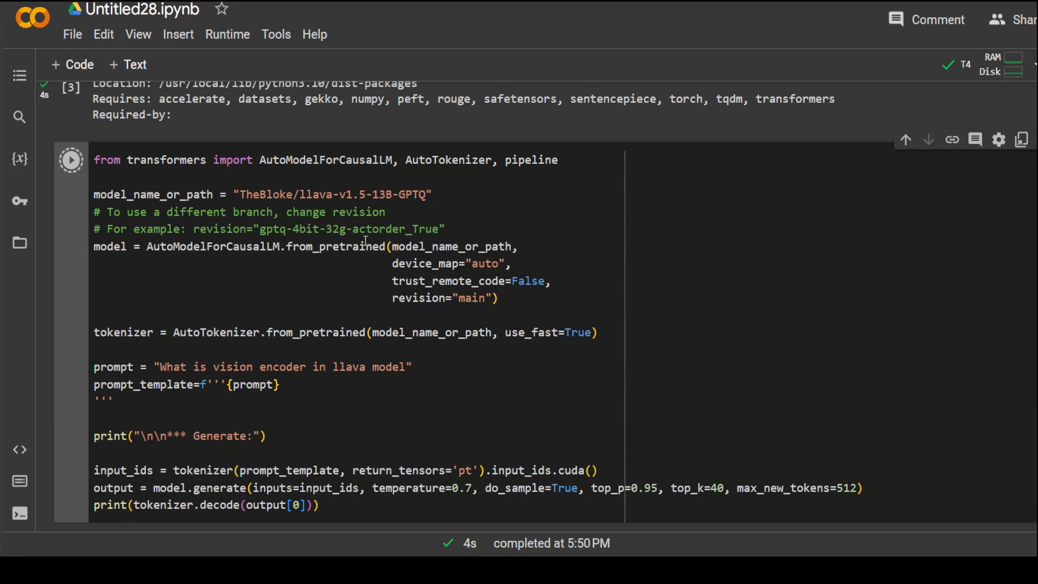
pyautogui.click(72, 158)
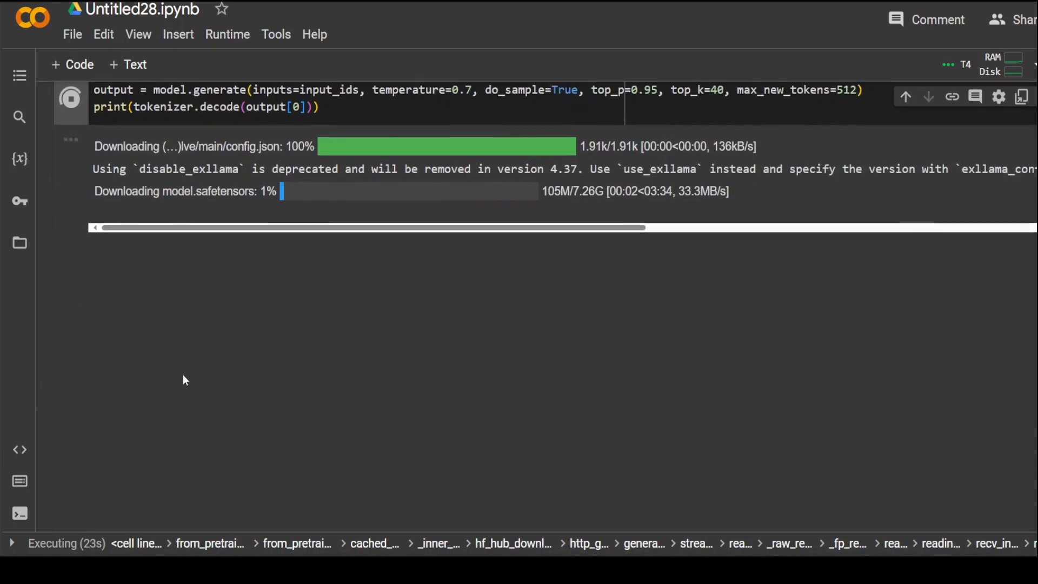
# Let the model files finish downloading and show the session's Files panel
pyautogui.scroll(3)
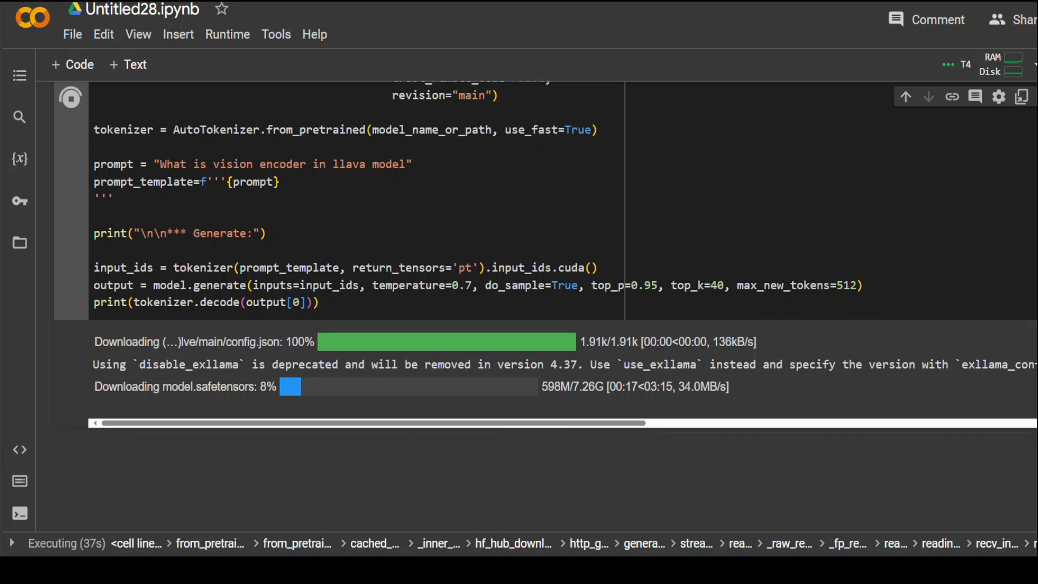
pyautogui.click(20, 244)
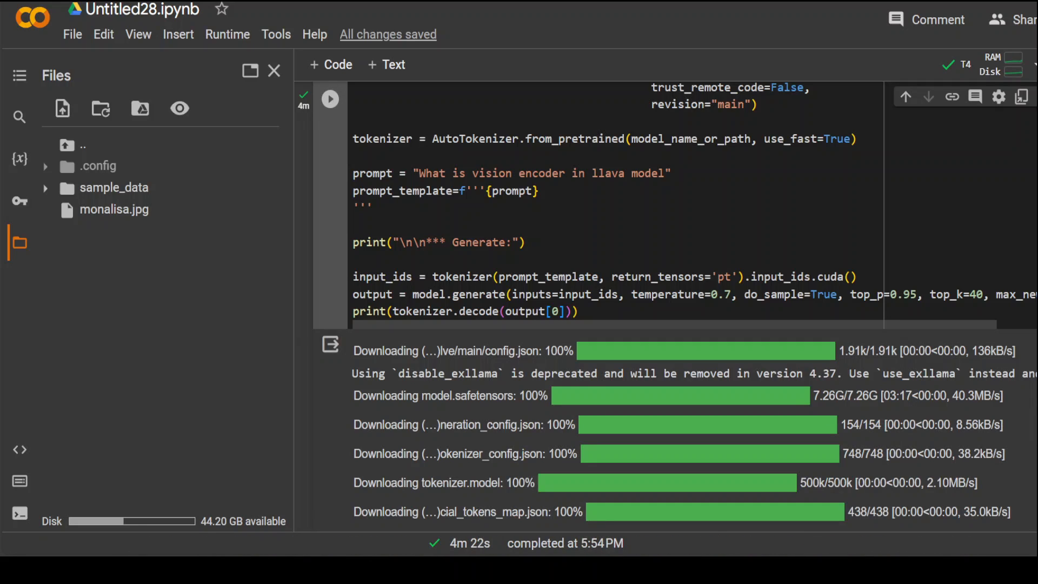
# Copy the print(tokenizer.decode(output[0])) line into its own cell and run it to show the generated text
pyautogui.scroll(-3)
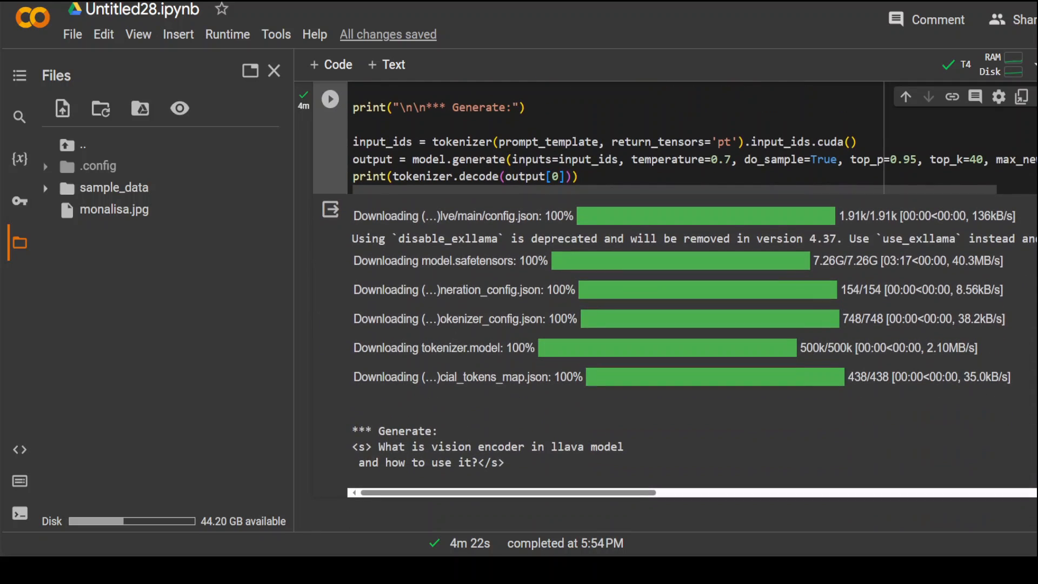
pyautogui.scroll(-3)
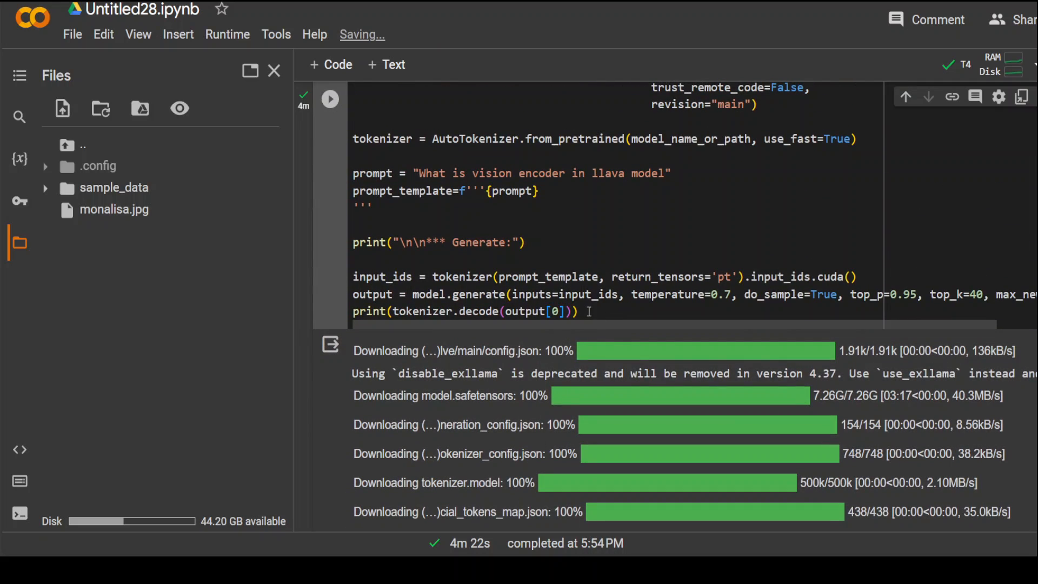
pyautogui.tripleClick(464, 311)
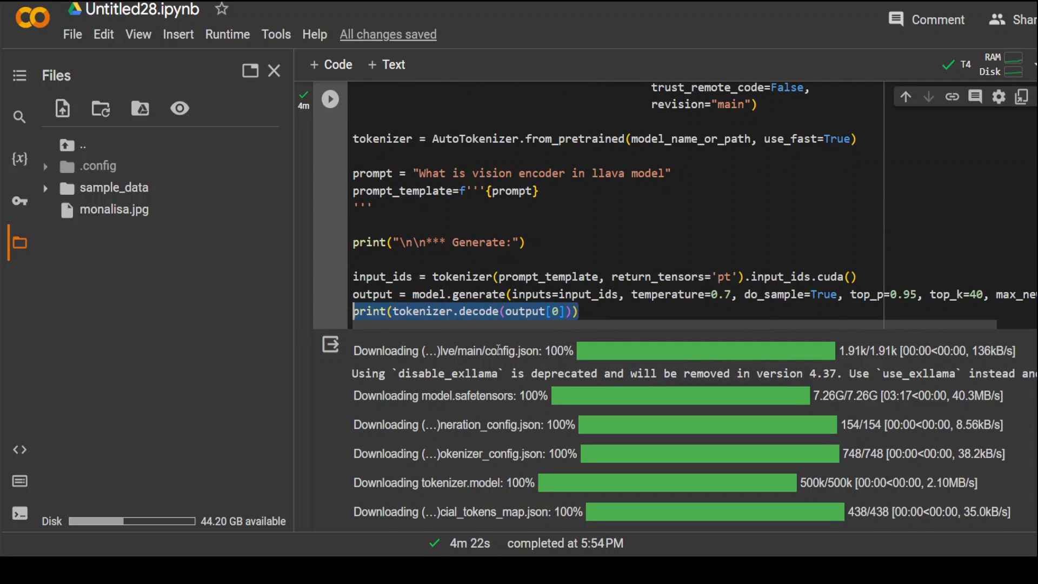
pyautogui.moveTo(363, 178)
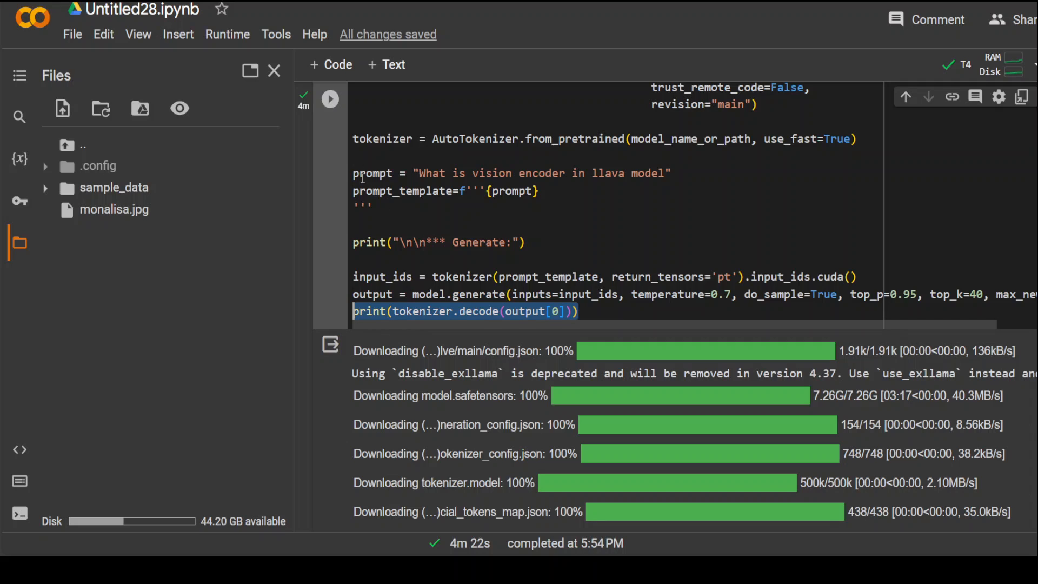
pyautogui.scroll(-3)
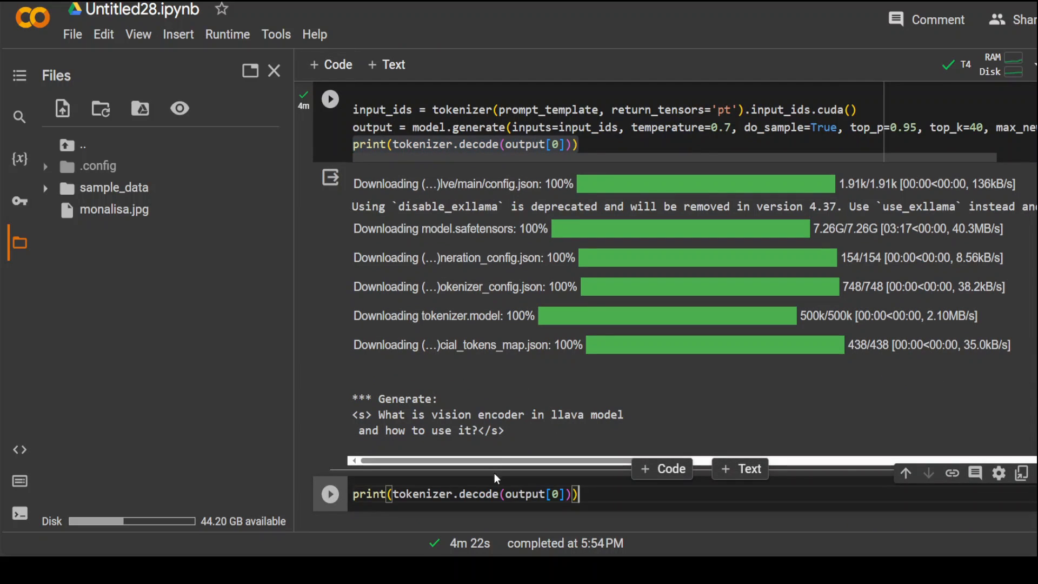
pyautogui.click(330, 493)
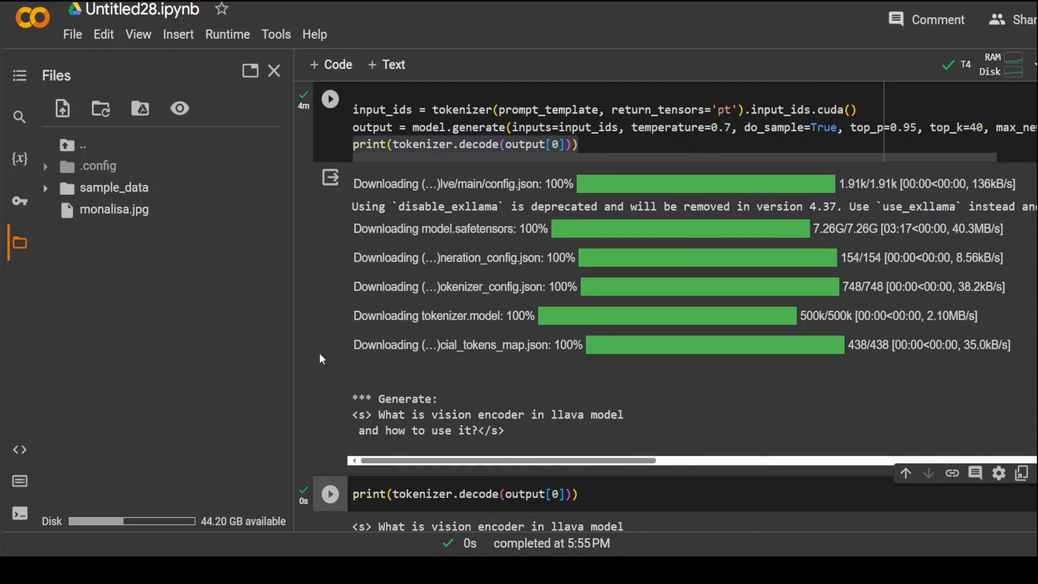
pyautogui.scroll(-3)
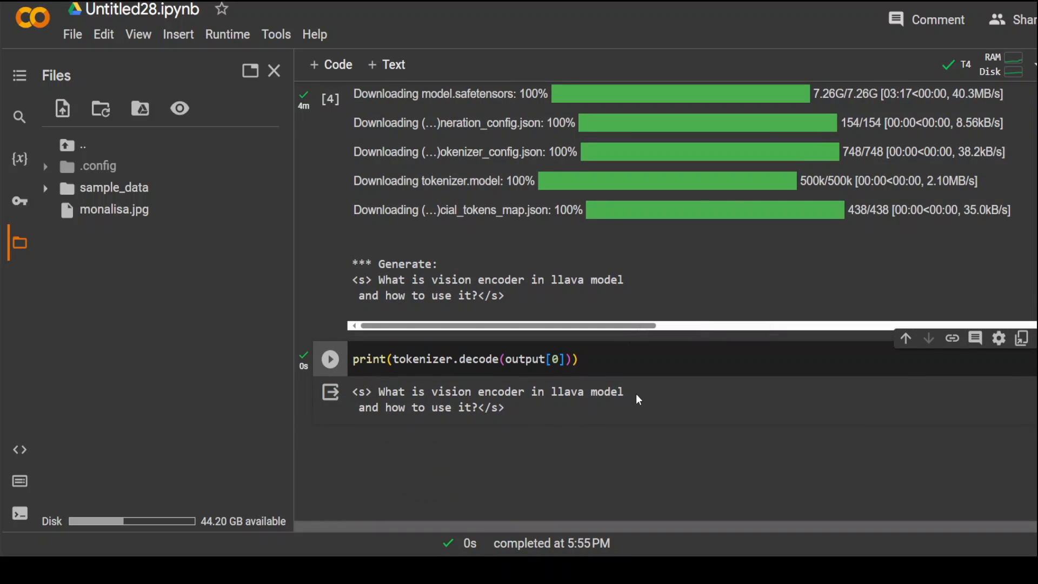
pyautogui.moveTo(568, 414)
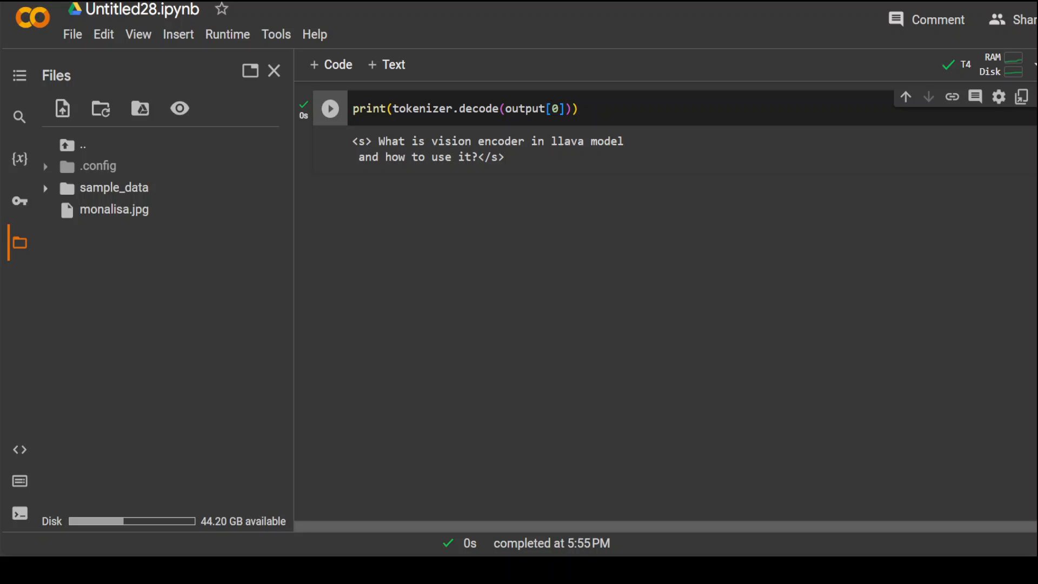
pyautogui.press('ctrl+s')
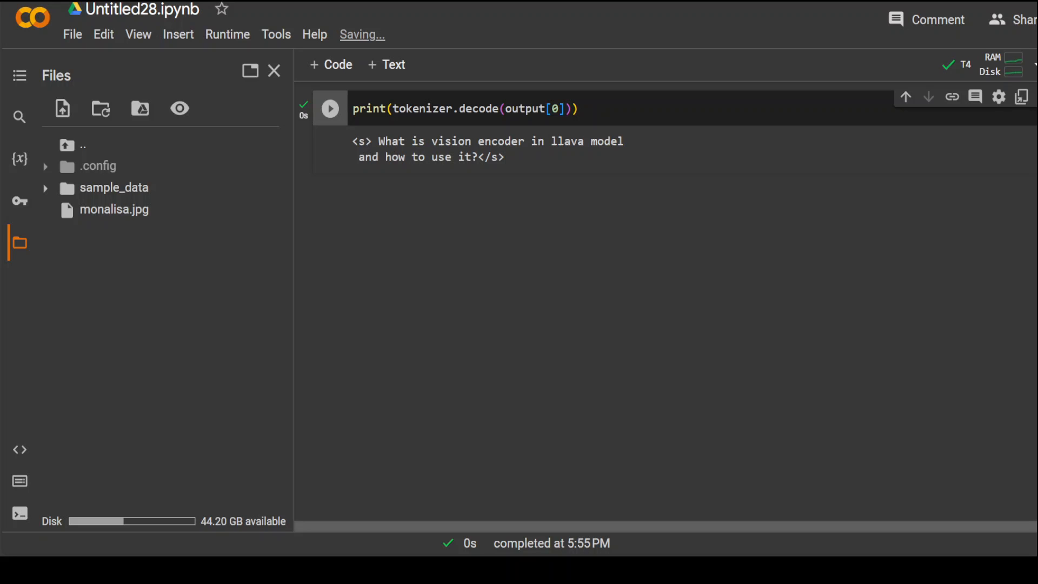